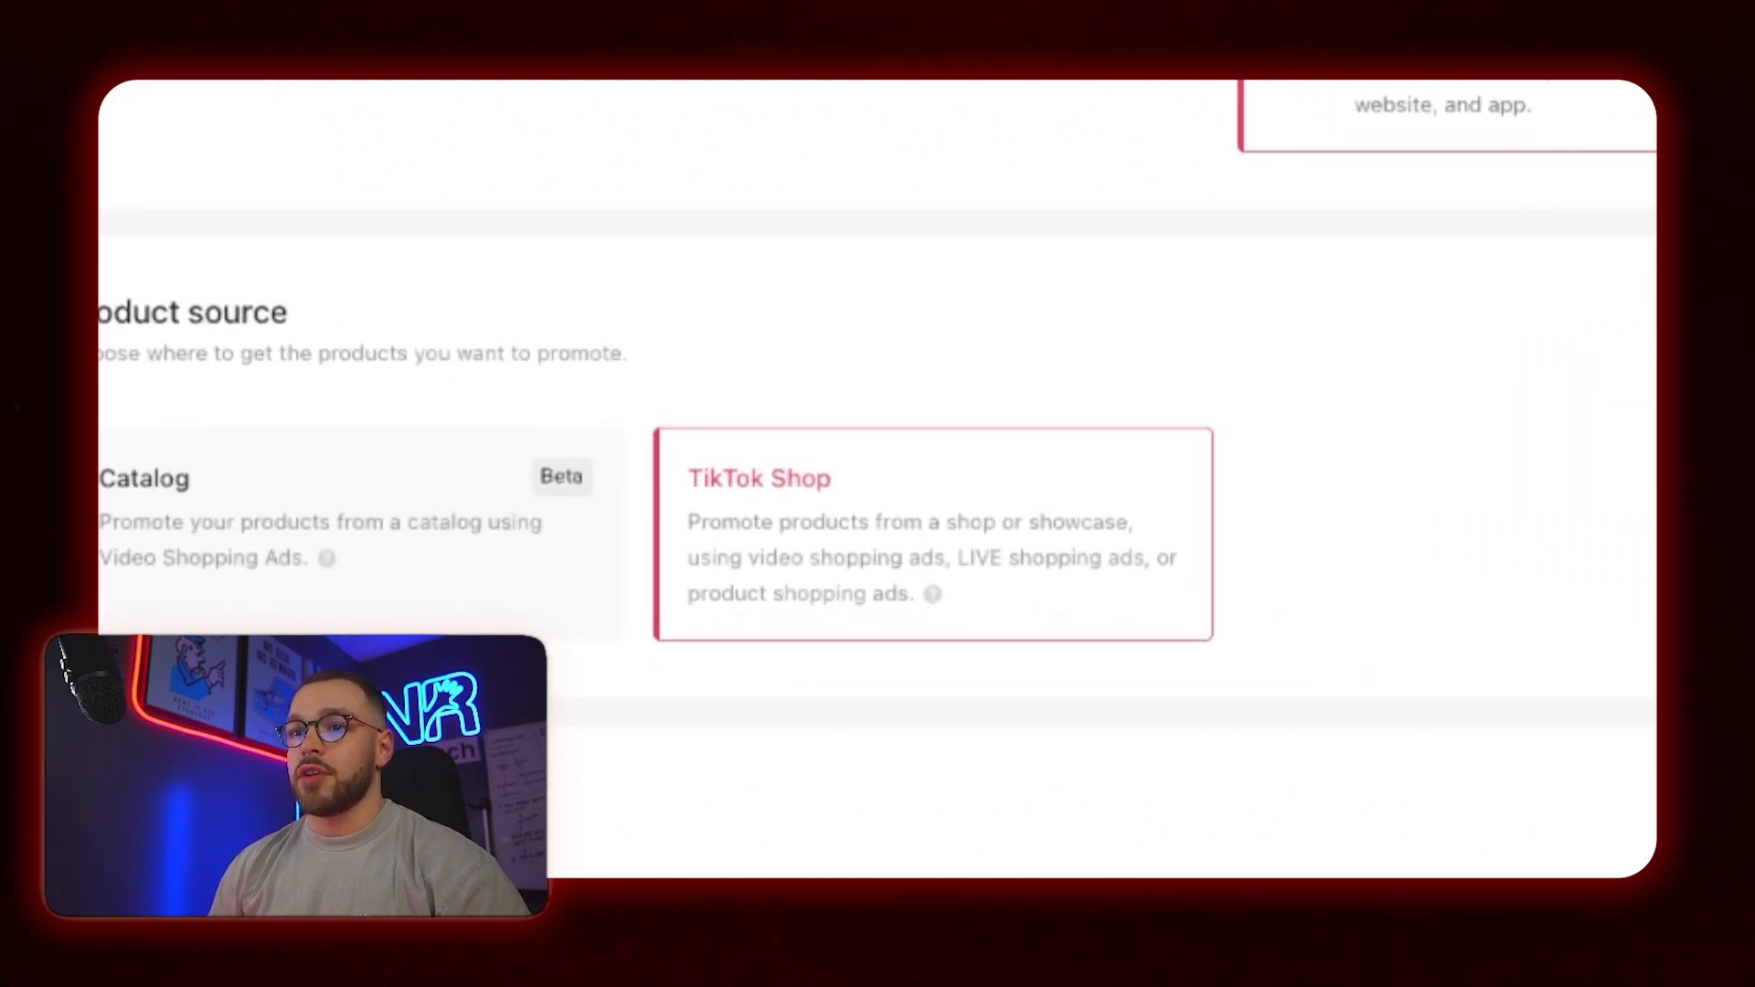
Review the campaign settings with TikTok Shop as the product source.
scroll("down", 3)
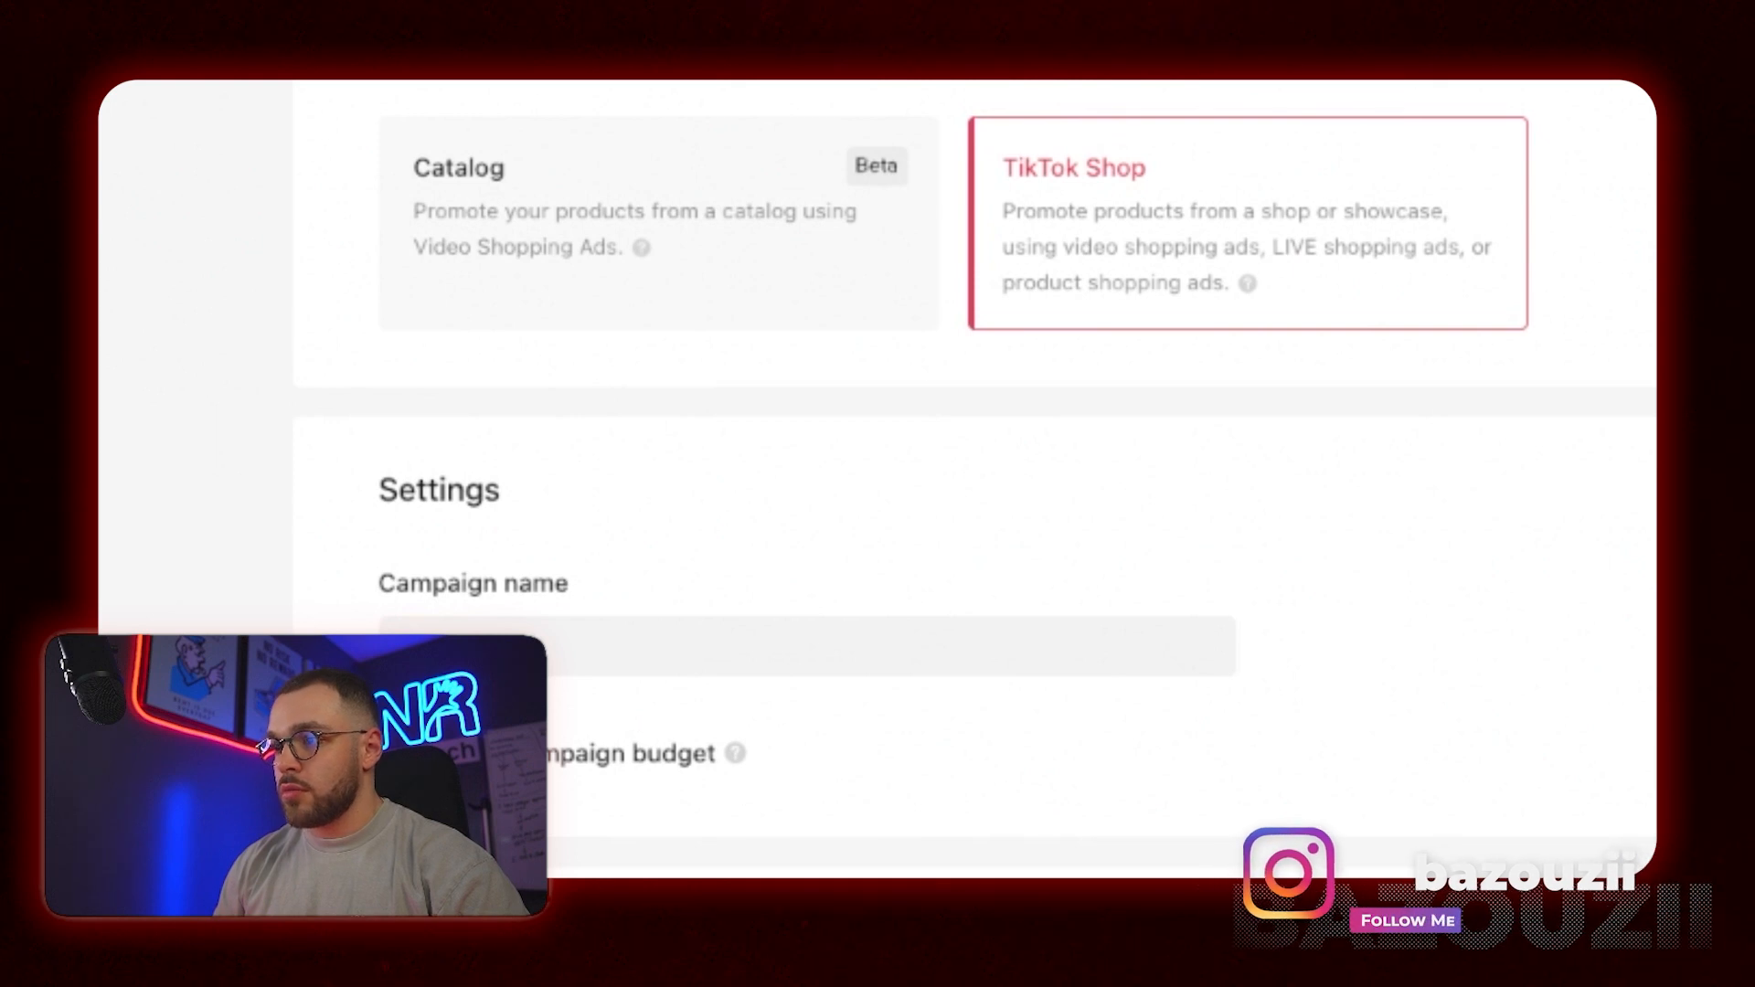
scroll("down", 3)
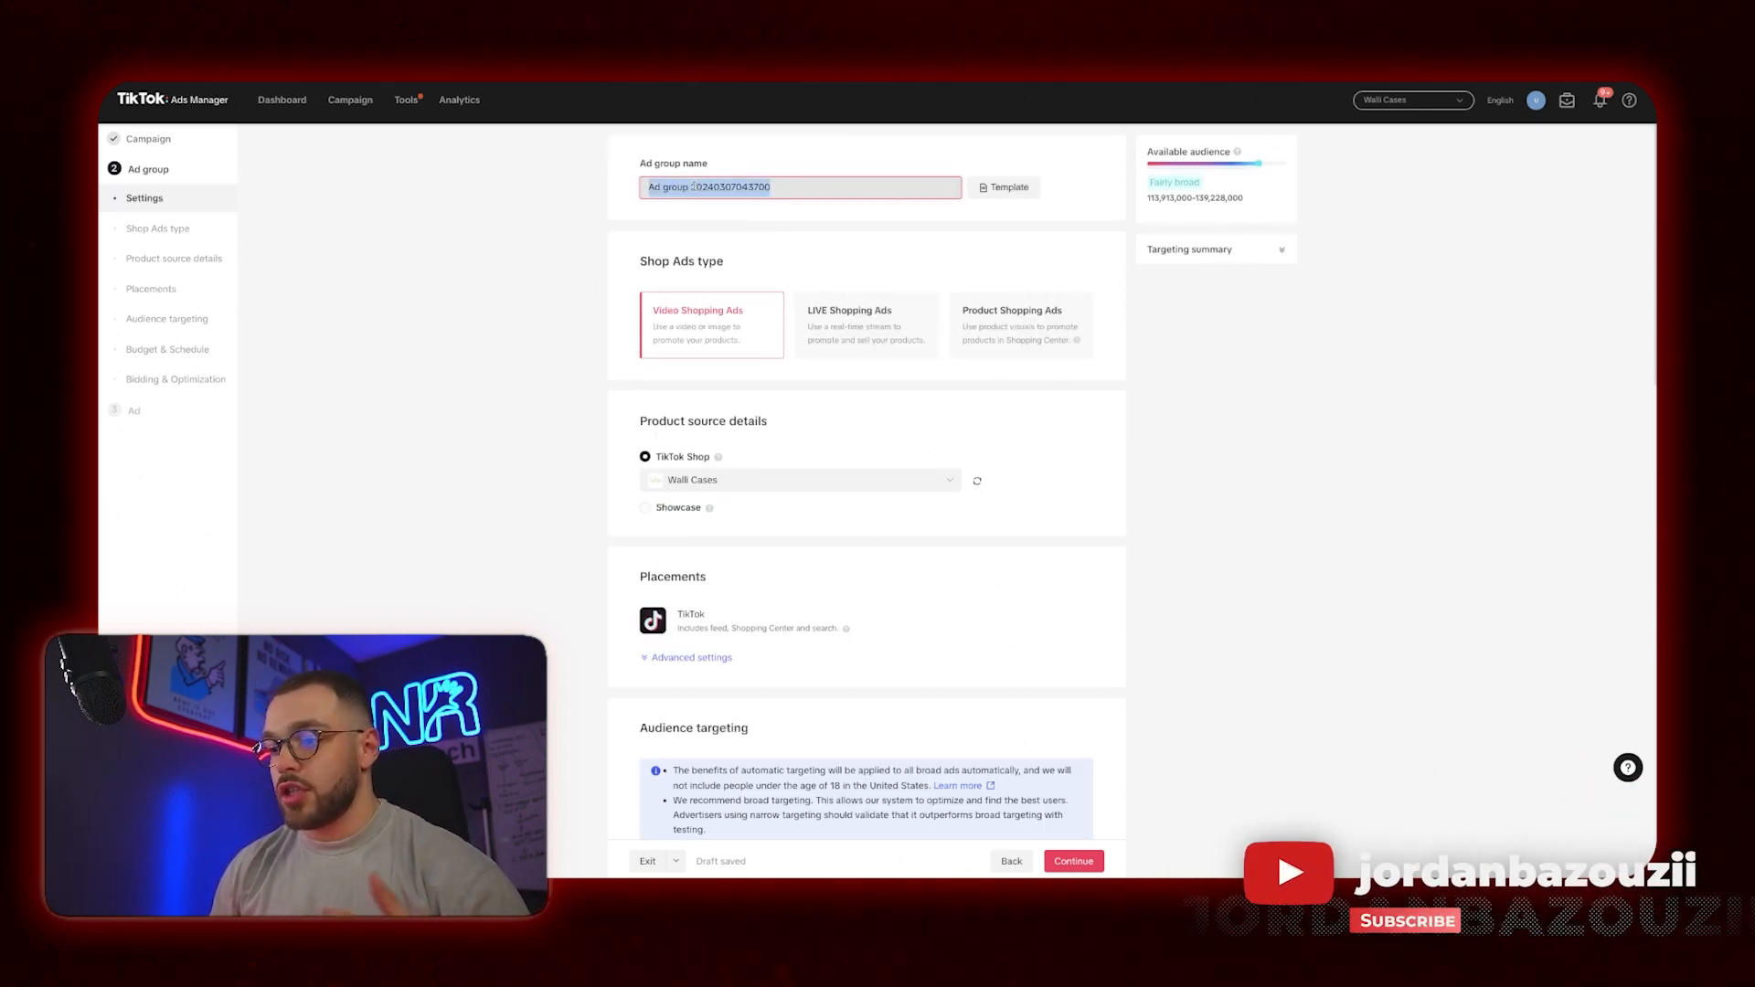
Name the ad group 'Test' and review its shop source, US targeting and budget sections.
type("Test 1")
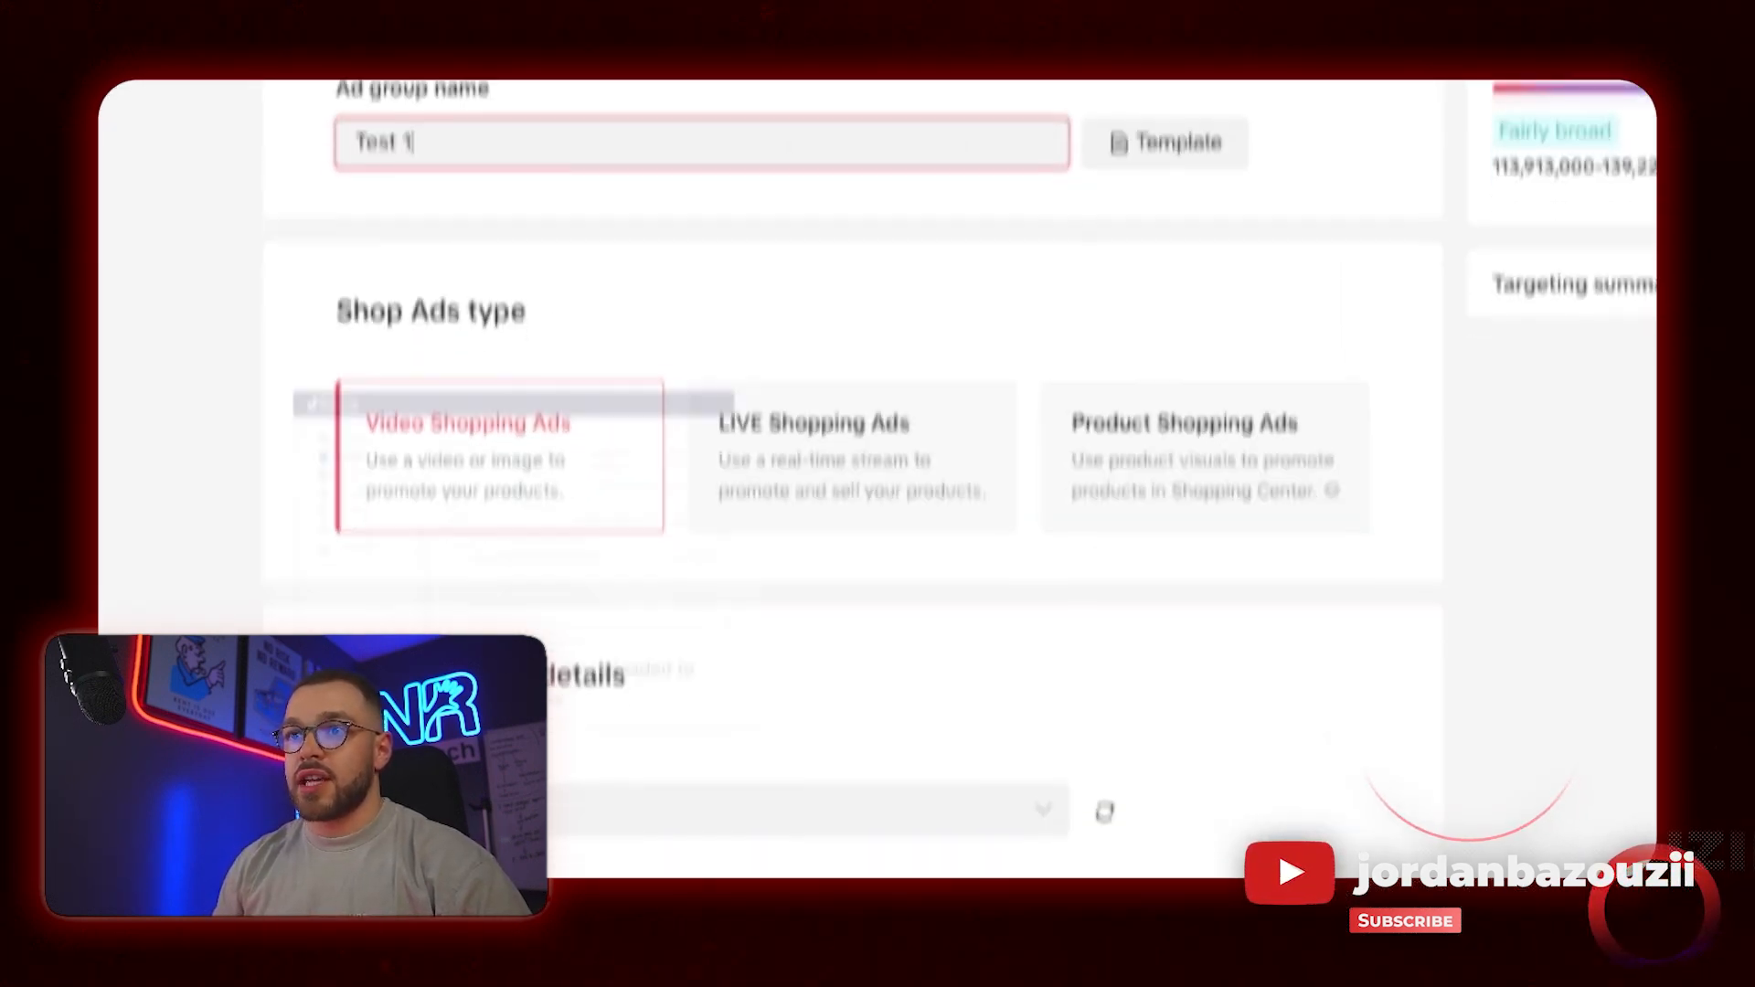
scroll("down", 3)
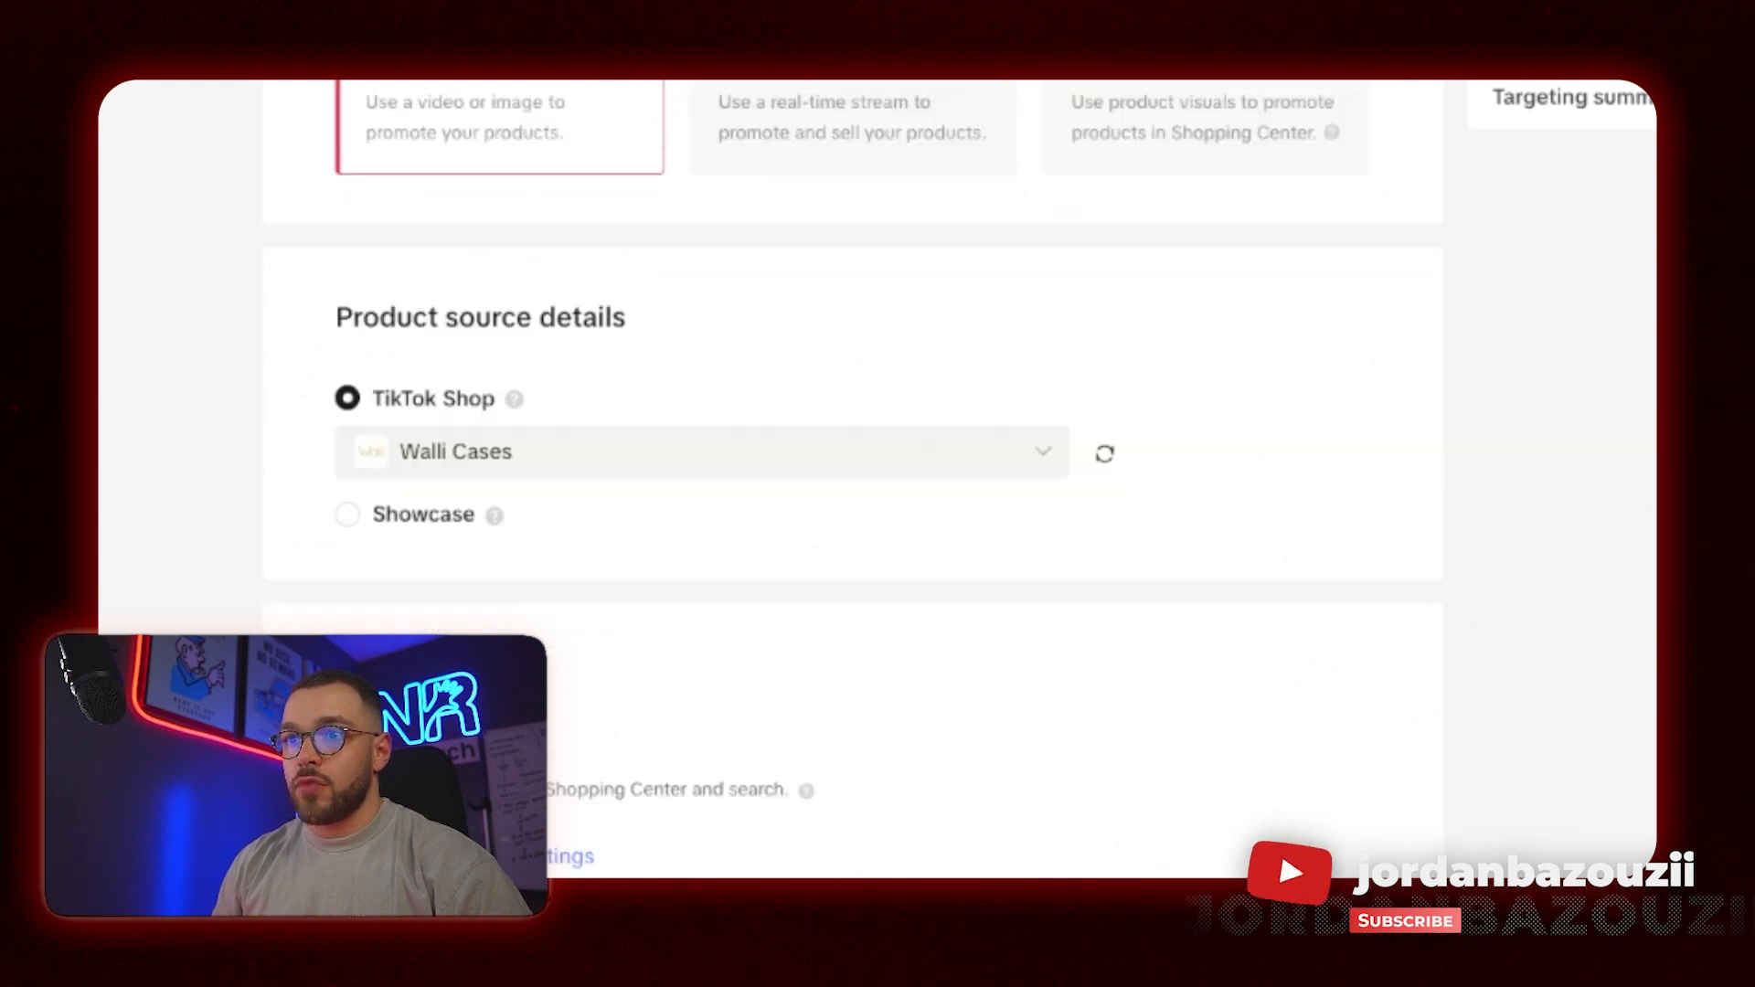
scroll("down", 3)
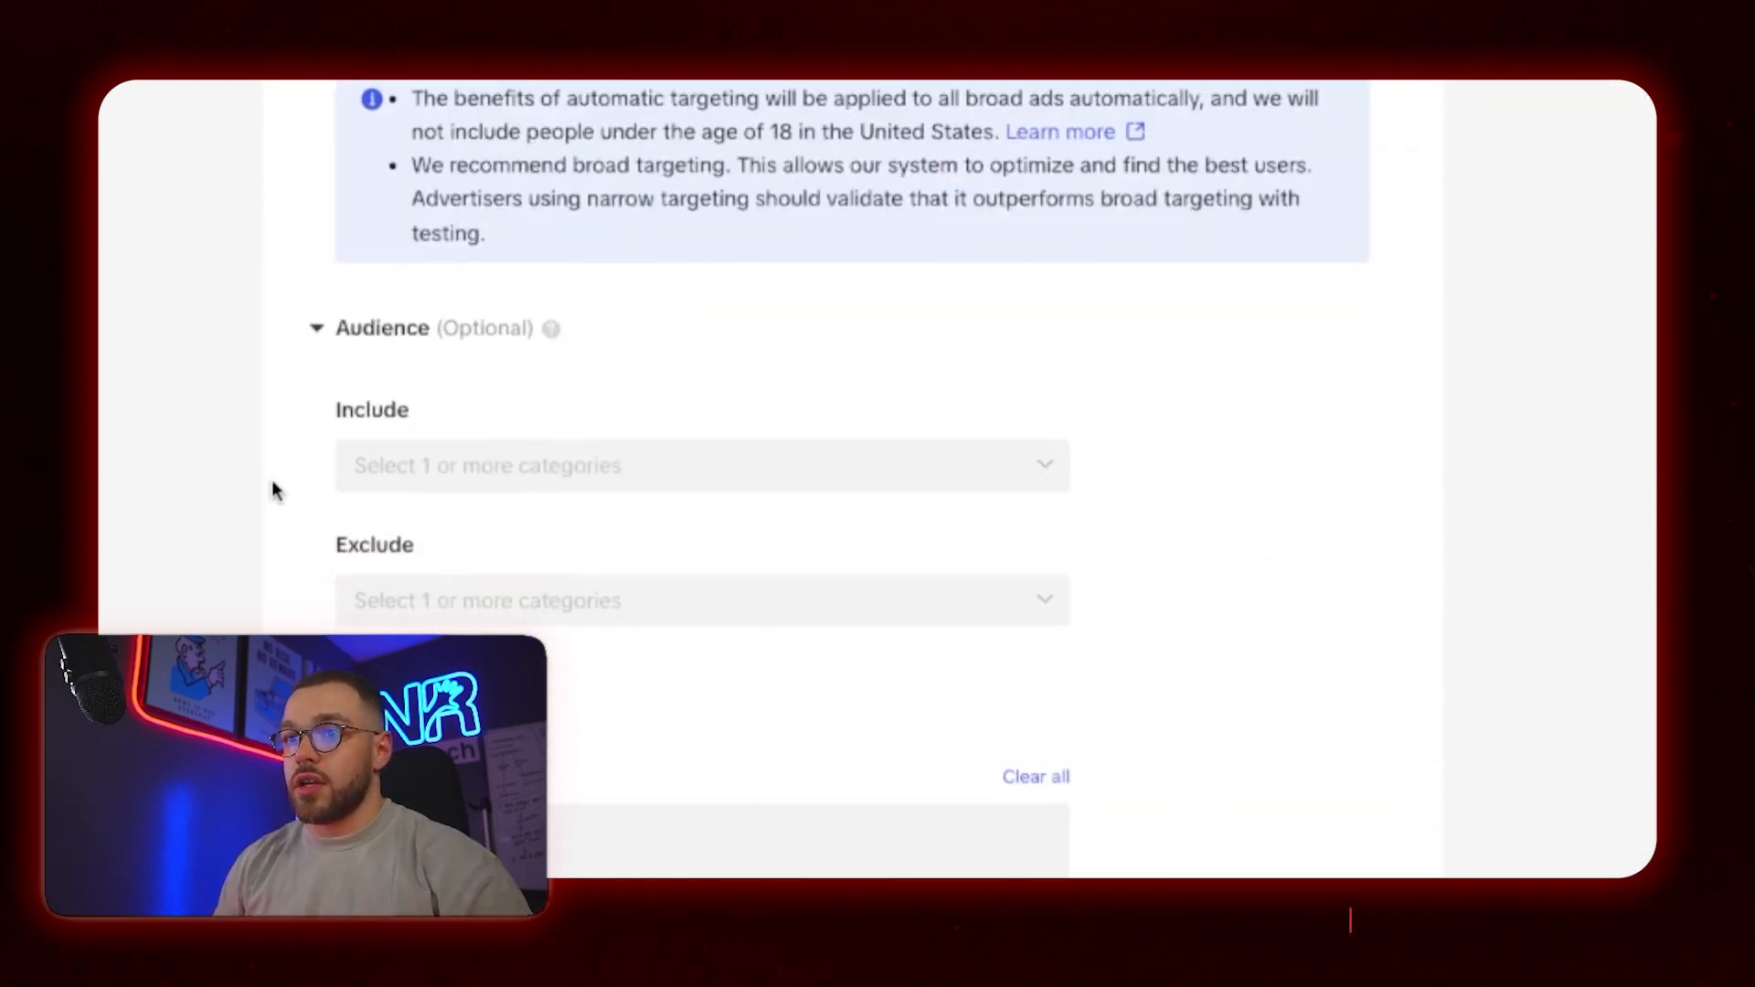
scroll("down", 3)
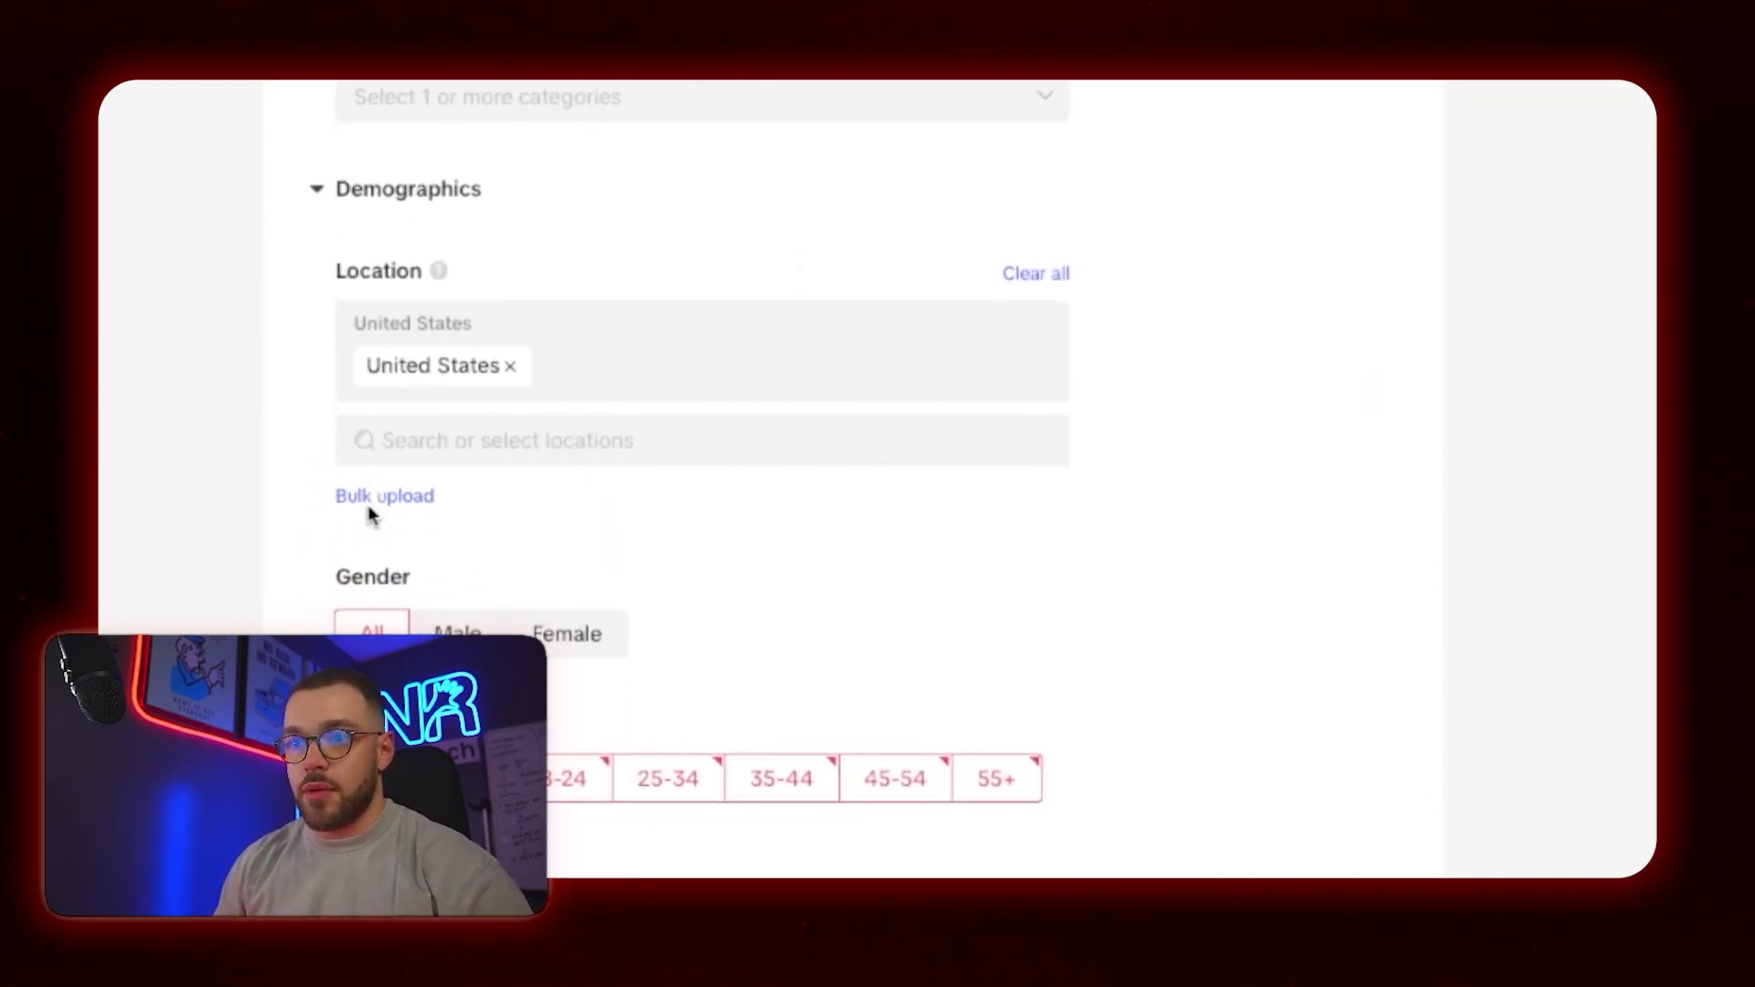
scroll("down", 3)
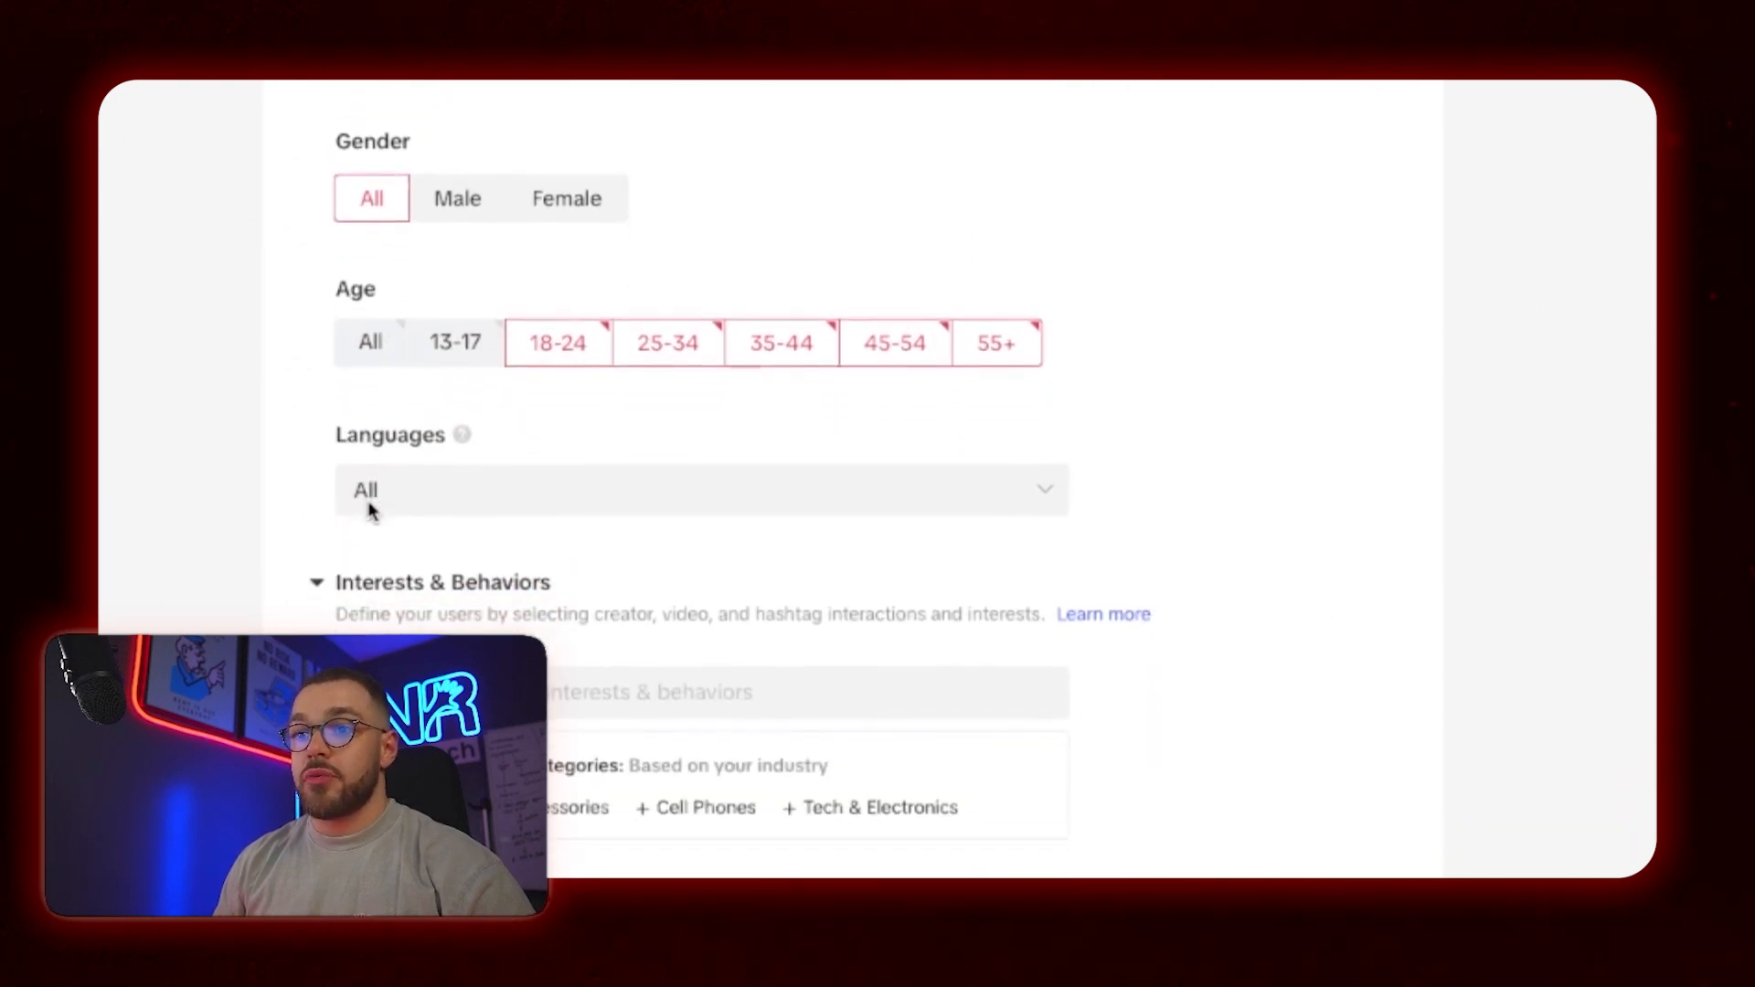
scroll("down", 3)
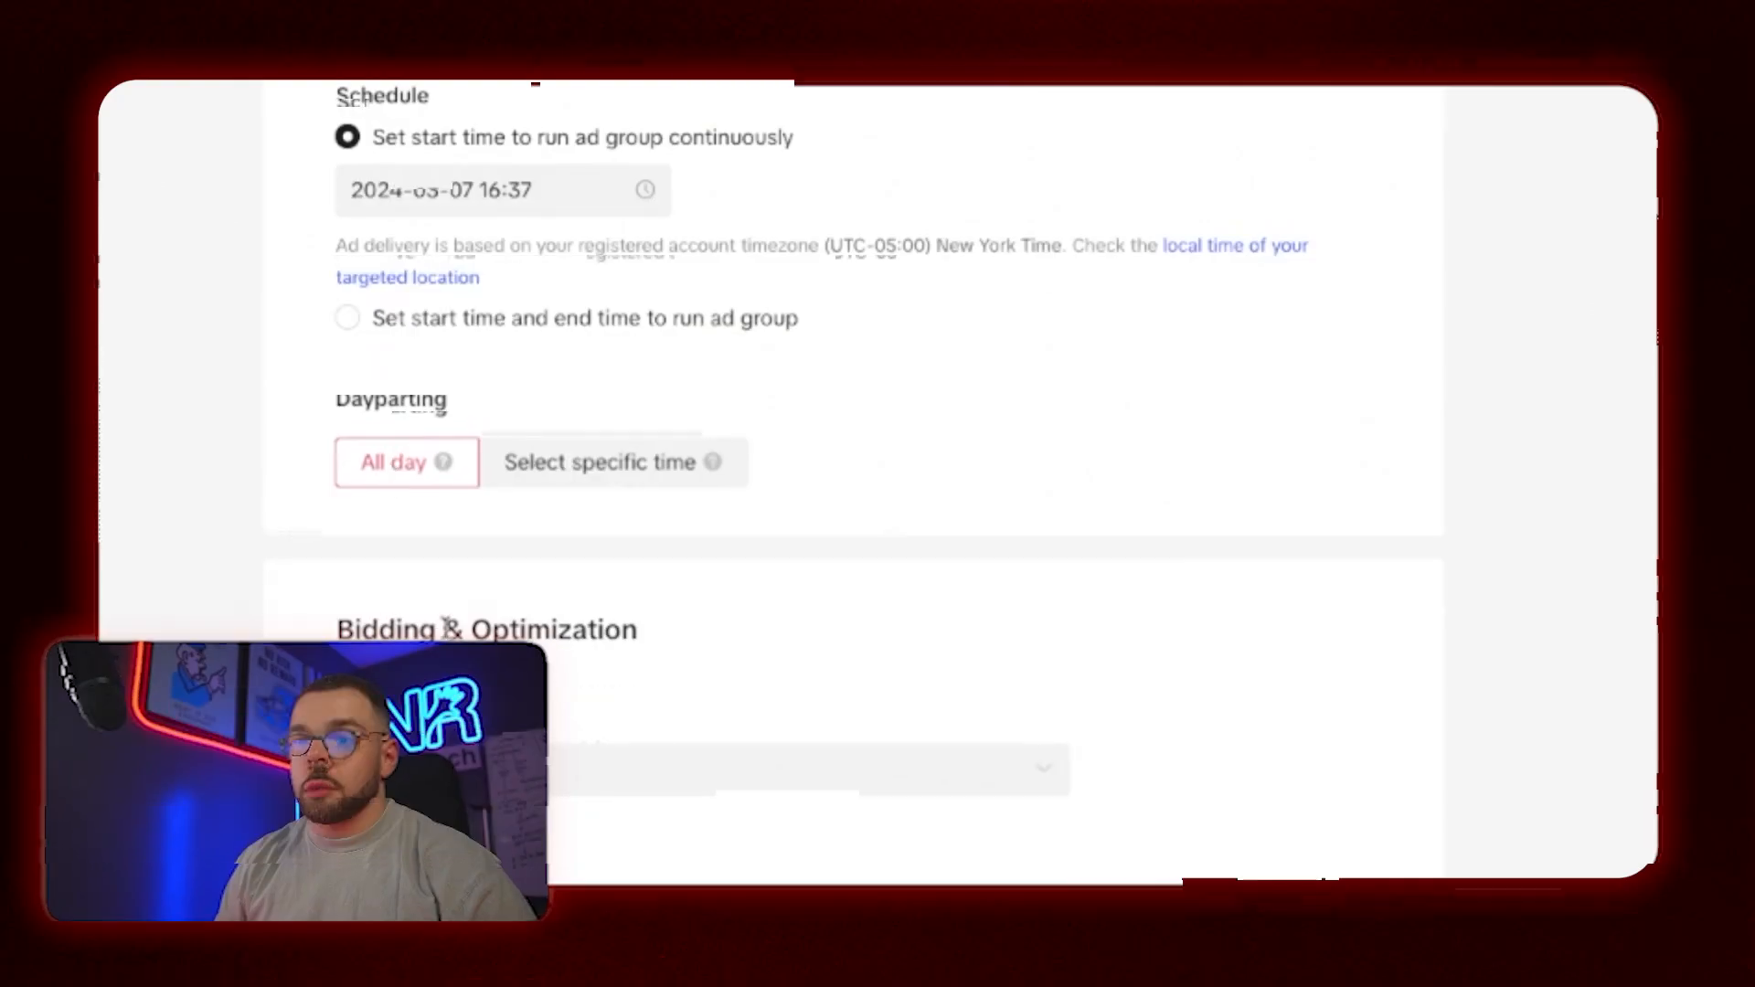
scroll("down", 3)
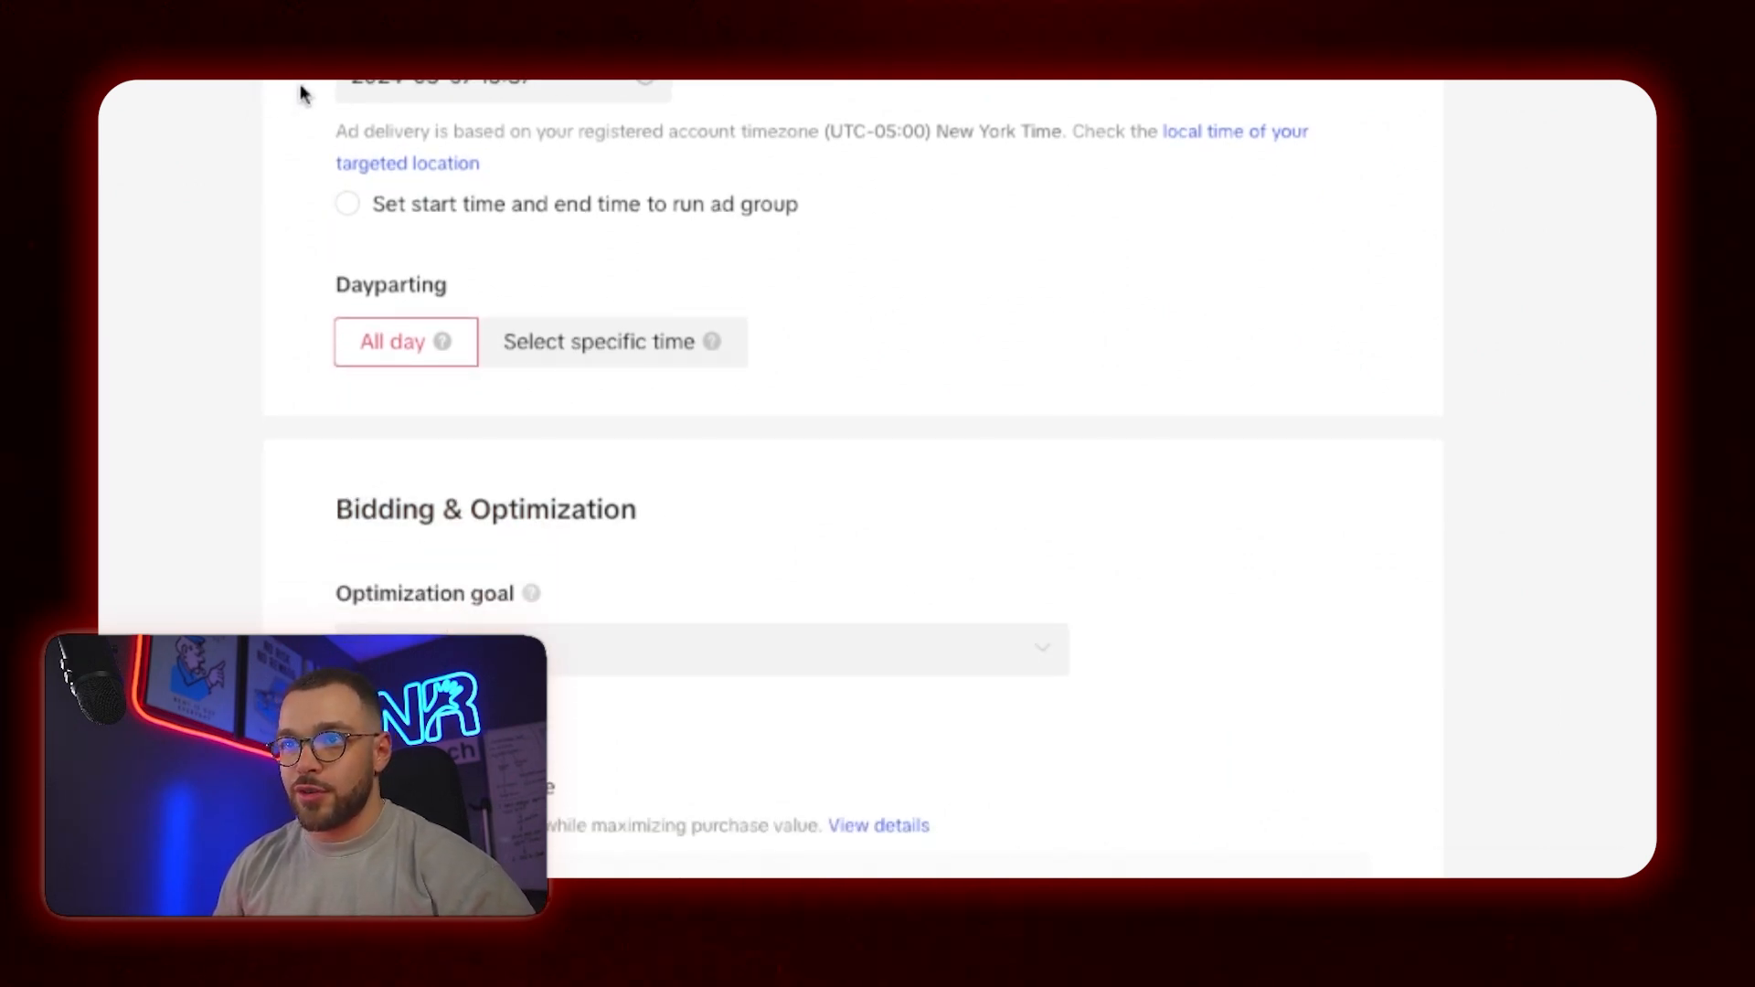
scroll("down", 3)
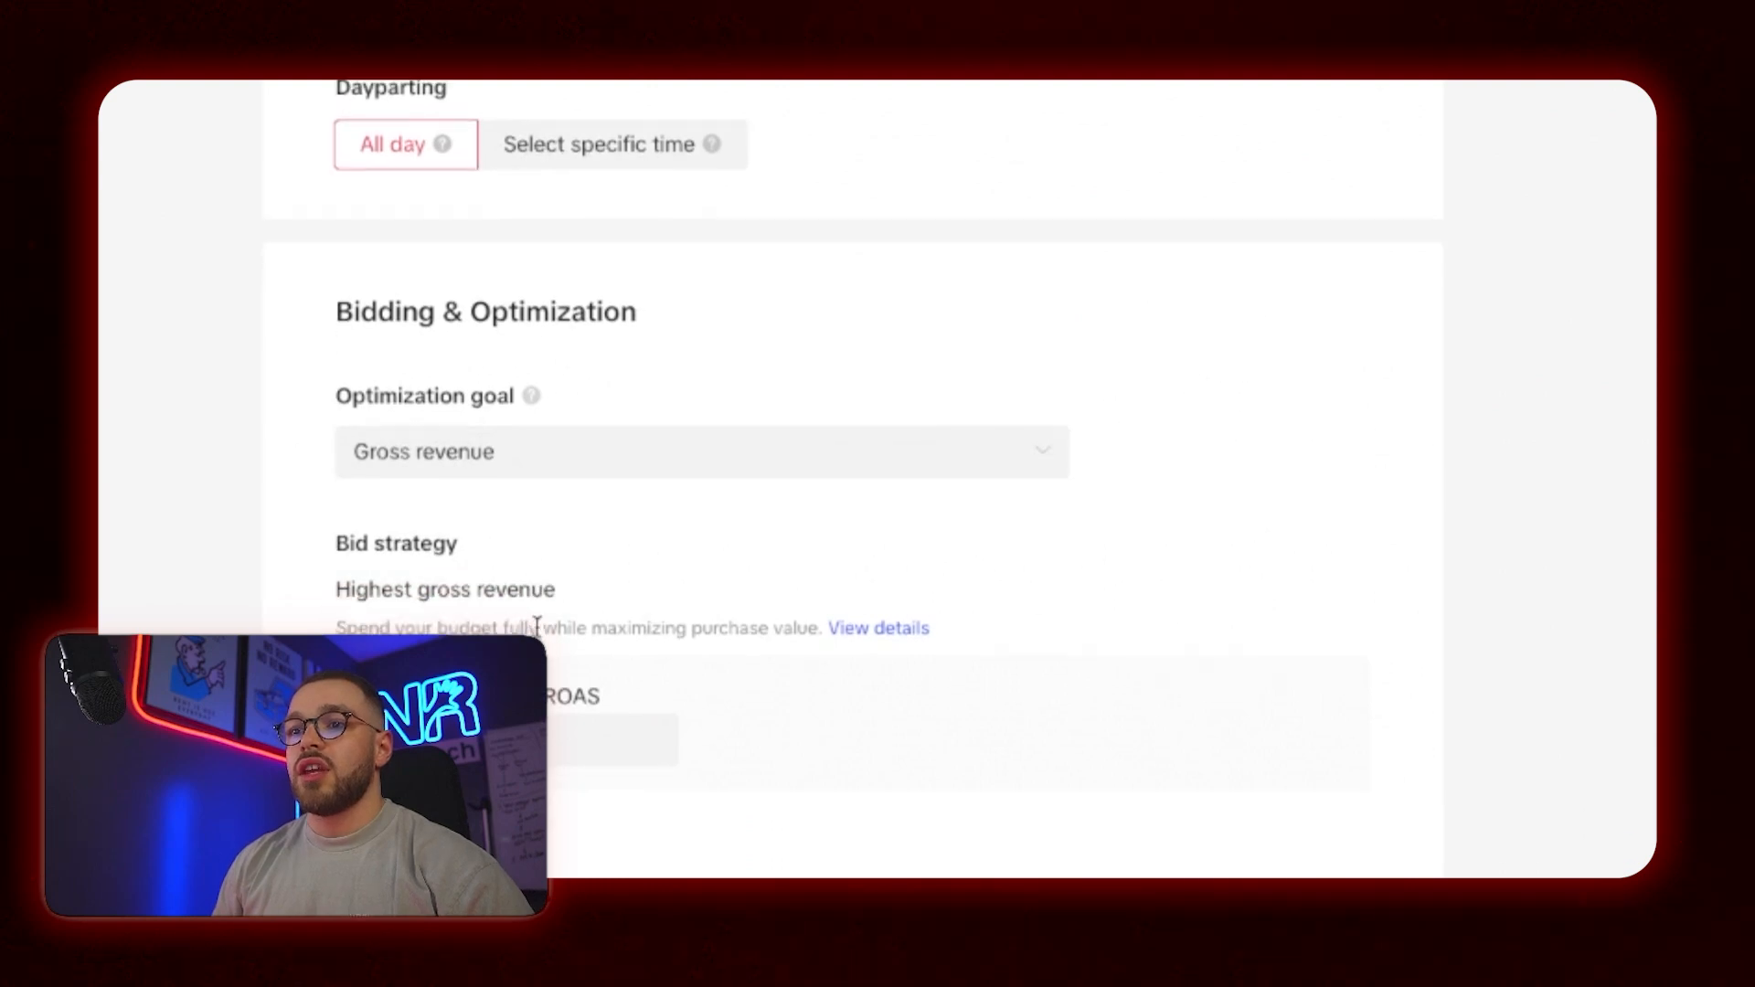
Keep Gross revenue as the optimization goal and toggle the minimum ROAS option.
left_click(702, 450)
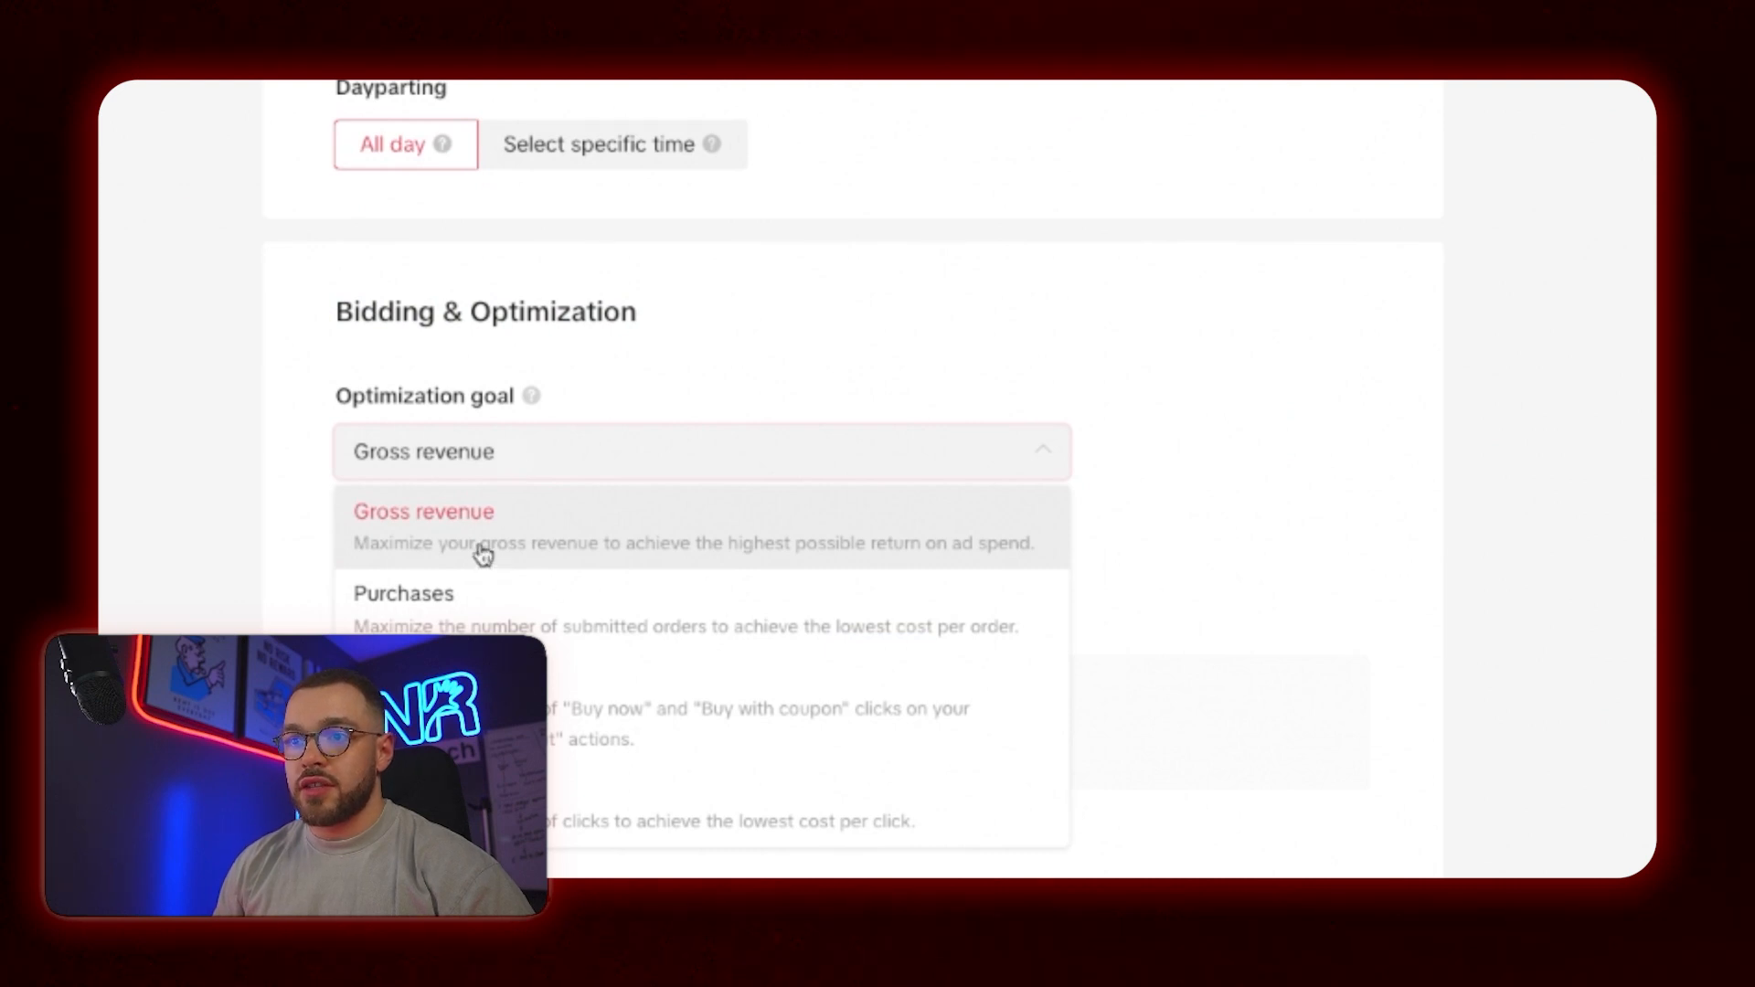
left_click(423, 512)
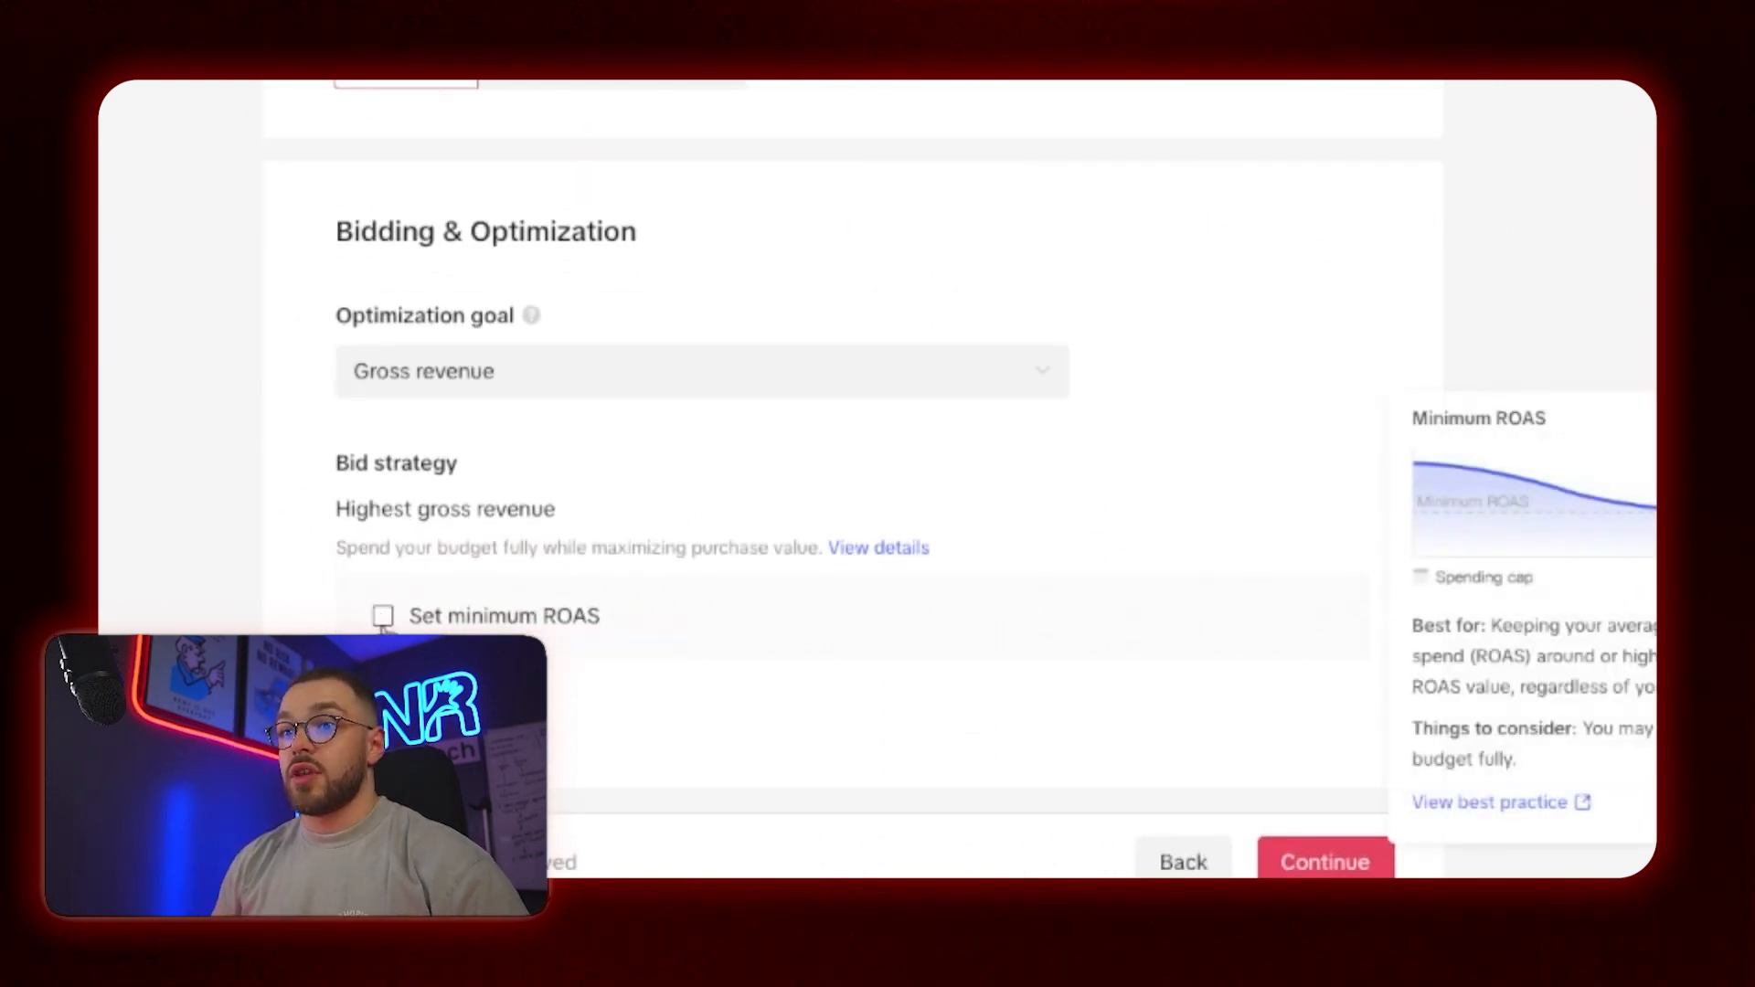
left_click(383, 615)
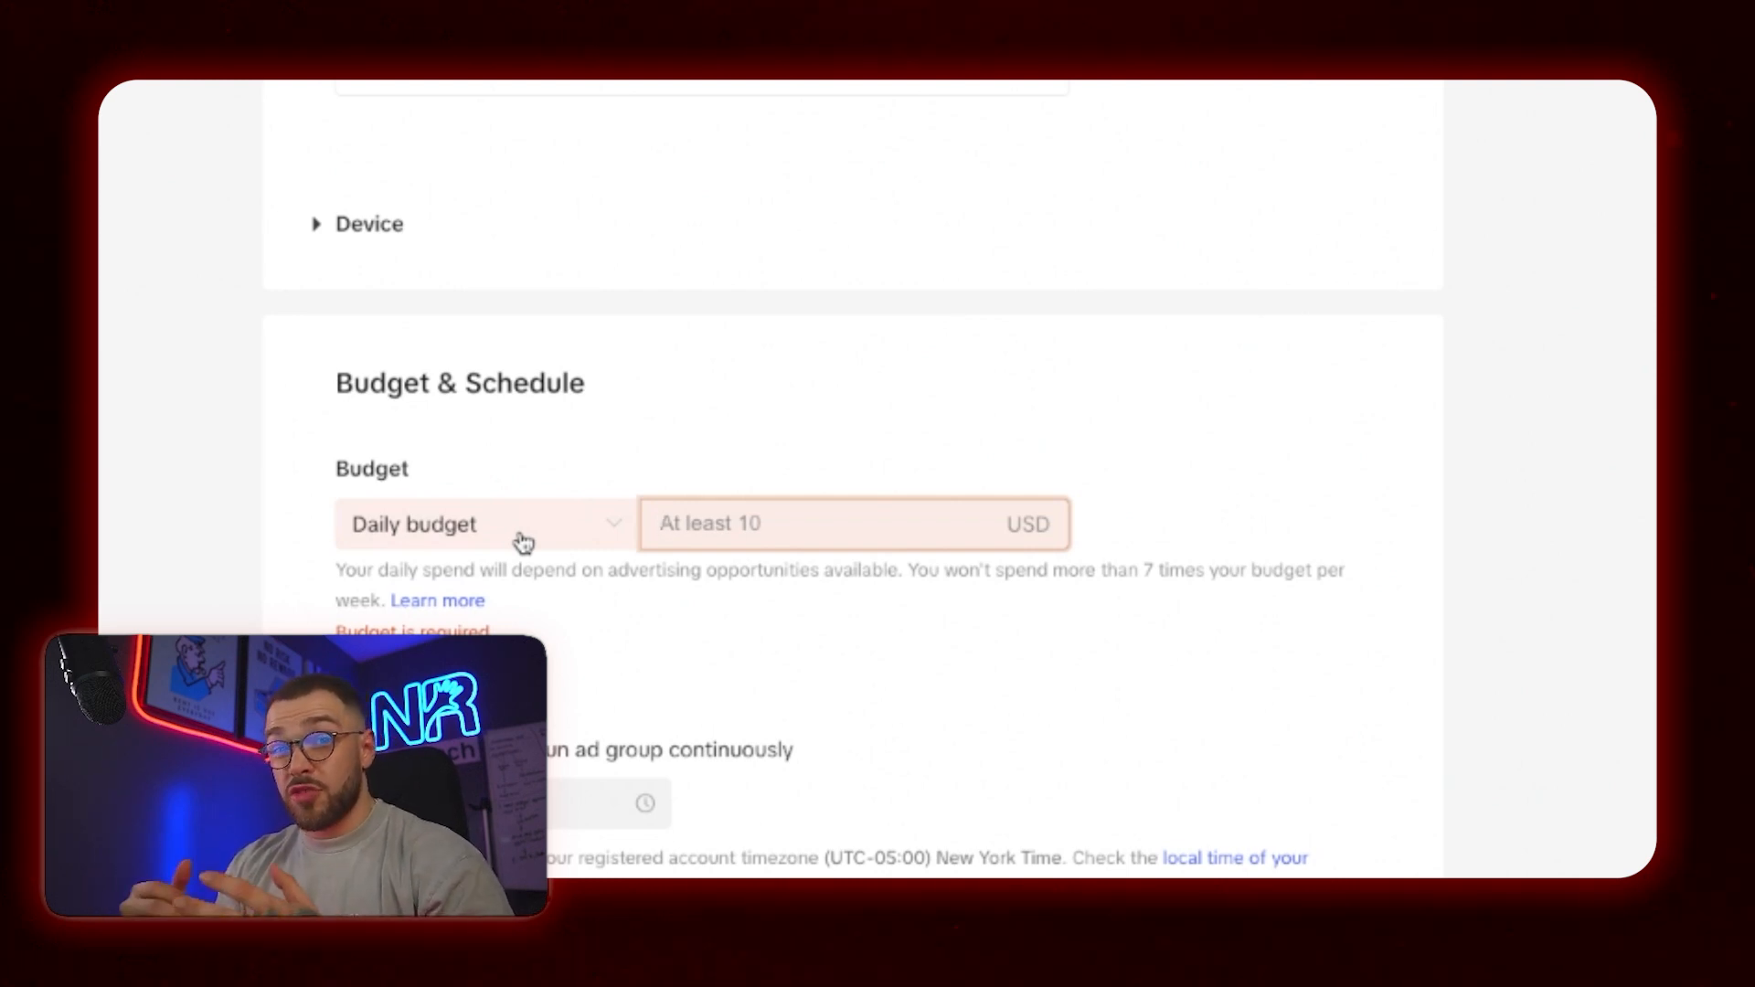
Enter a 10.00 USD daily budget for the ad group.
type("10.00")
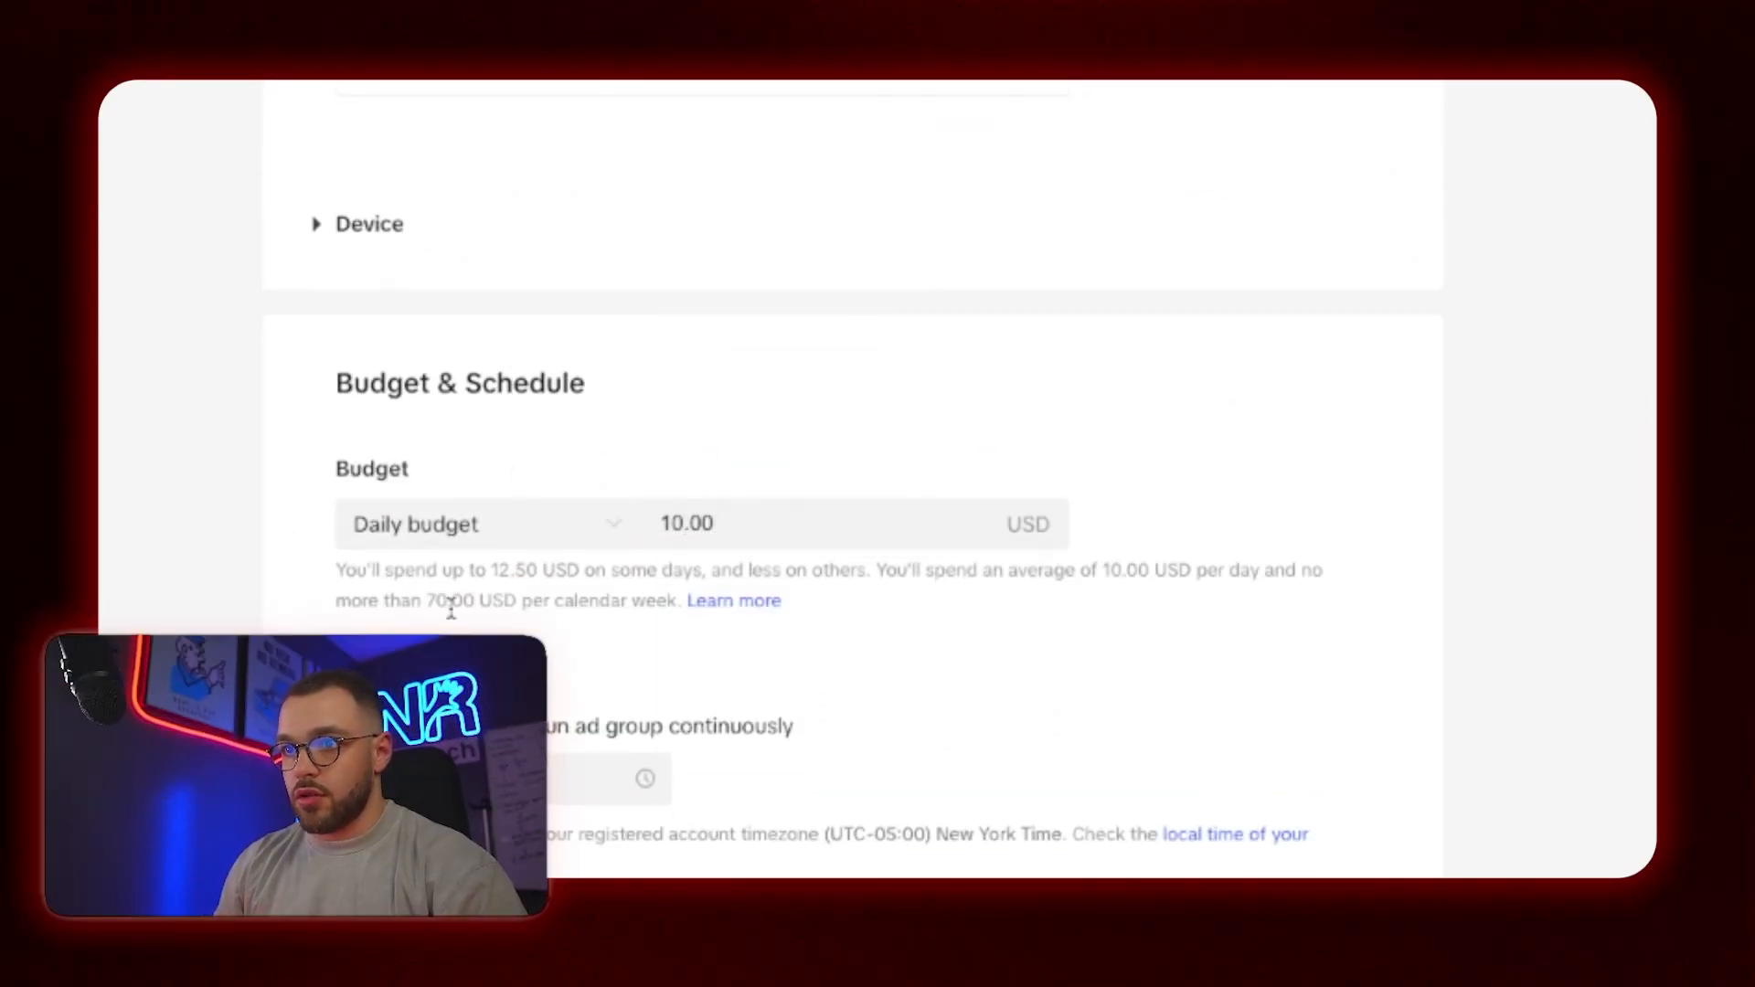
scroll("down", 3)
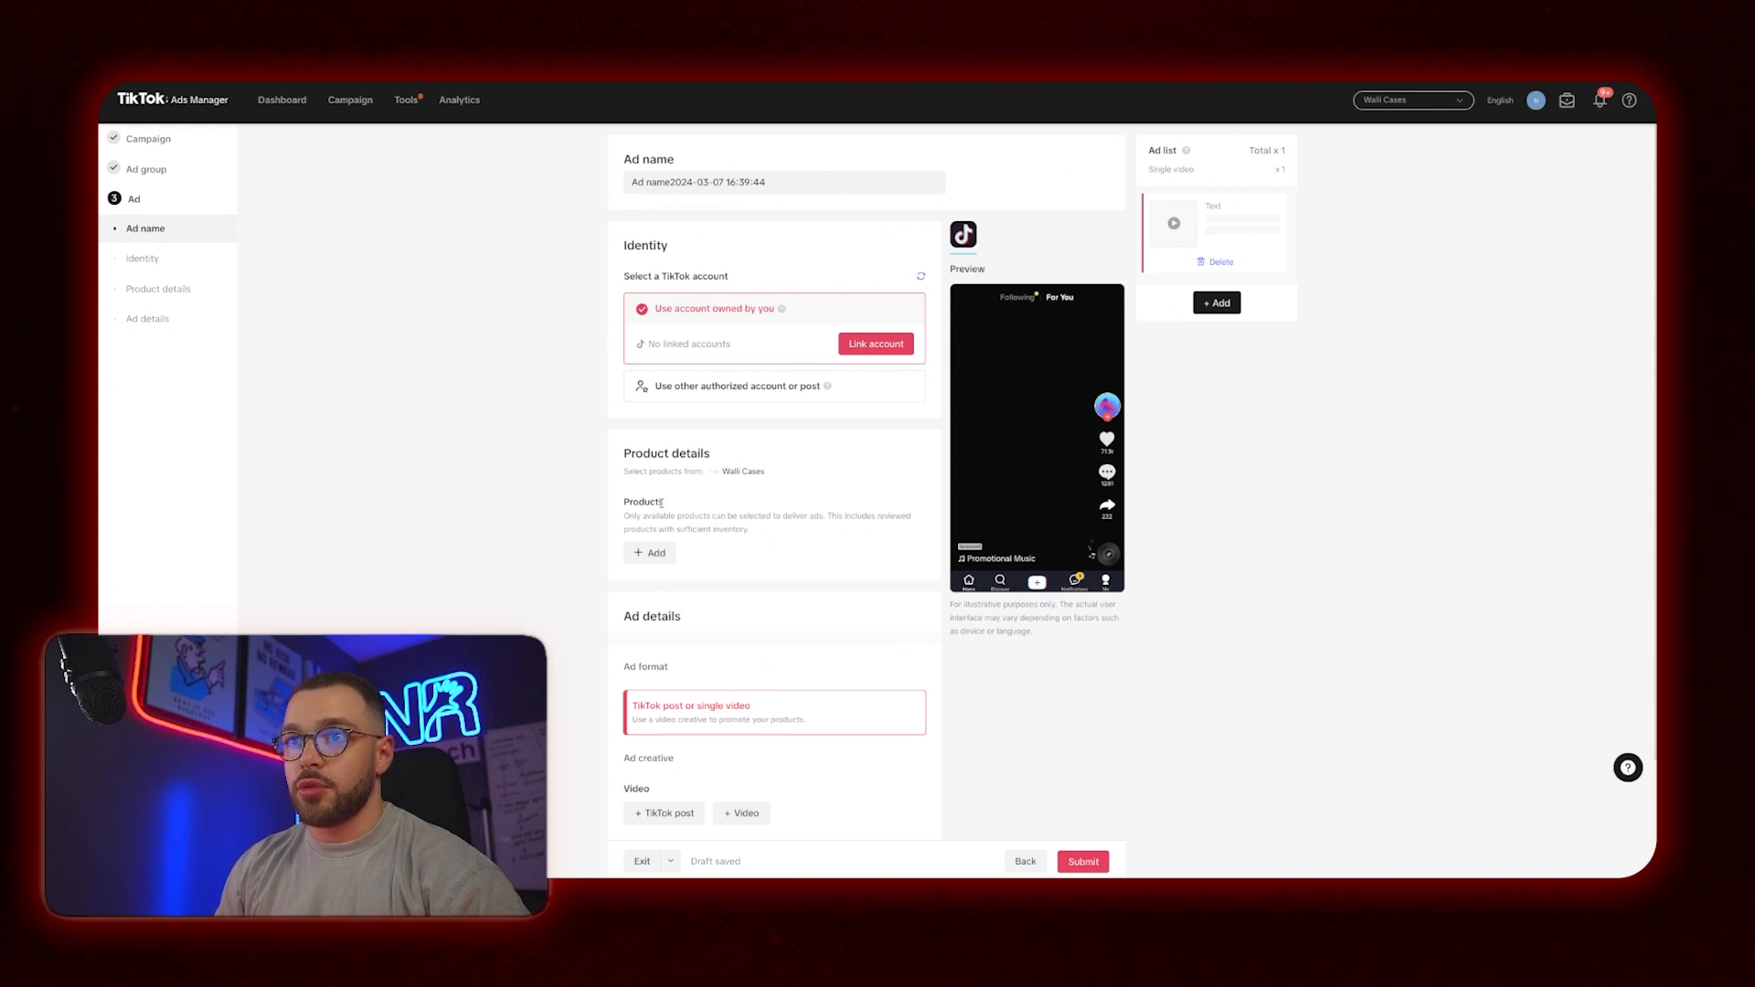
Add the Coastal Check Magnetic Case product and a TikTok post from Walli Cases.
scroll("down", 3)
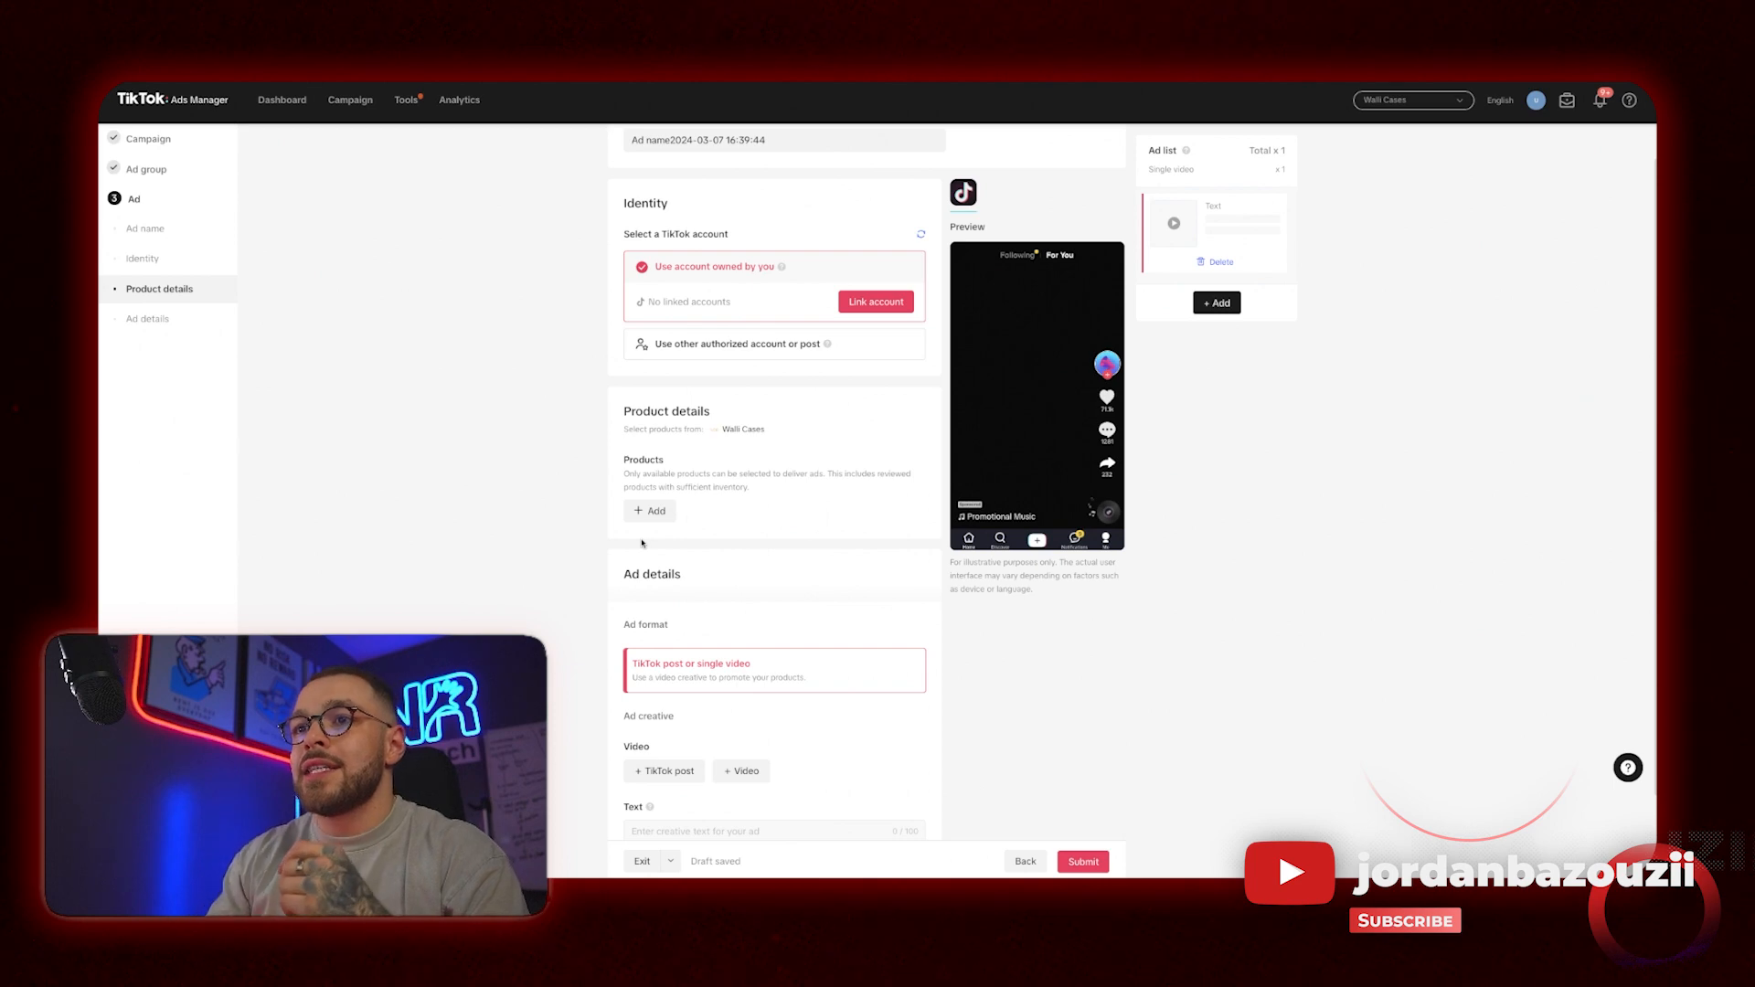
left_click(649, 510)
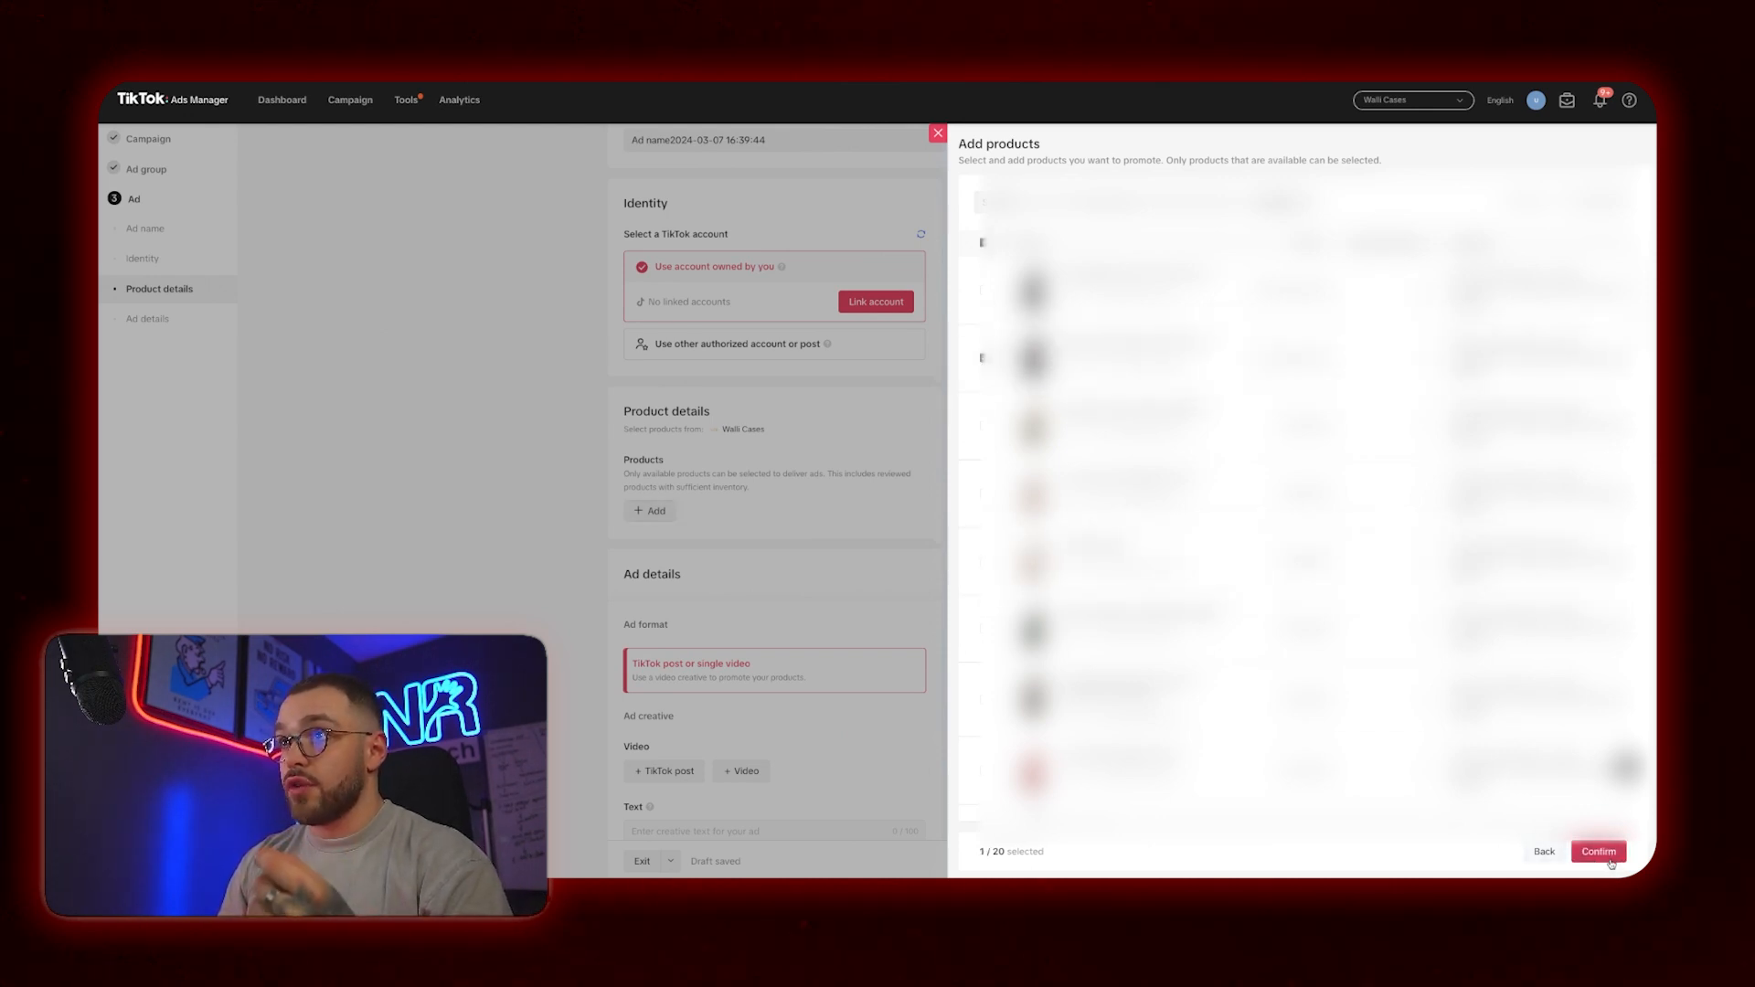
left_click(1597, 852)
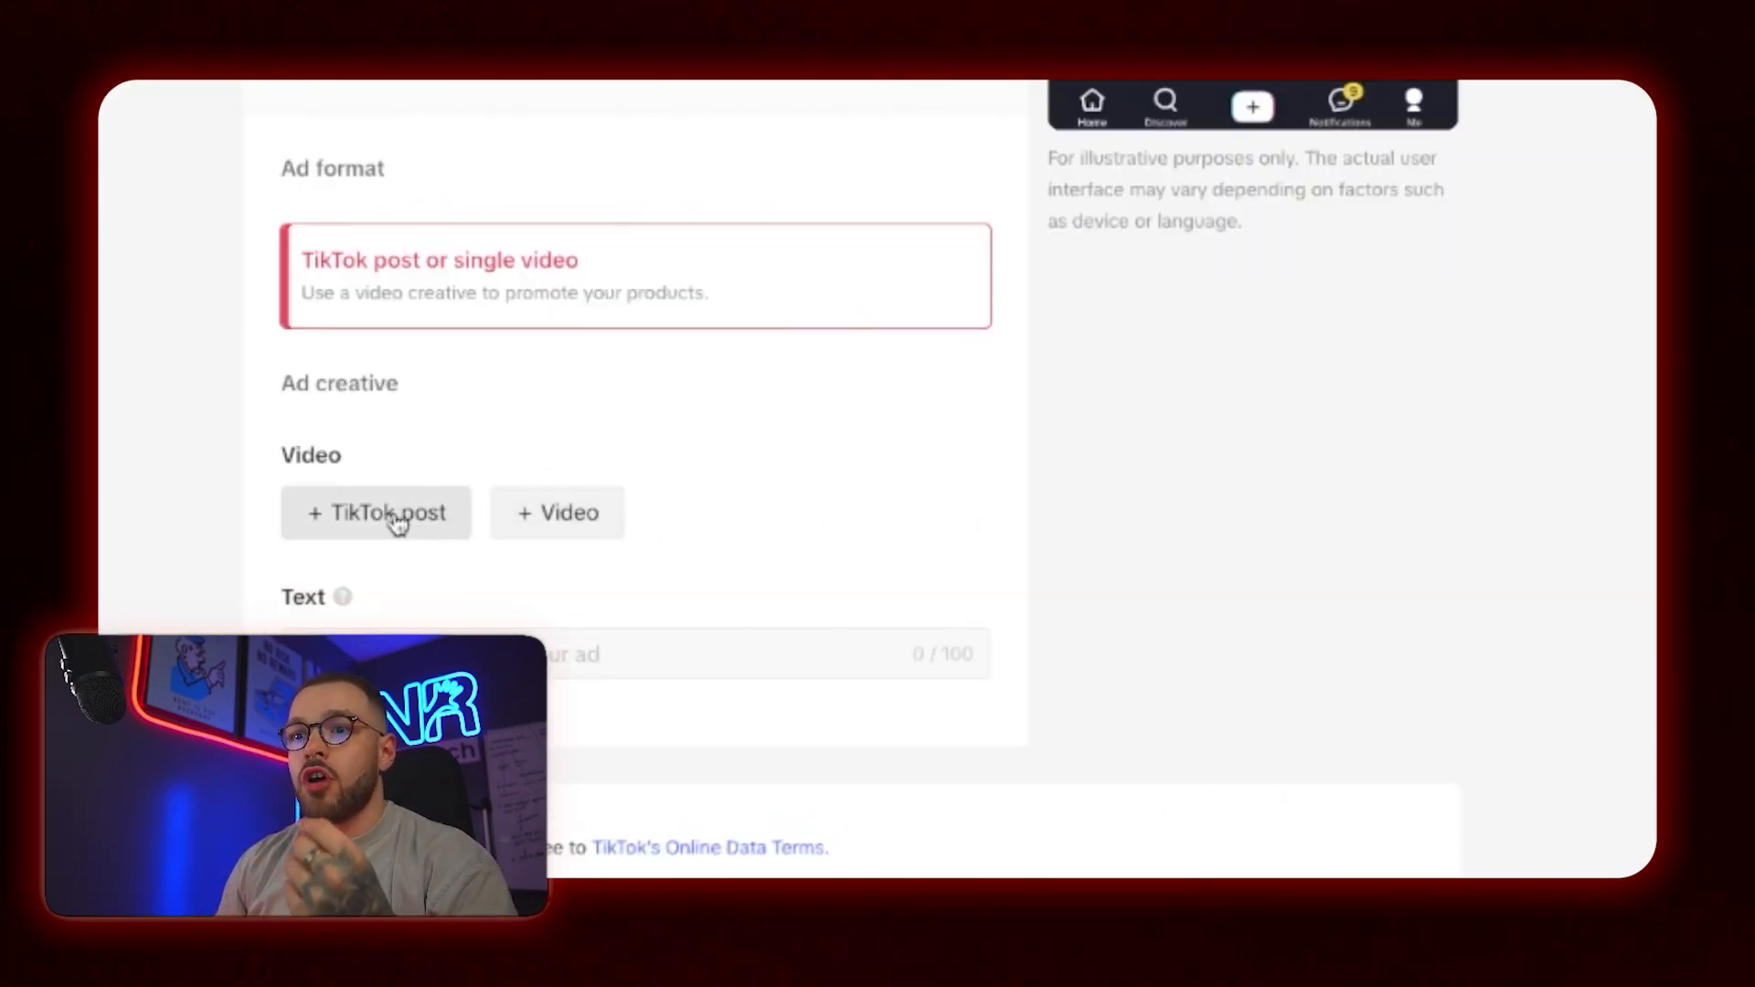
left_click(375, 513)
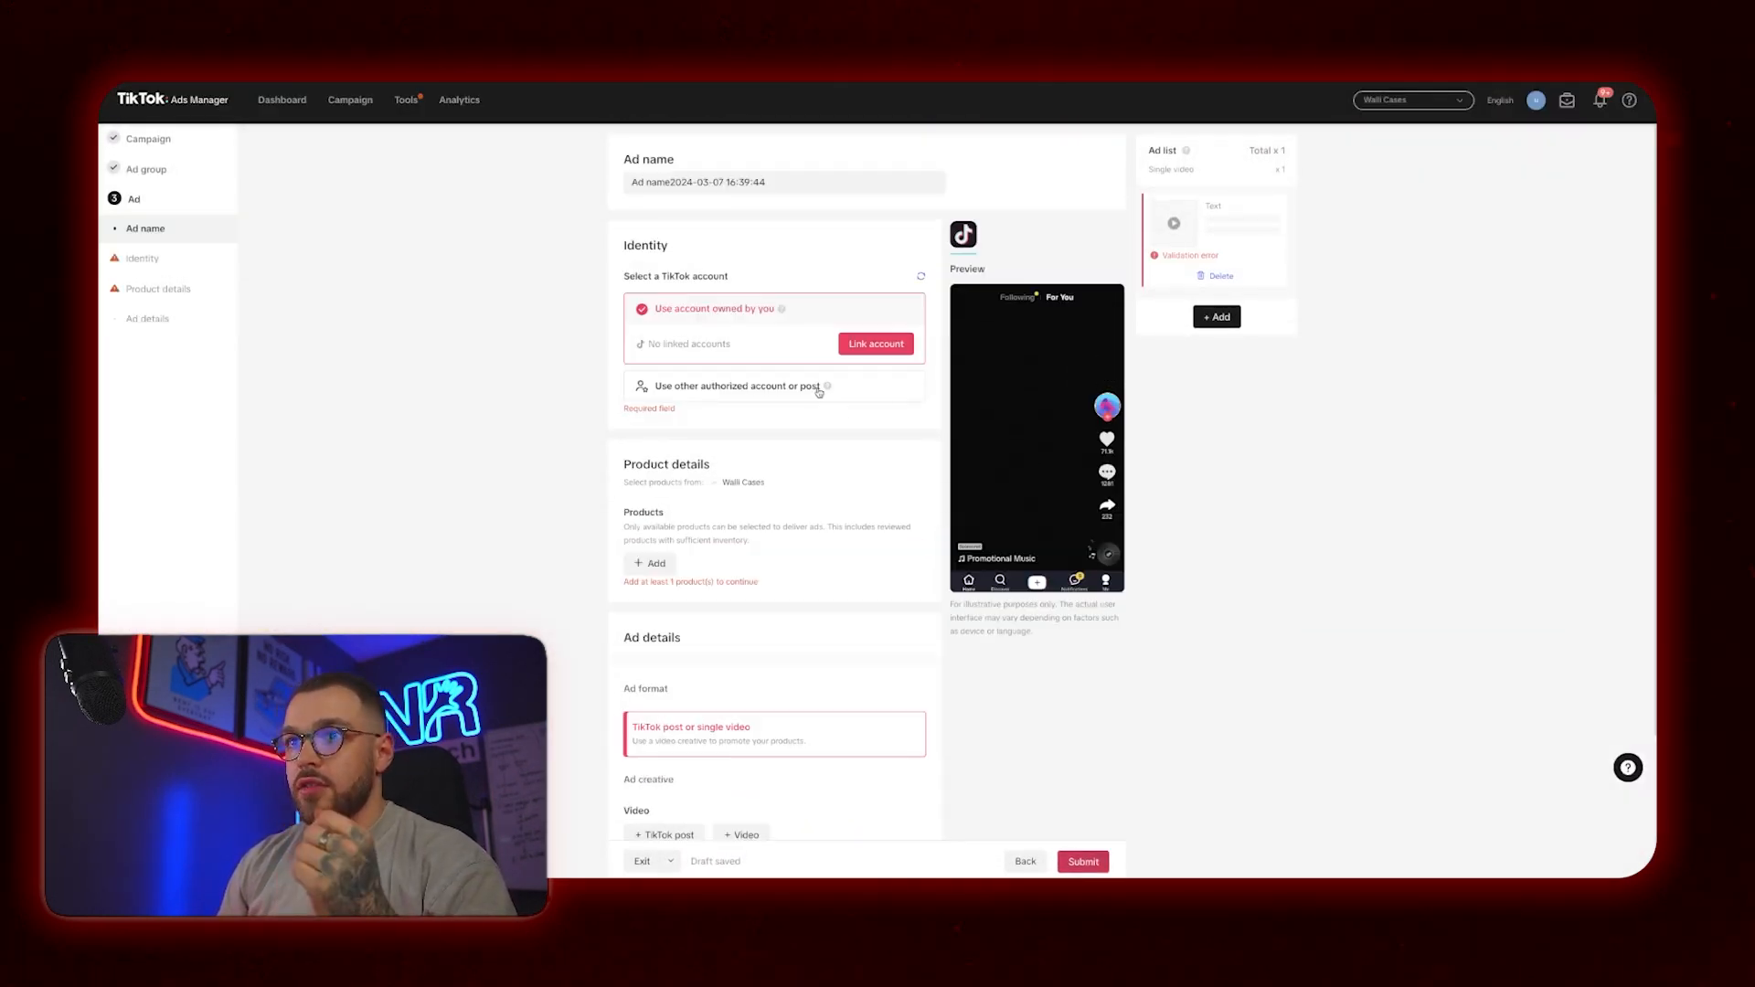
left_click(736, 385)
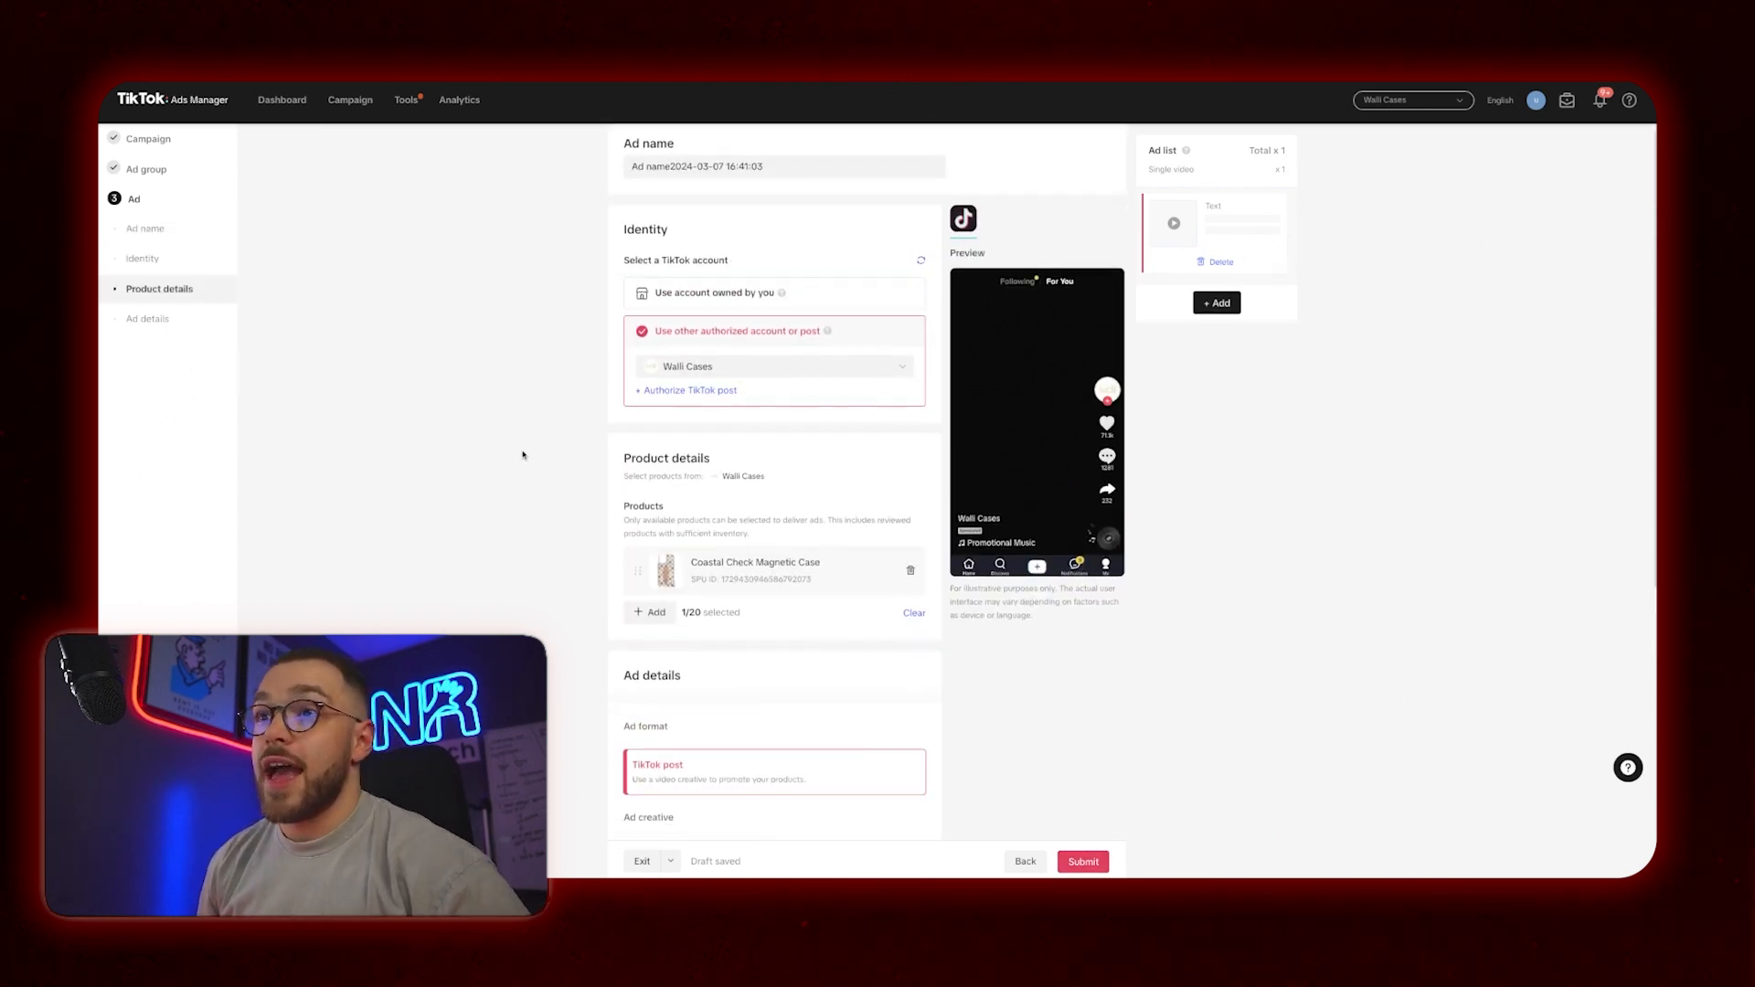
Go down to Ad details and start a new interactive add-on.
scroll("down", 3)
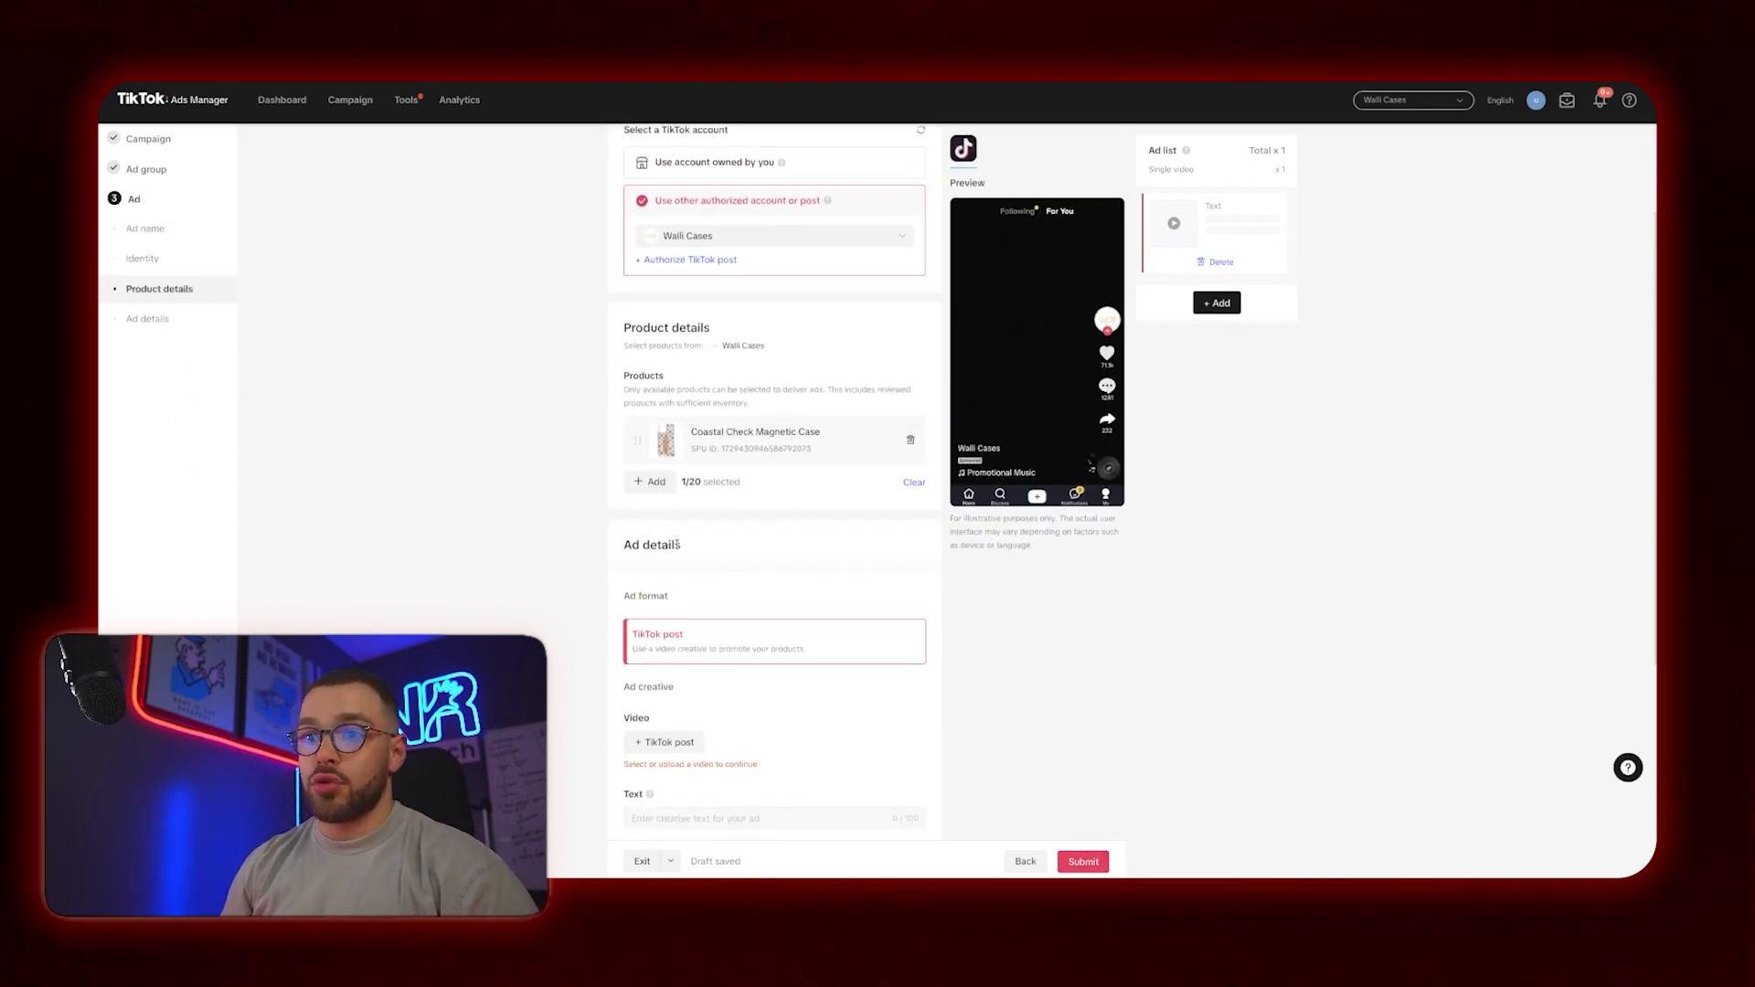
scroll("down", 3)
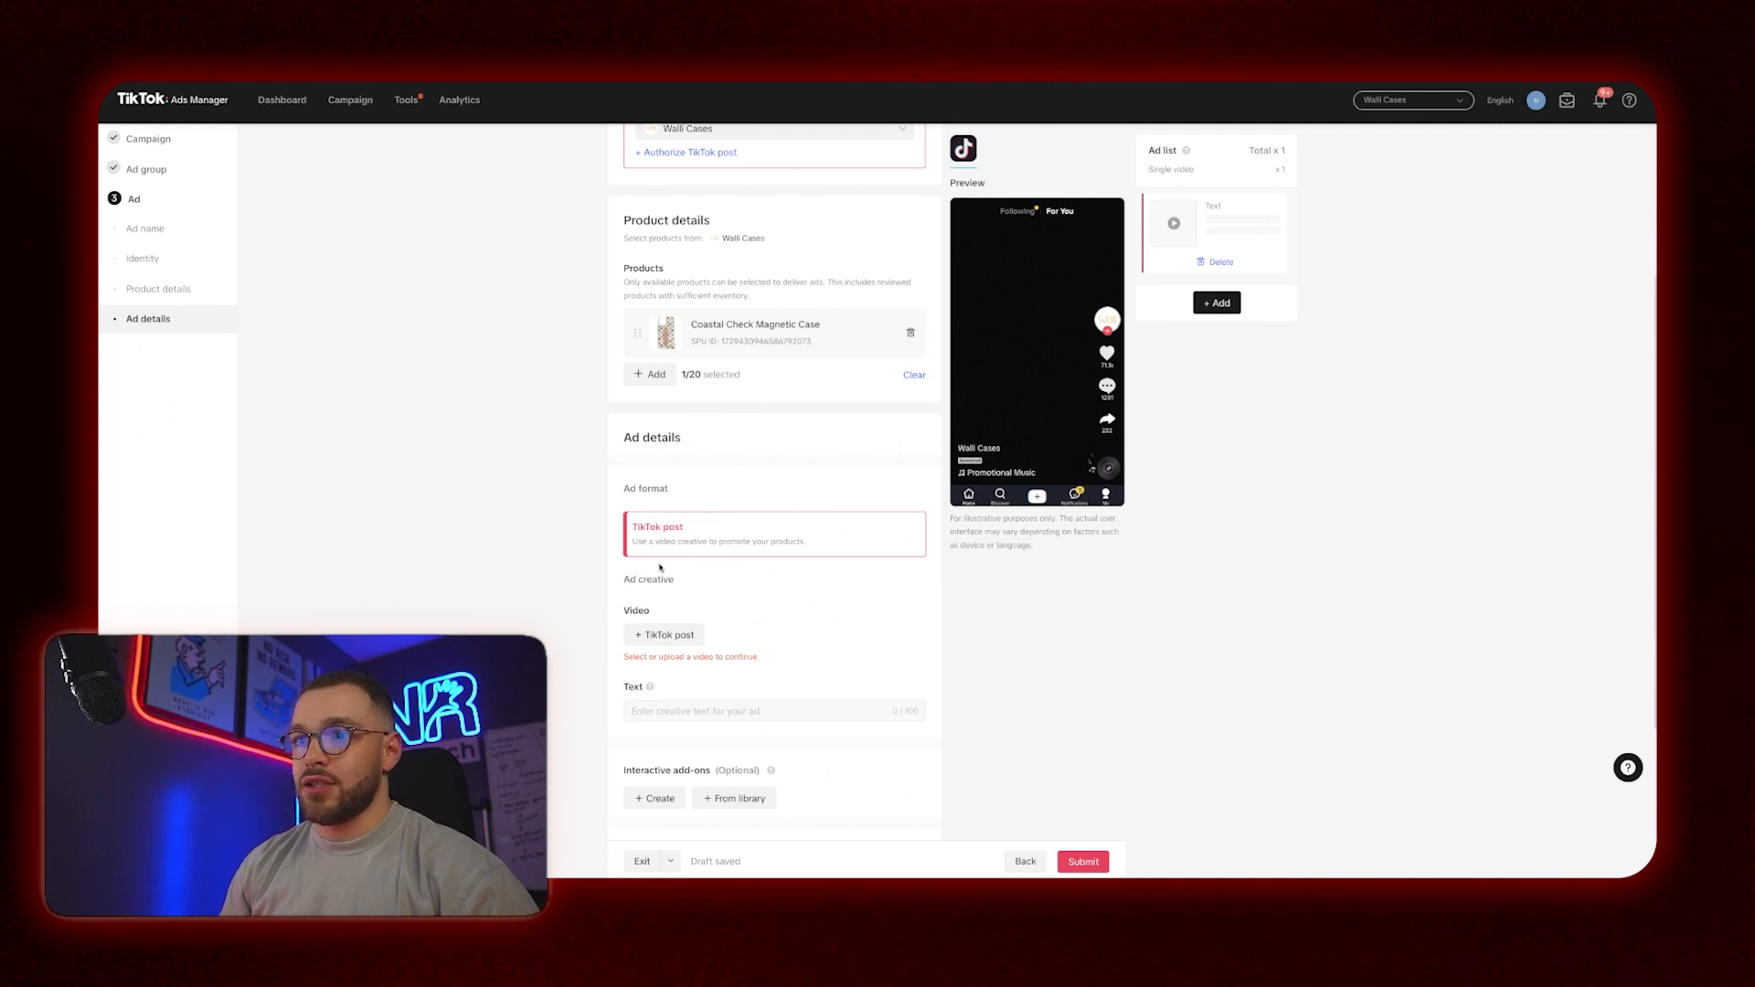
scroll("down", 3)
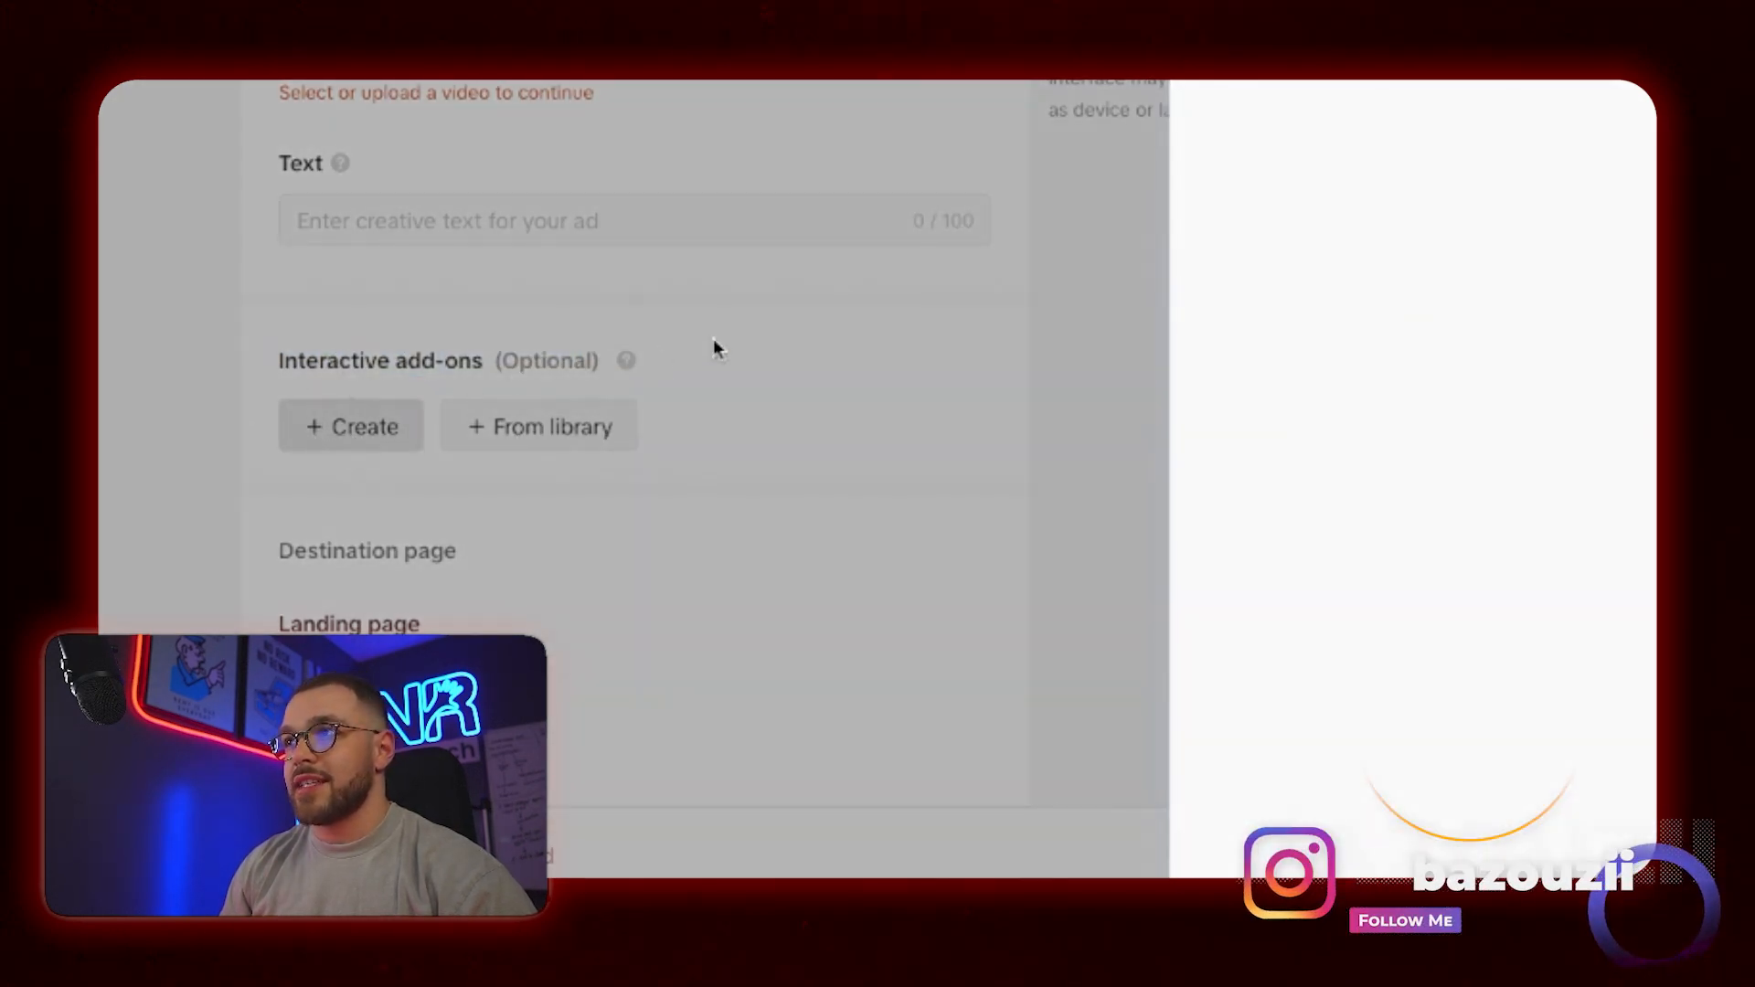
left_click(350, 427)
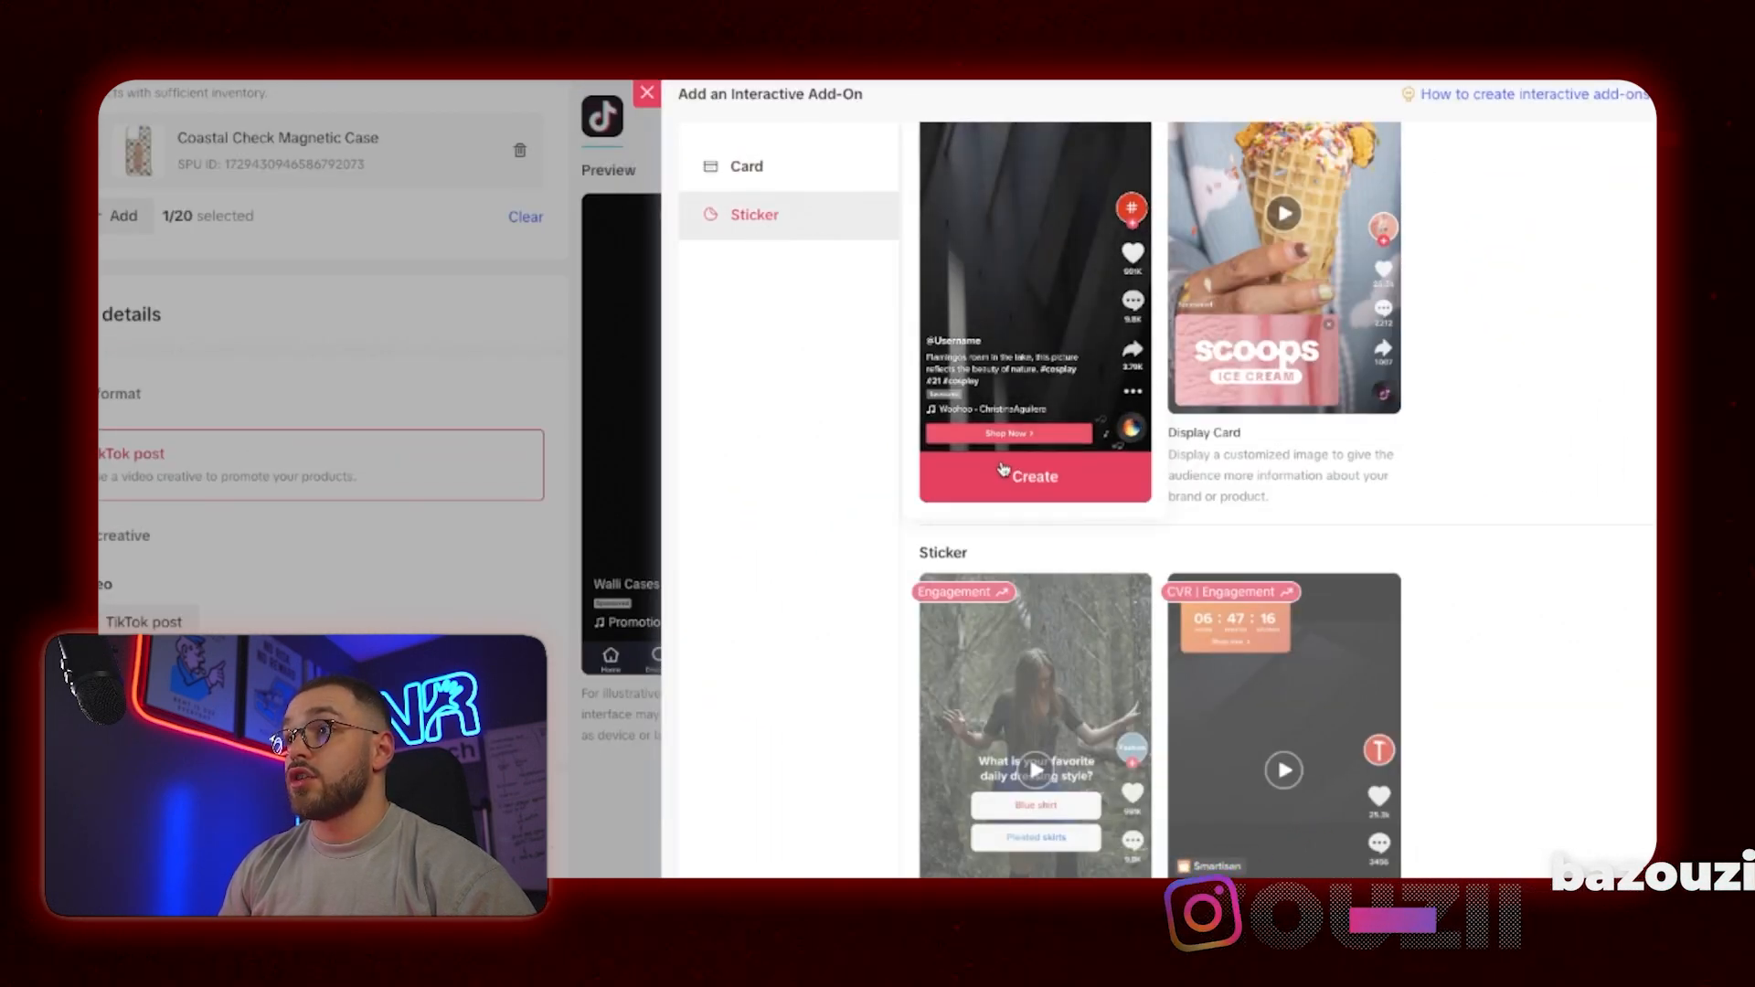
Pick the Card category and start a Product Card add-on.
left_click(747, 165)
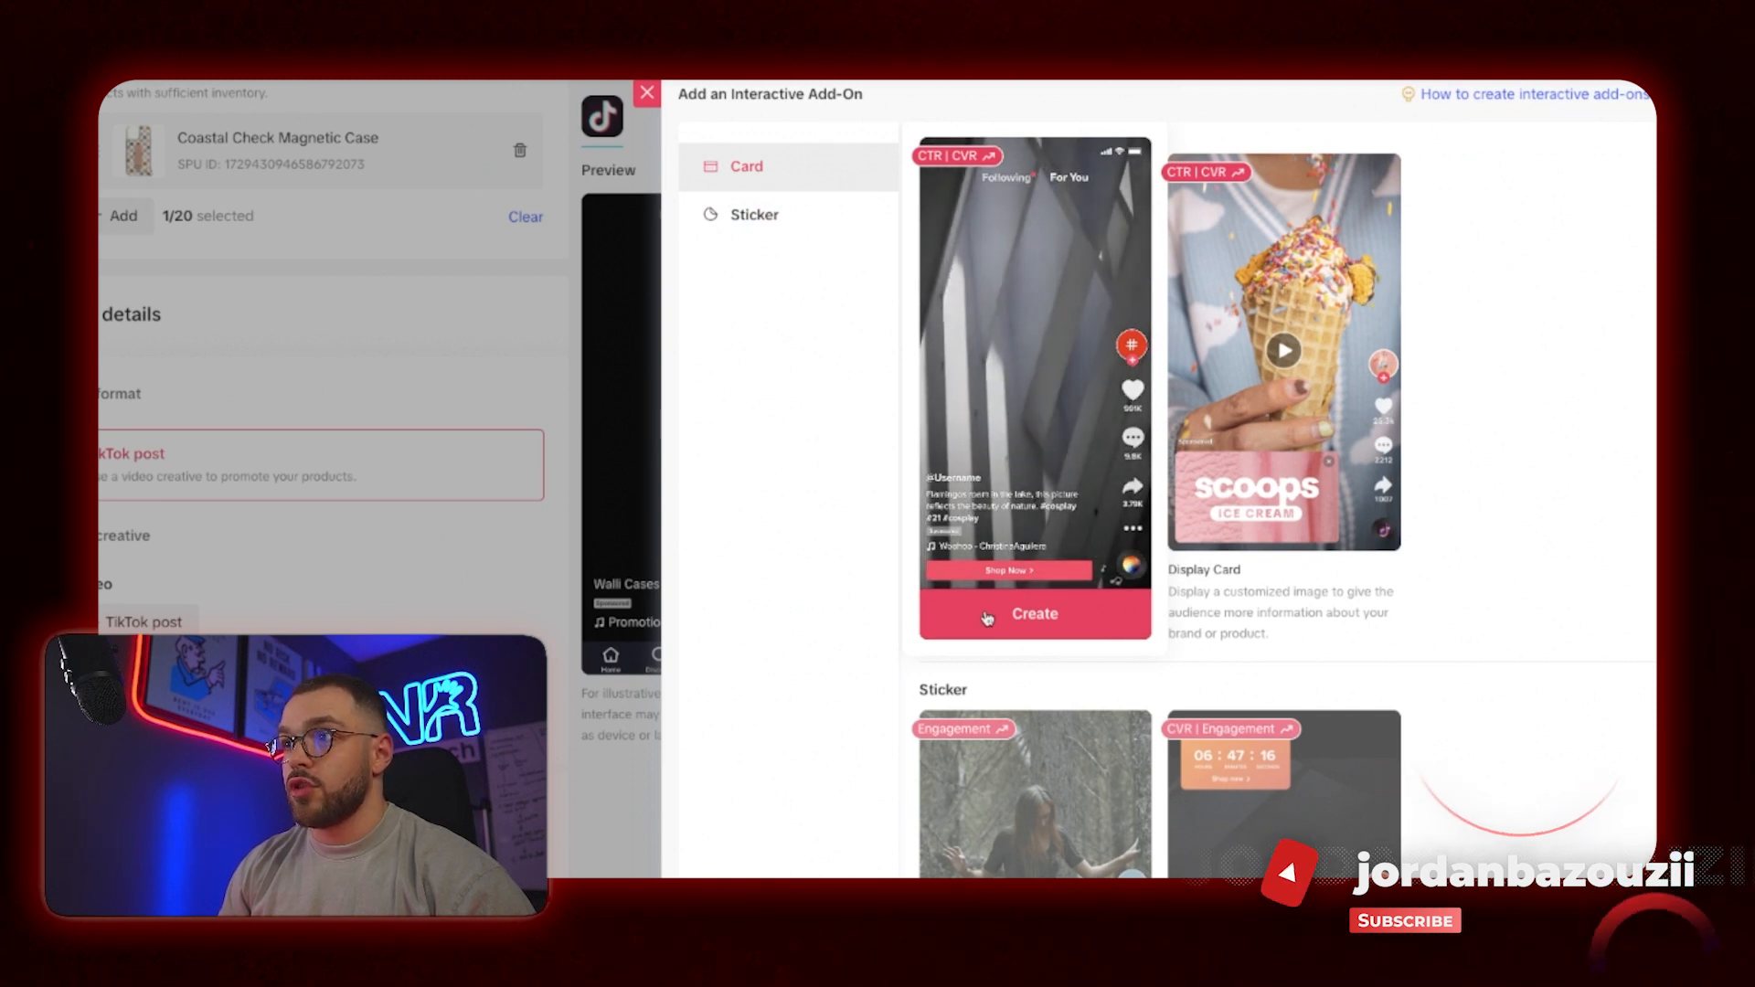
left_click(1033, 612)
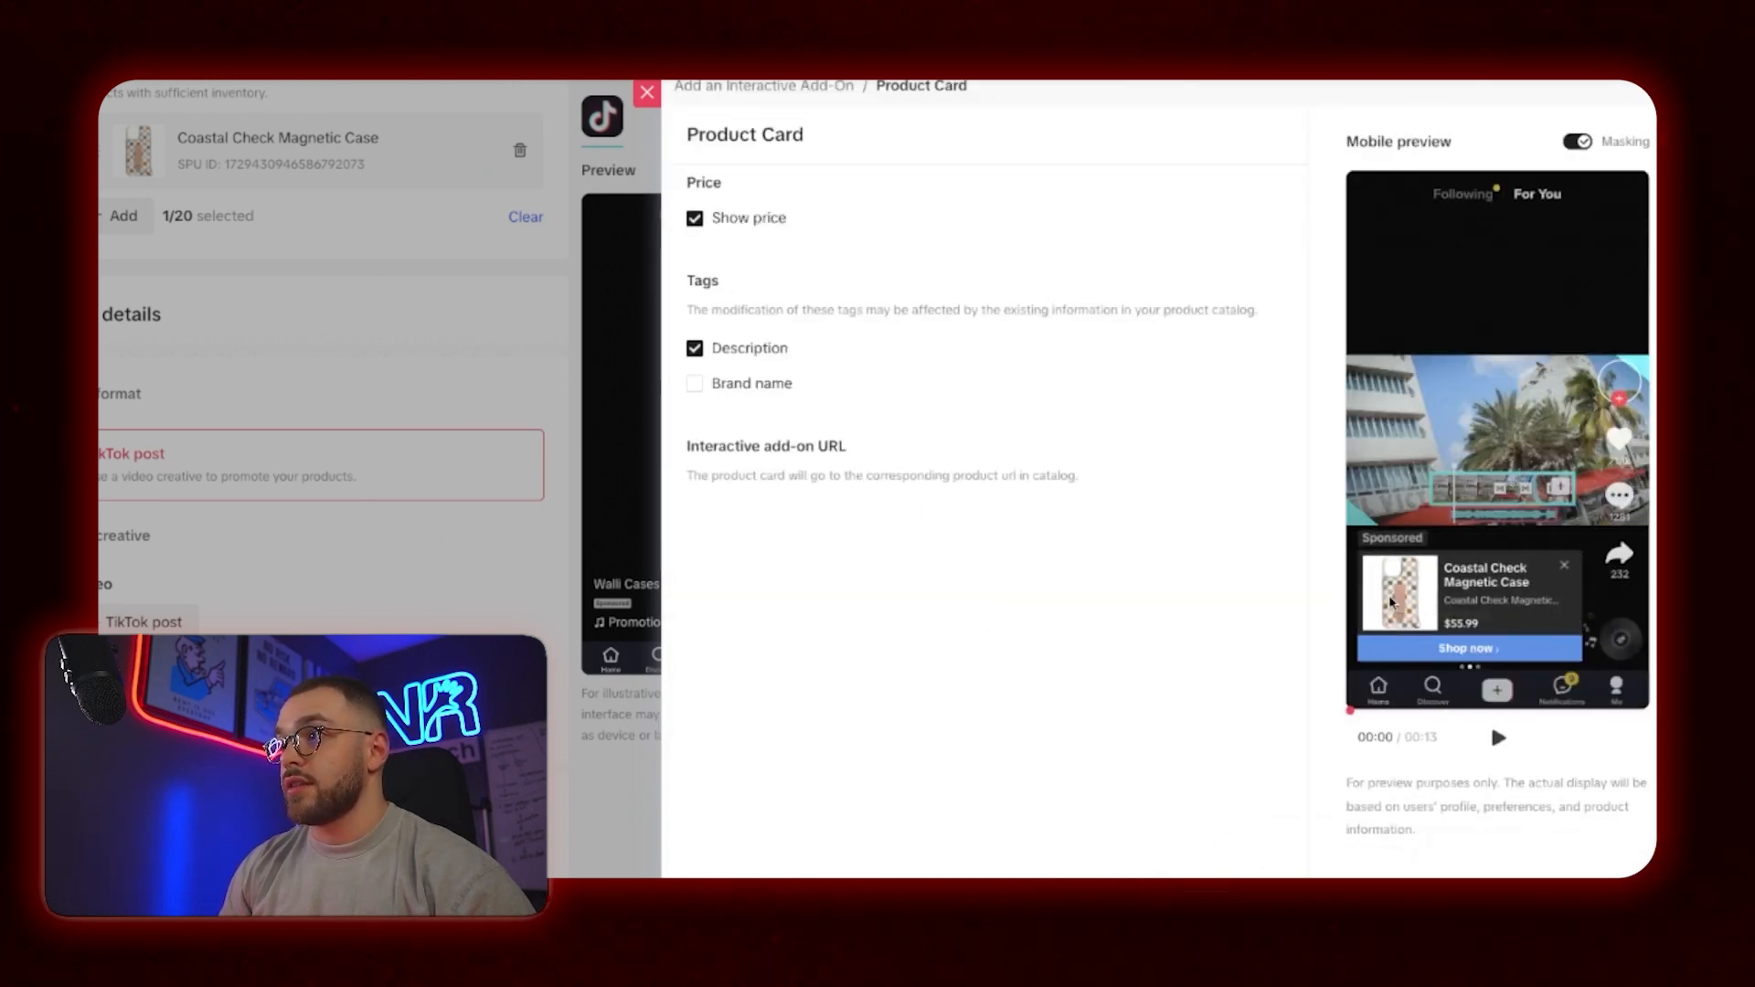
Confirm the Product Card showing price and description, brand name hidden, masking off.
left_click(694, 383)
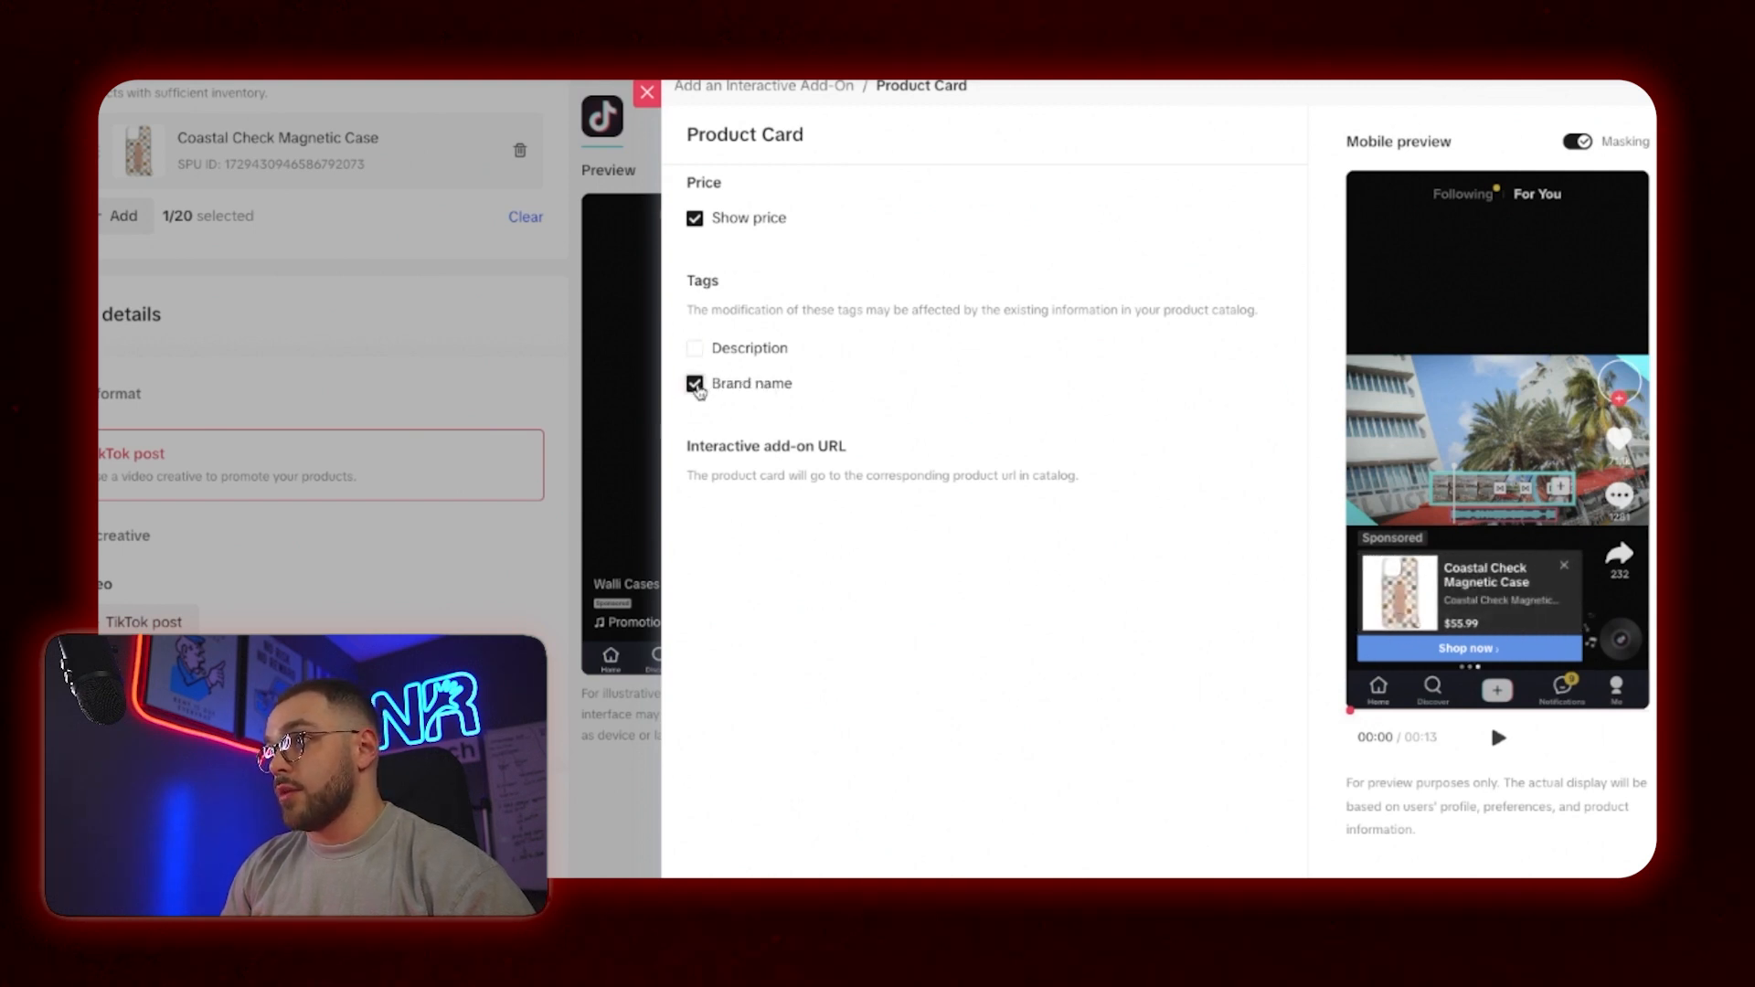
left_click(693, 383)
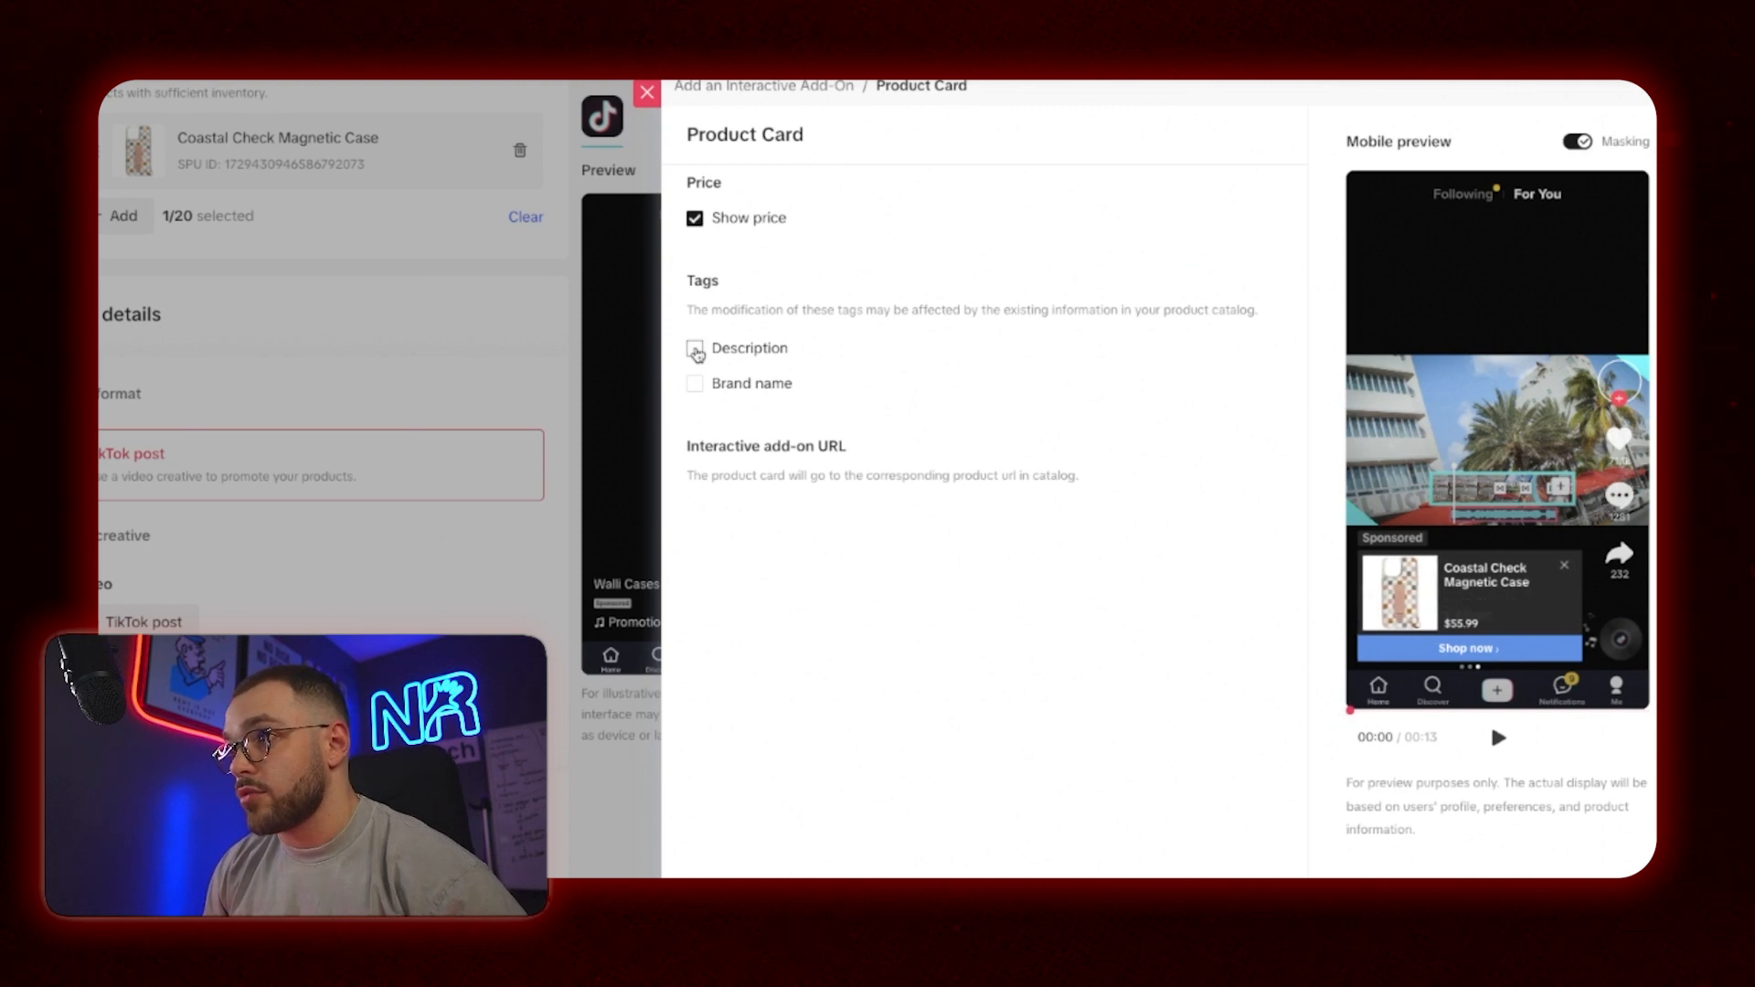
left_click(694, 348)
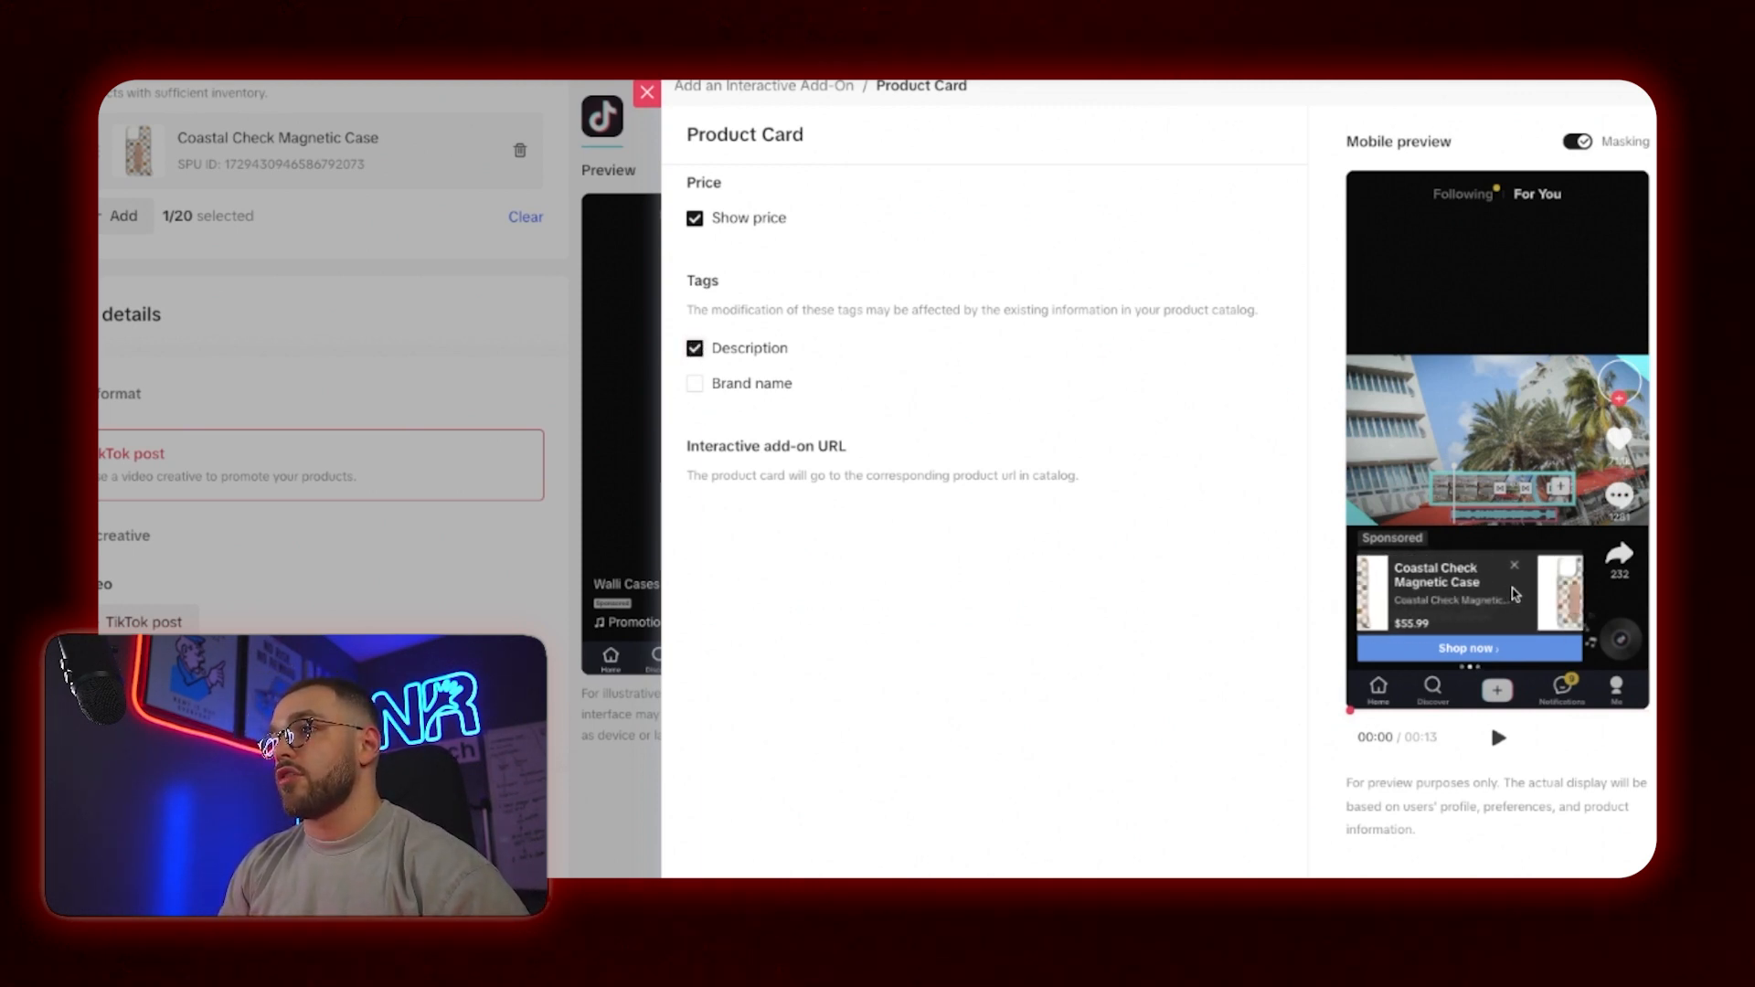
left_click(1576, 141)
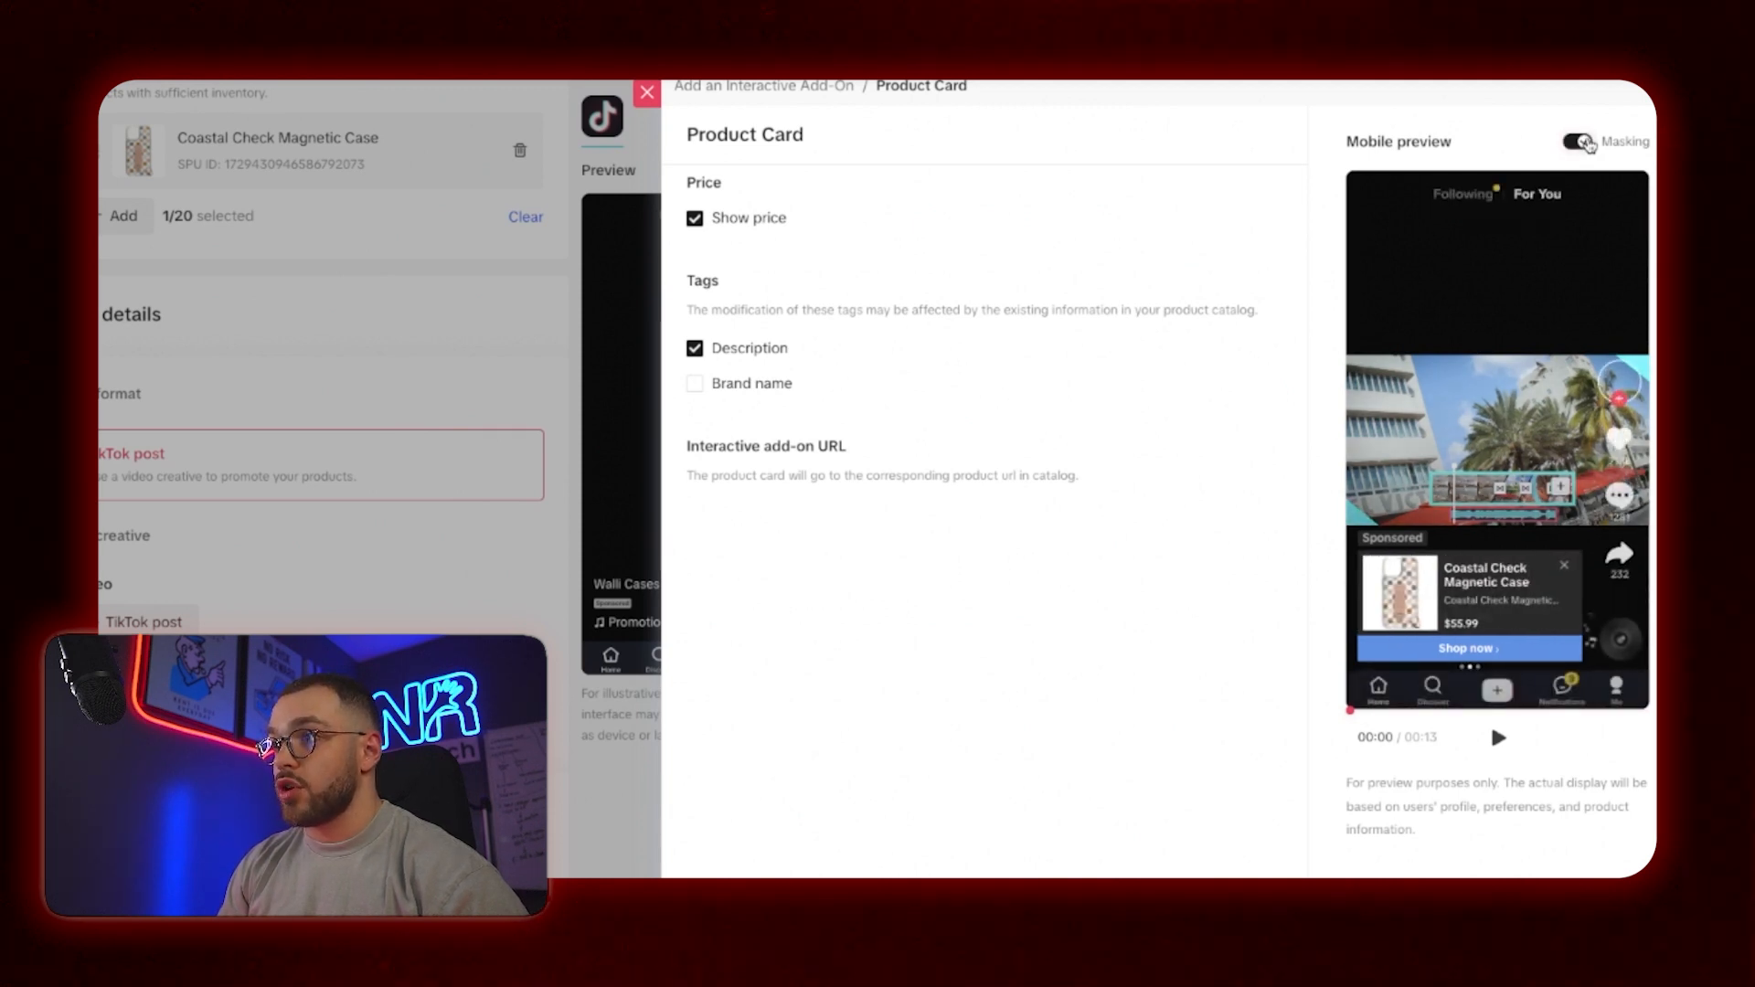
left_click(1579, 142)
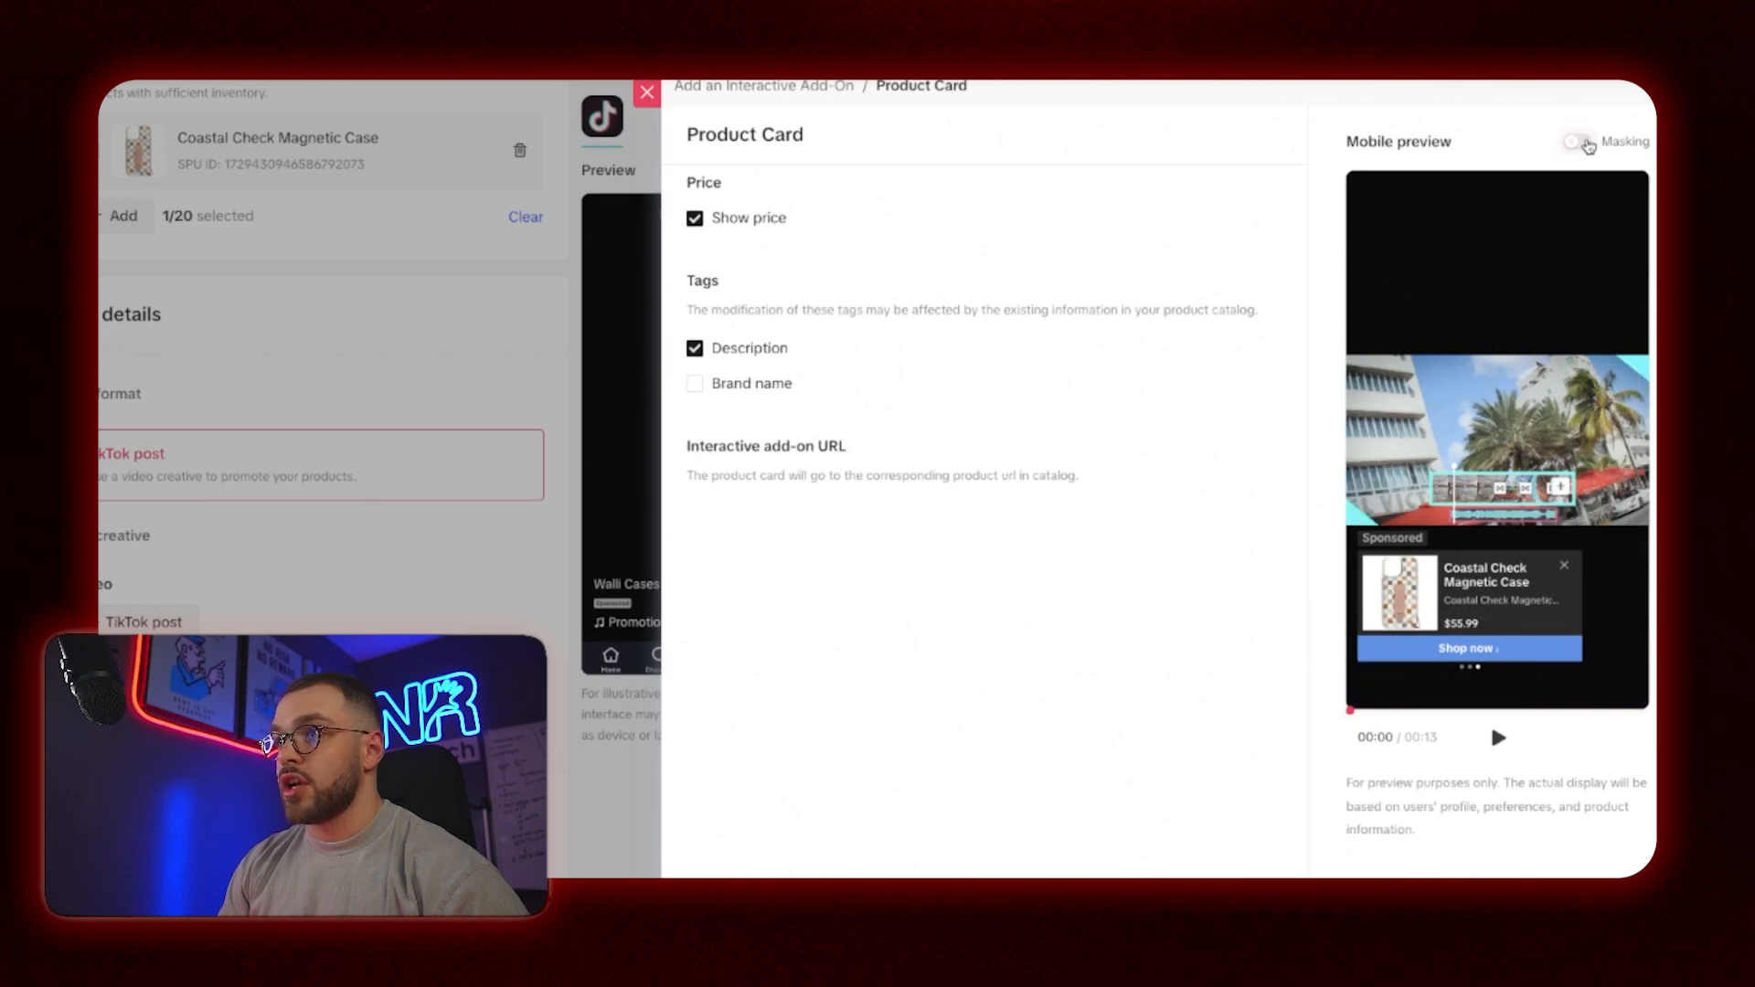
left_click(1576, 141)
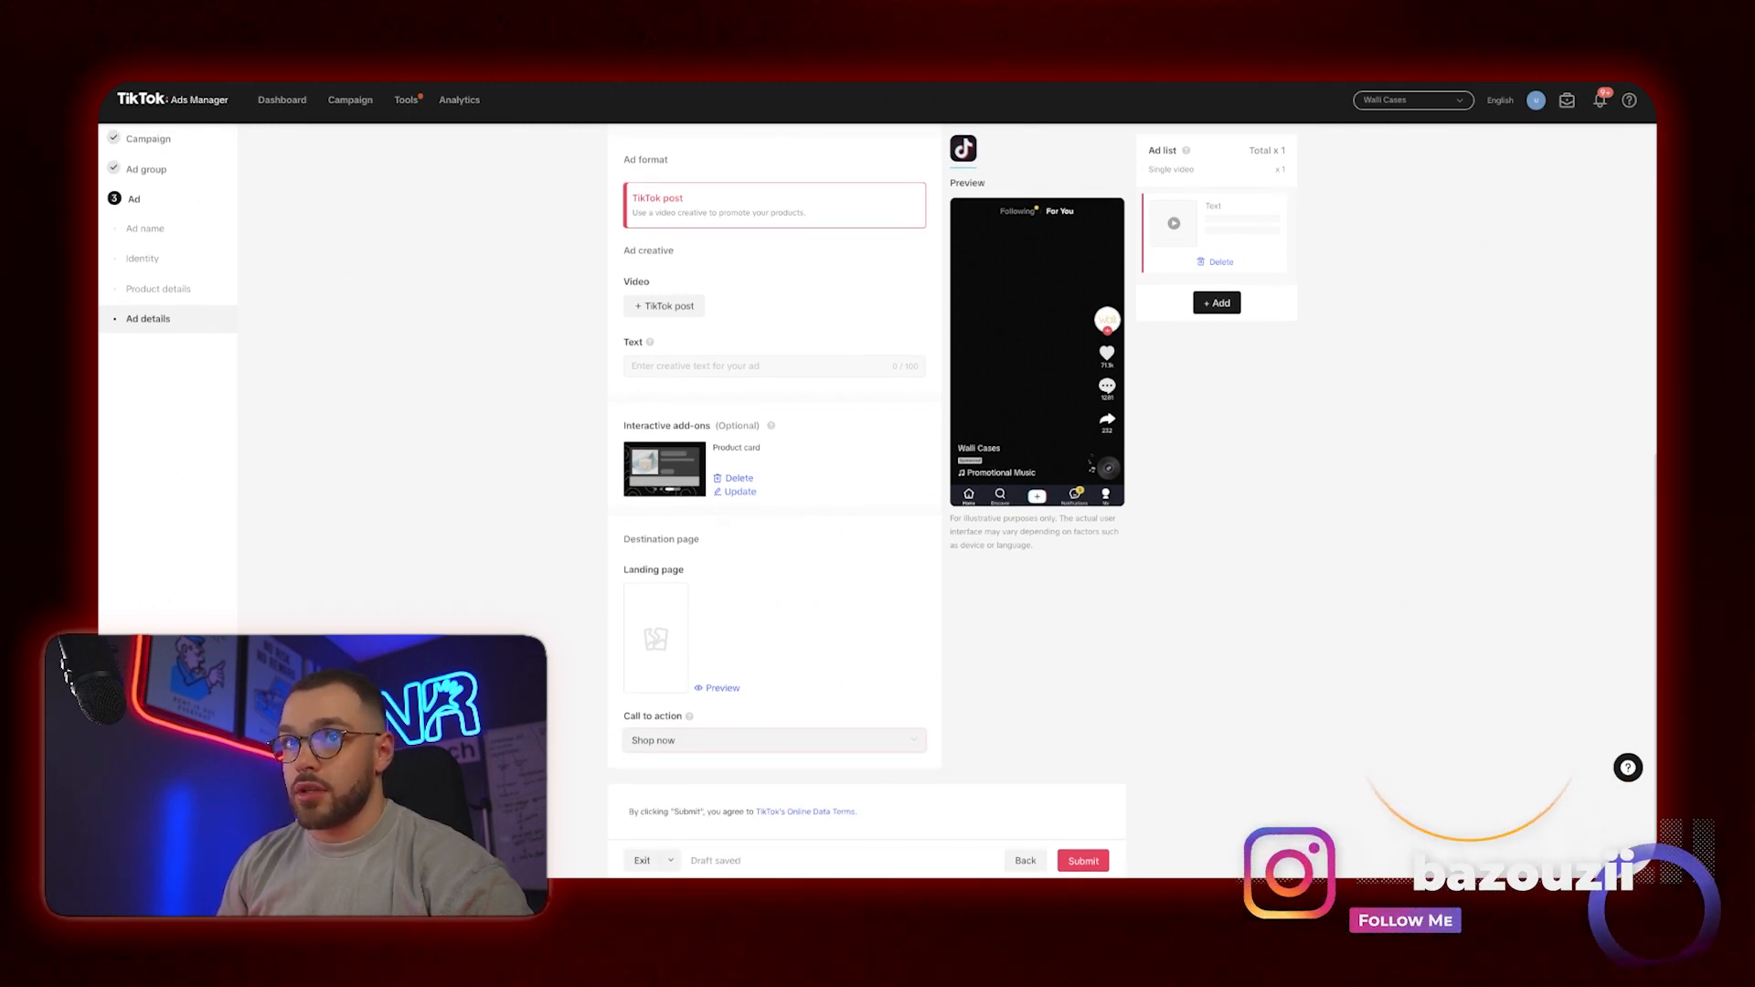
Submit the Test 1 ad for review and start a new ad group.
left_click(664, 306)
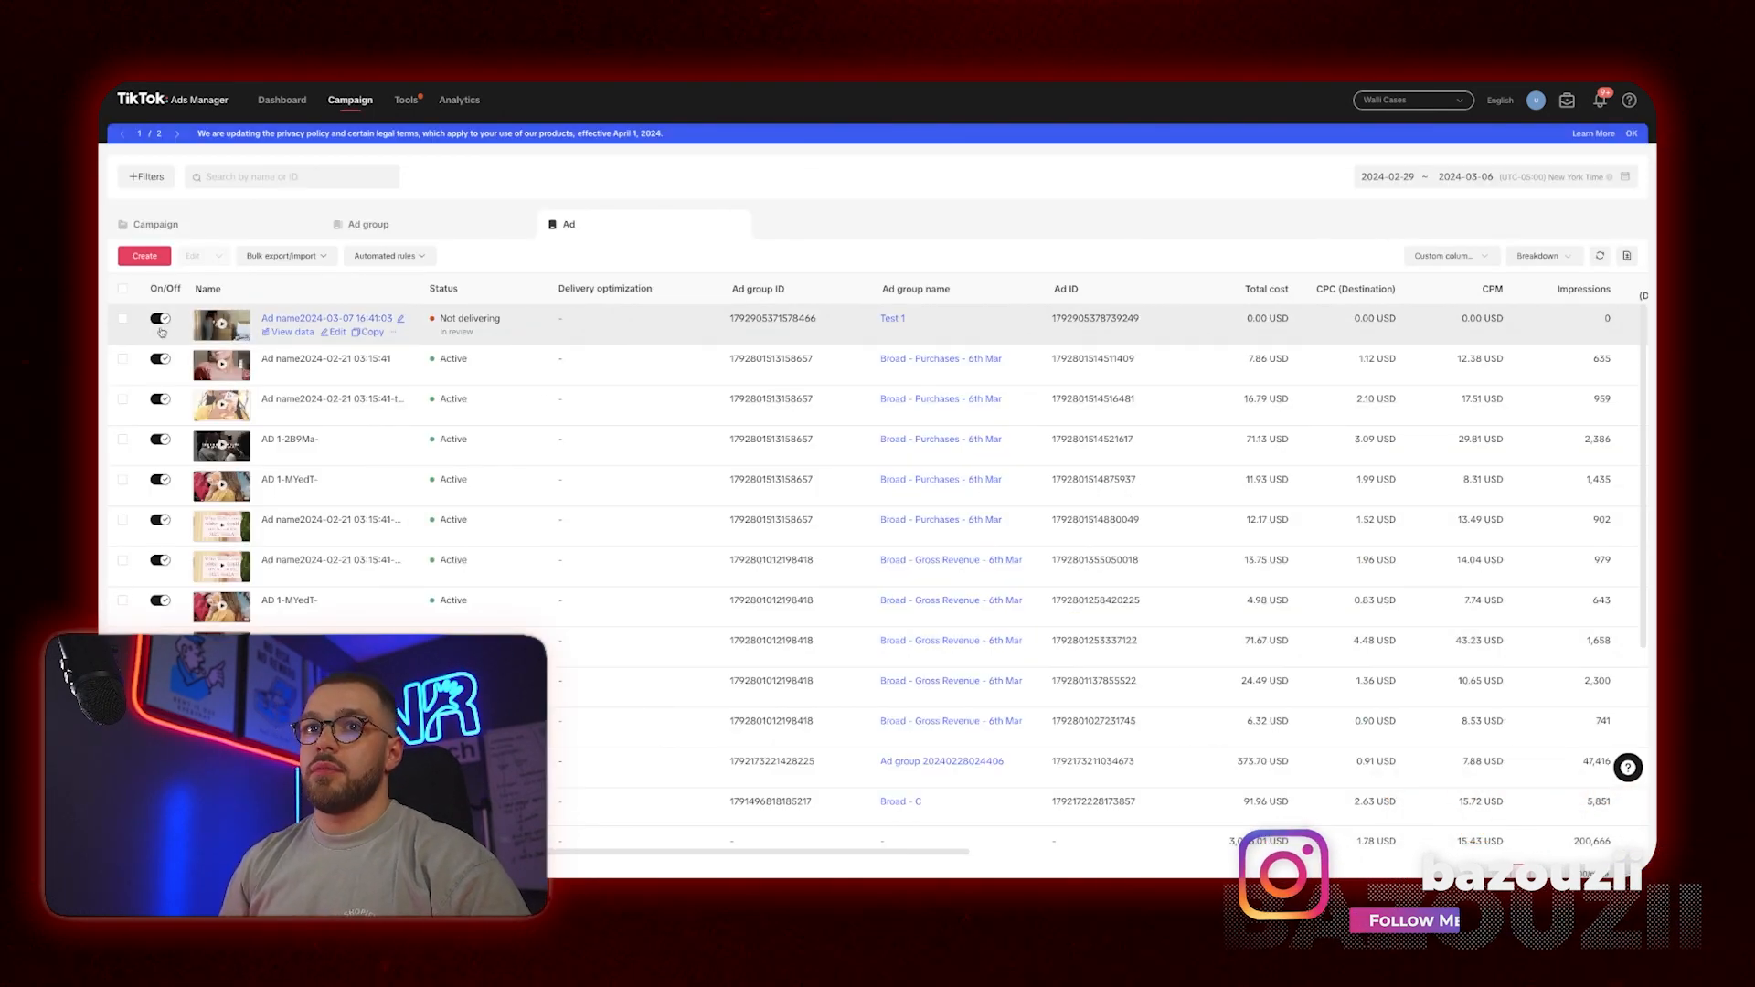
left_click(156, 224)
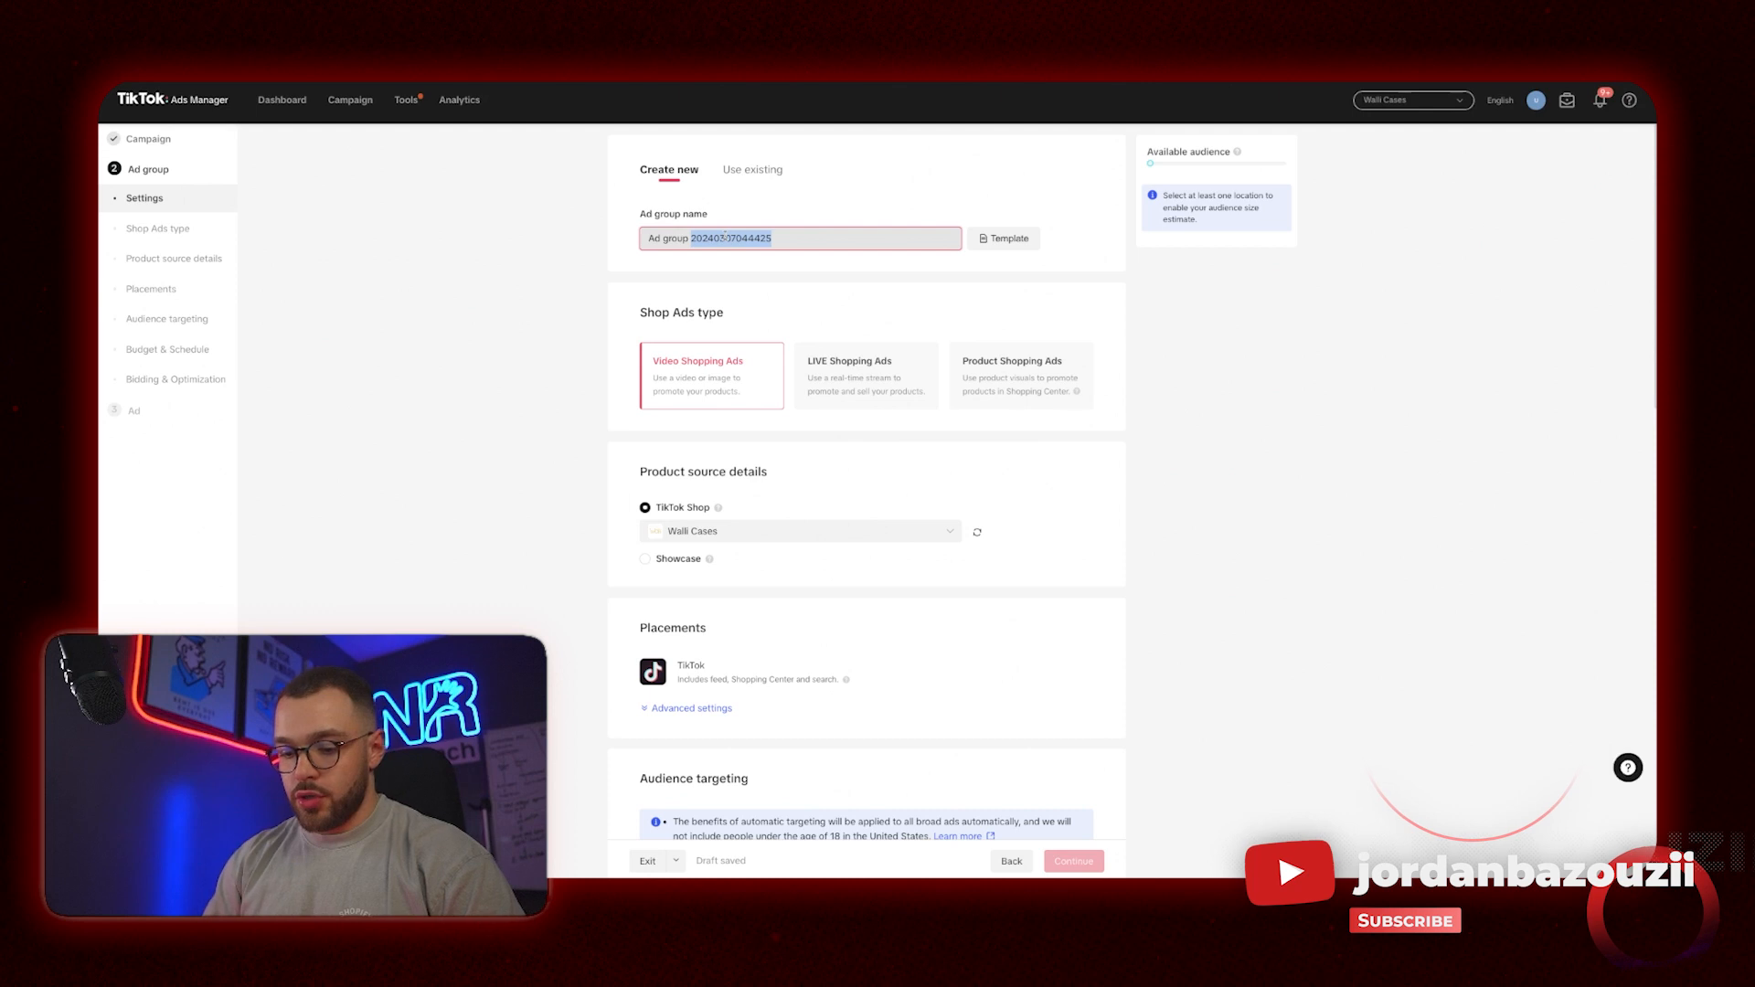
Give Ad group test 2 a 10.00 USD daily budget and continue to its ad.
scroll("down", 3)
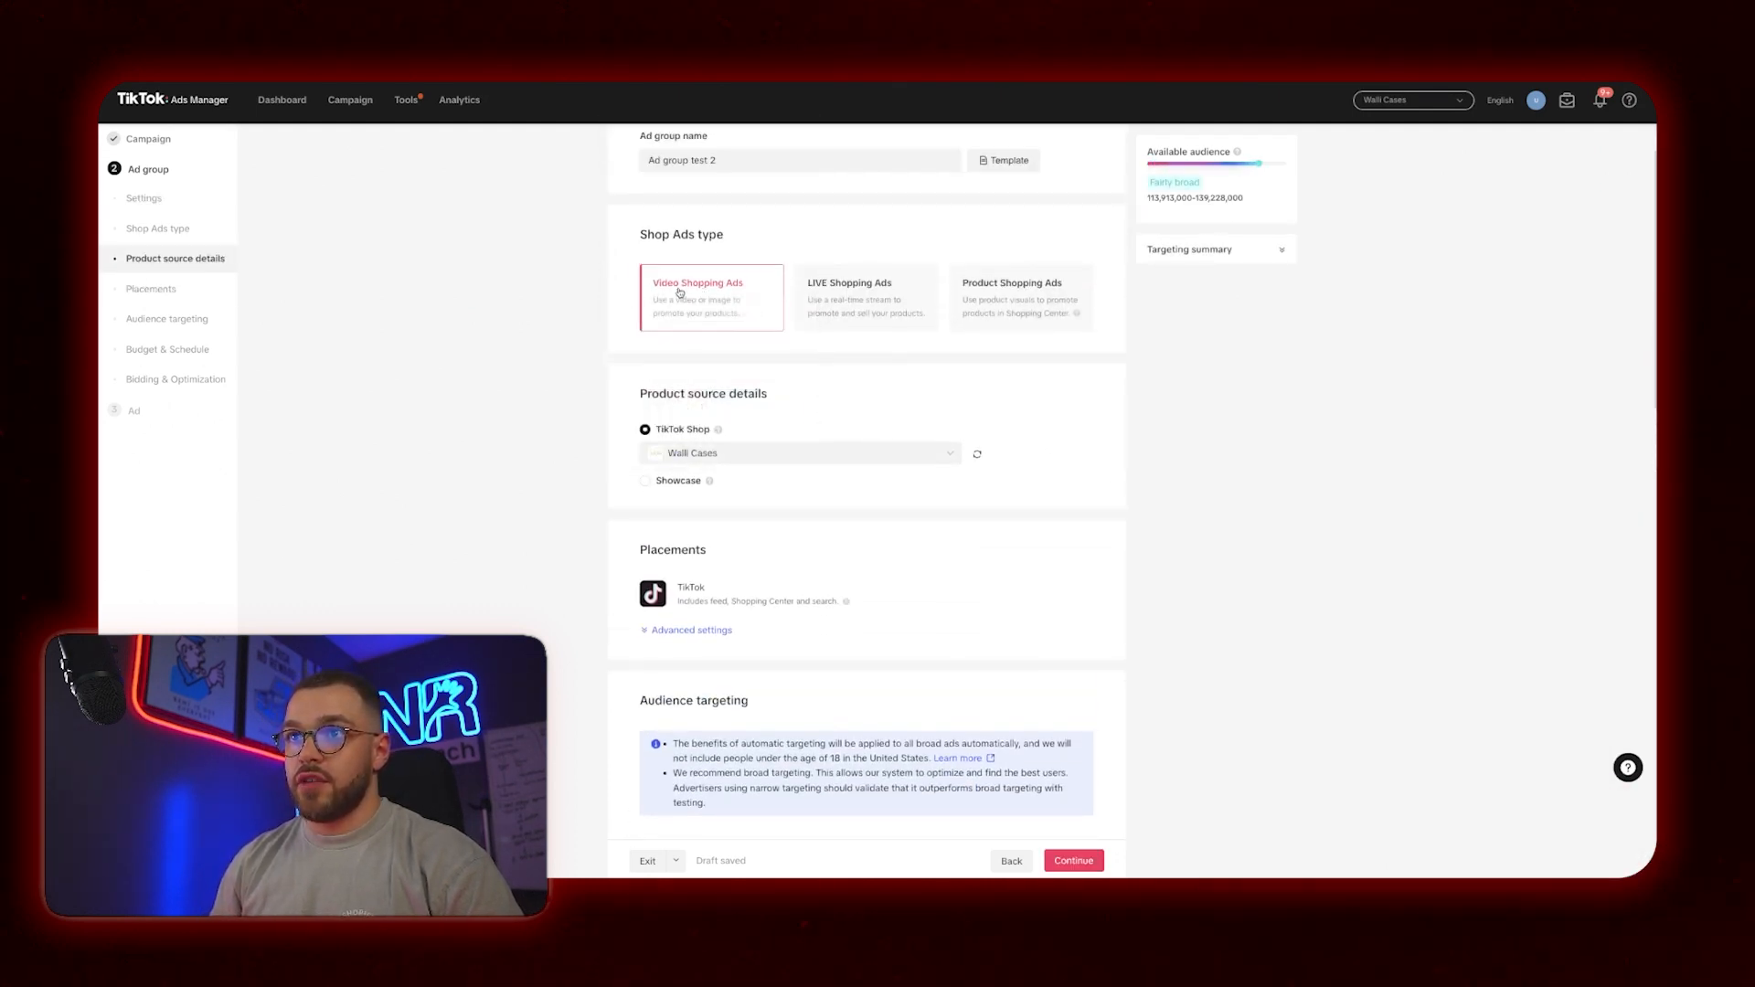
scroll("down", 3)
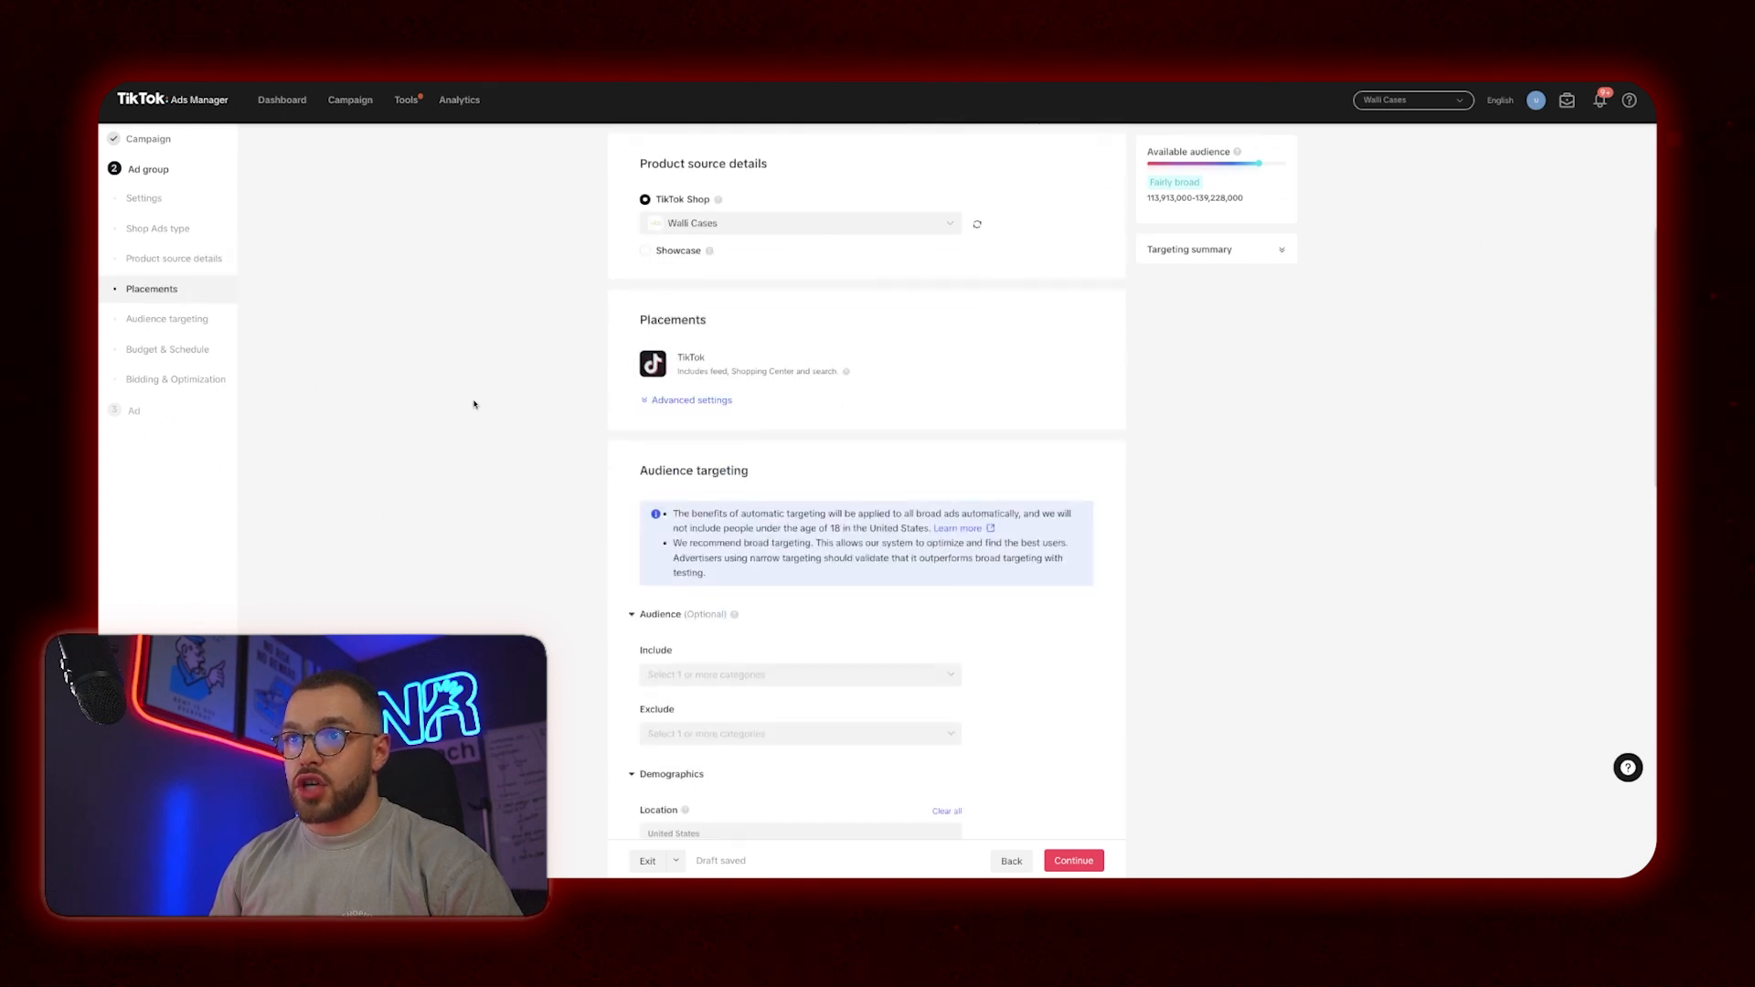
scroll("down", 3)
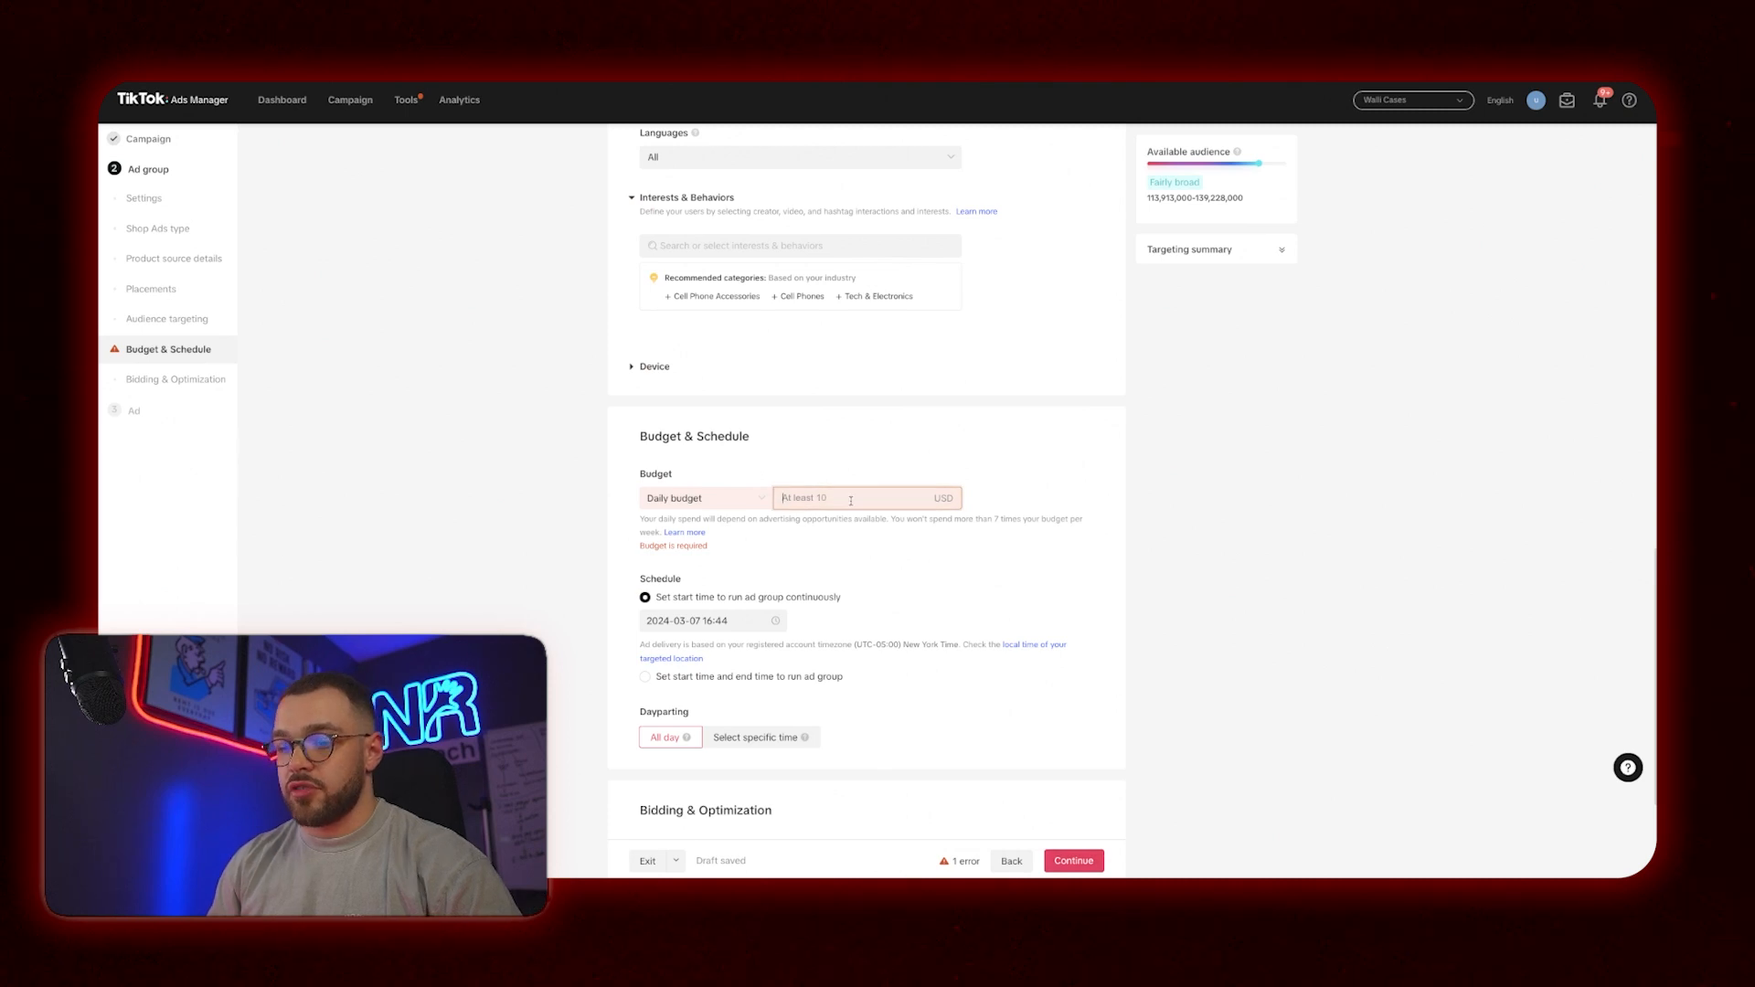
type("10.00")
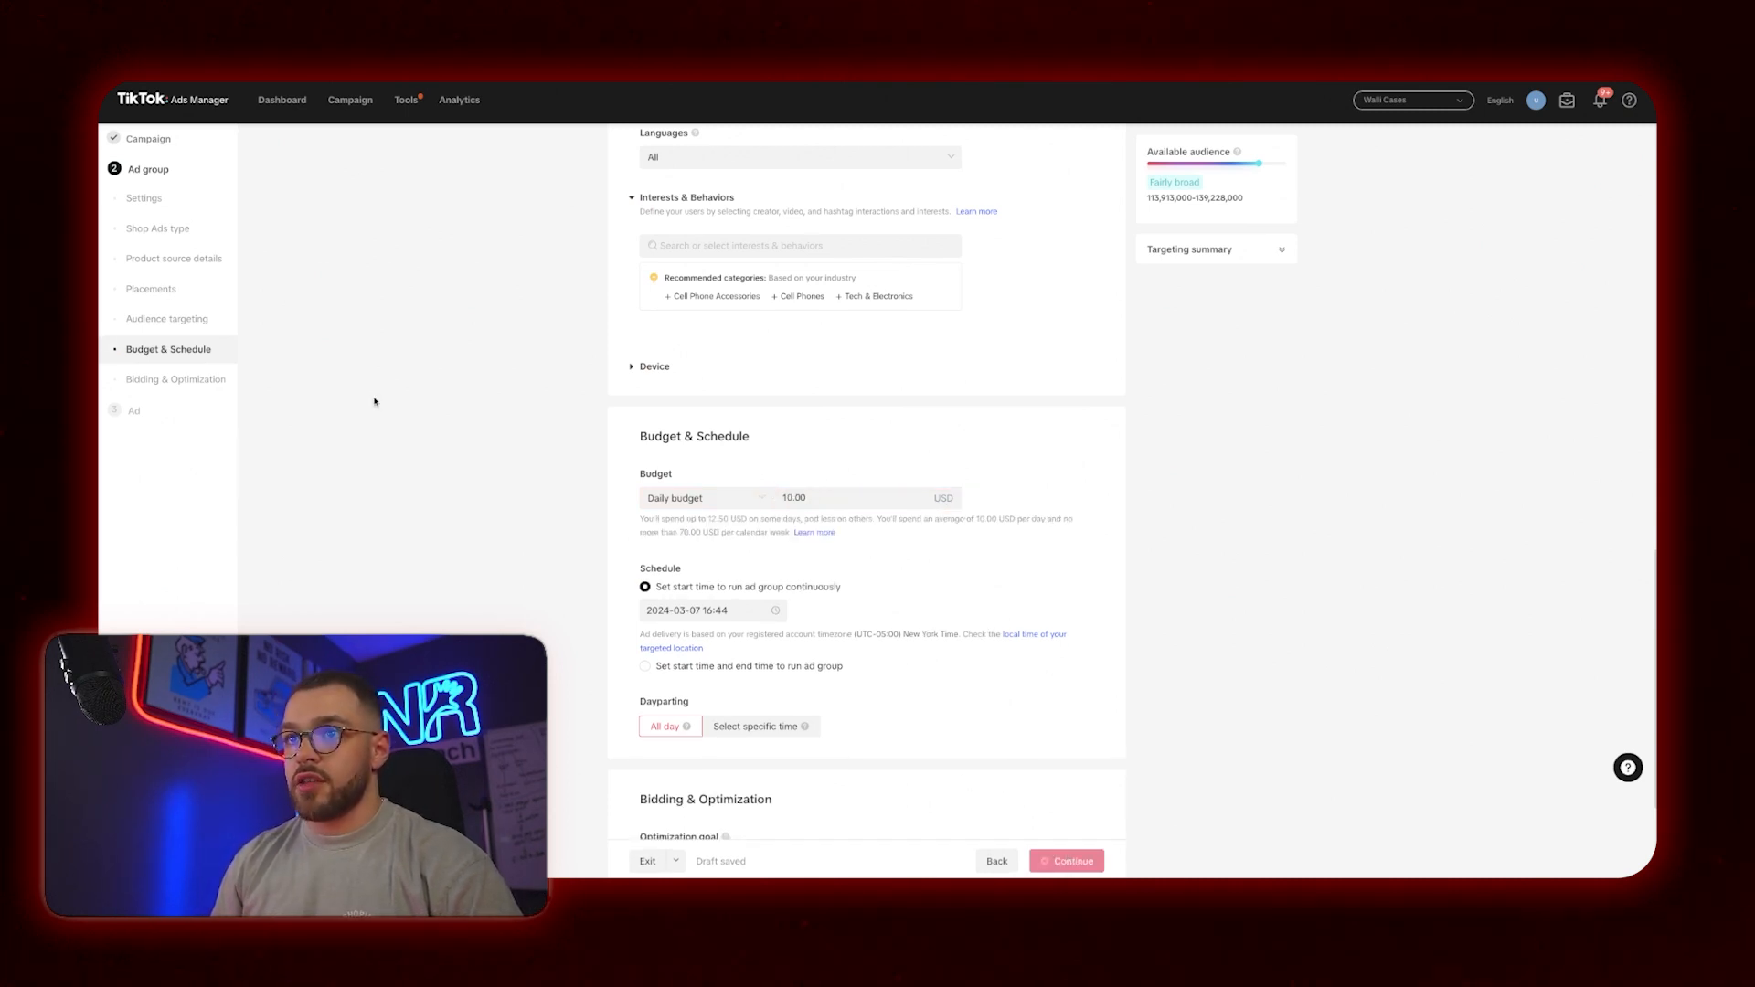
left_click(1064, 861)
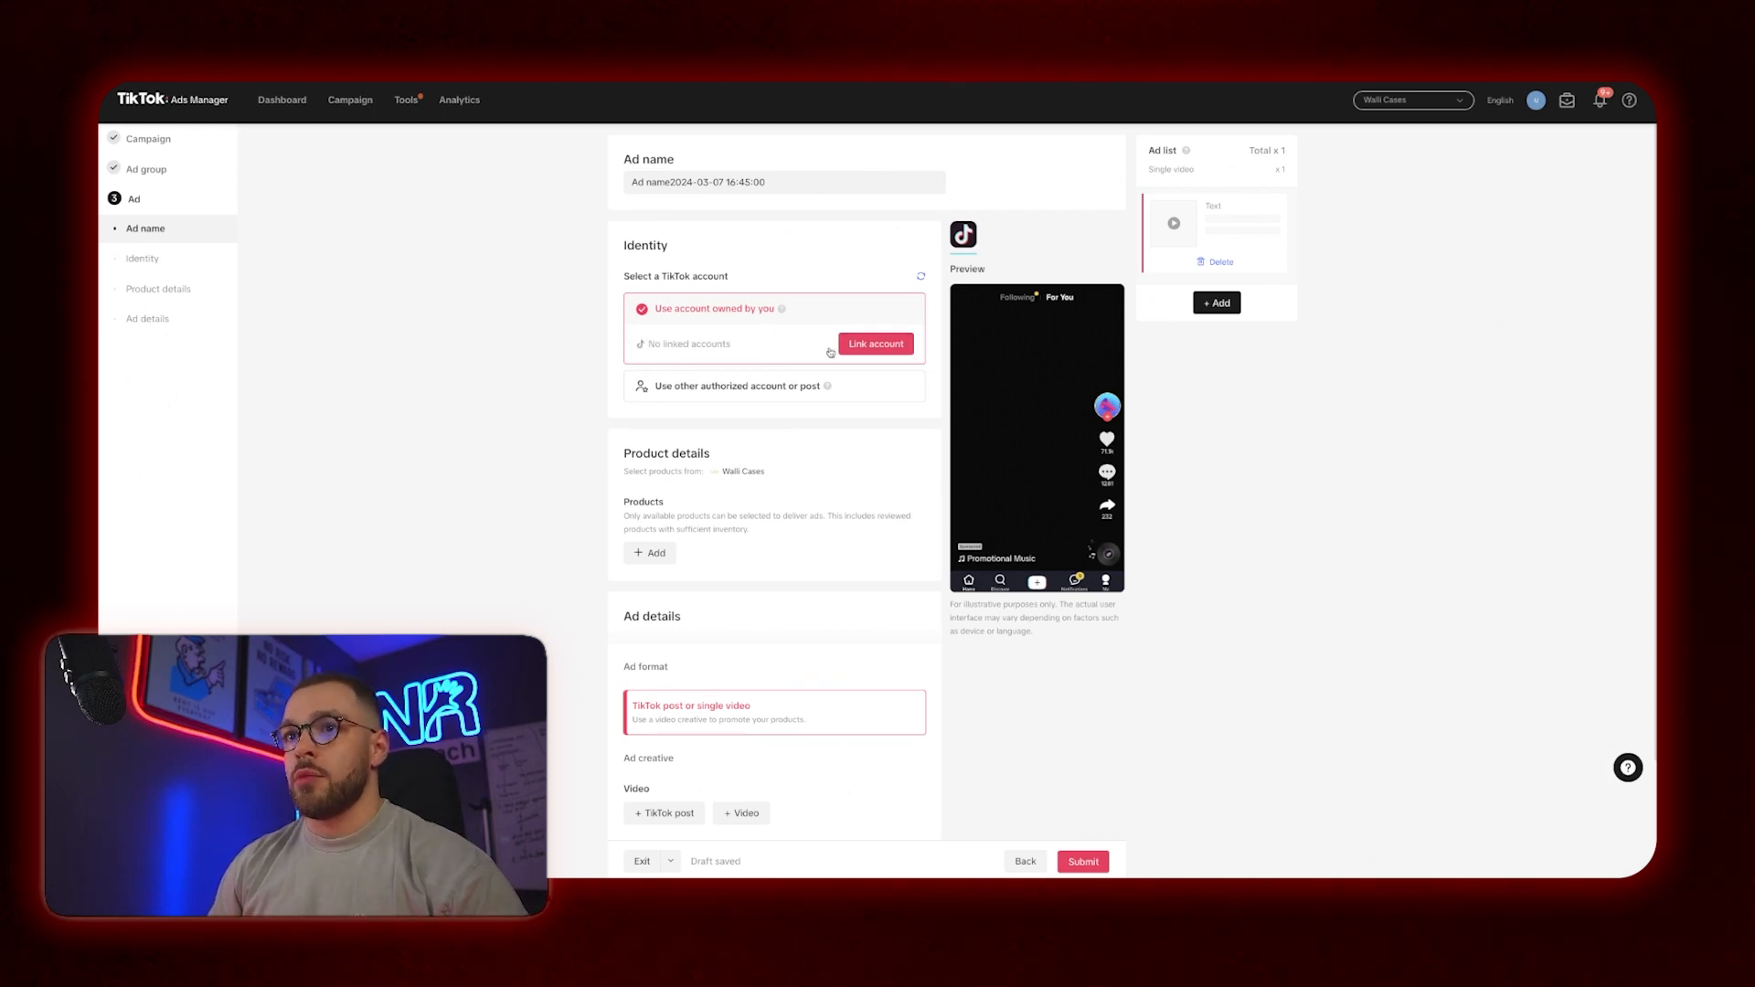
Set the ad identity to another authorized account or post, the Walli Cases account.
left_click(736, 385)
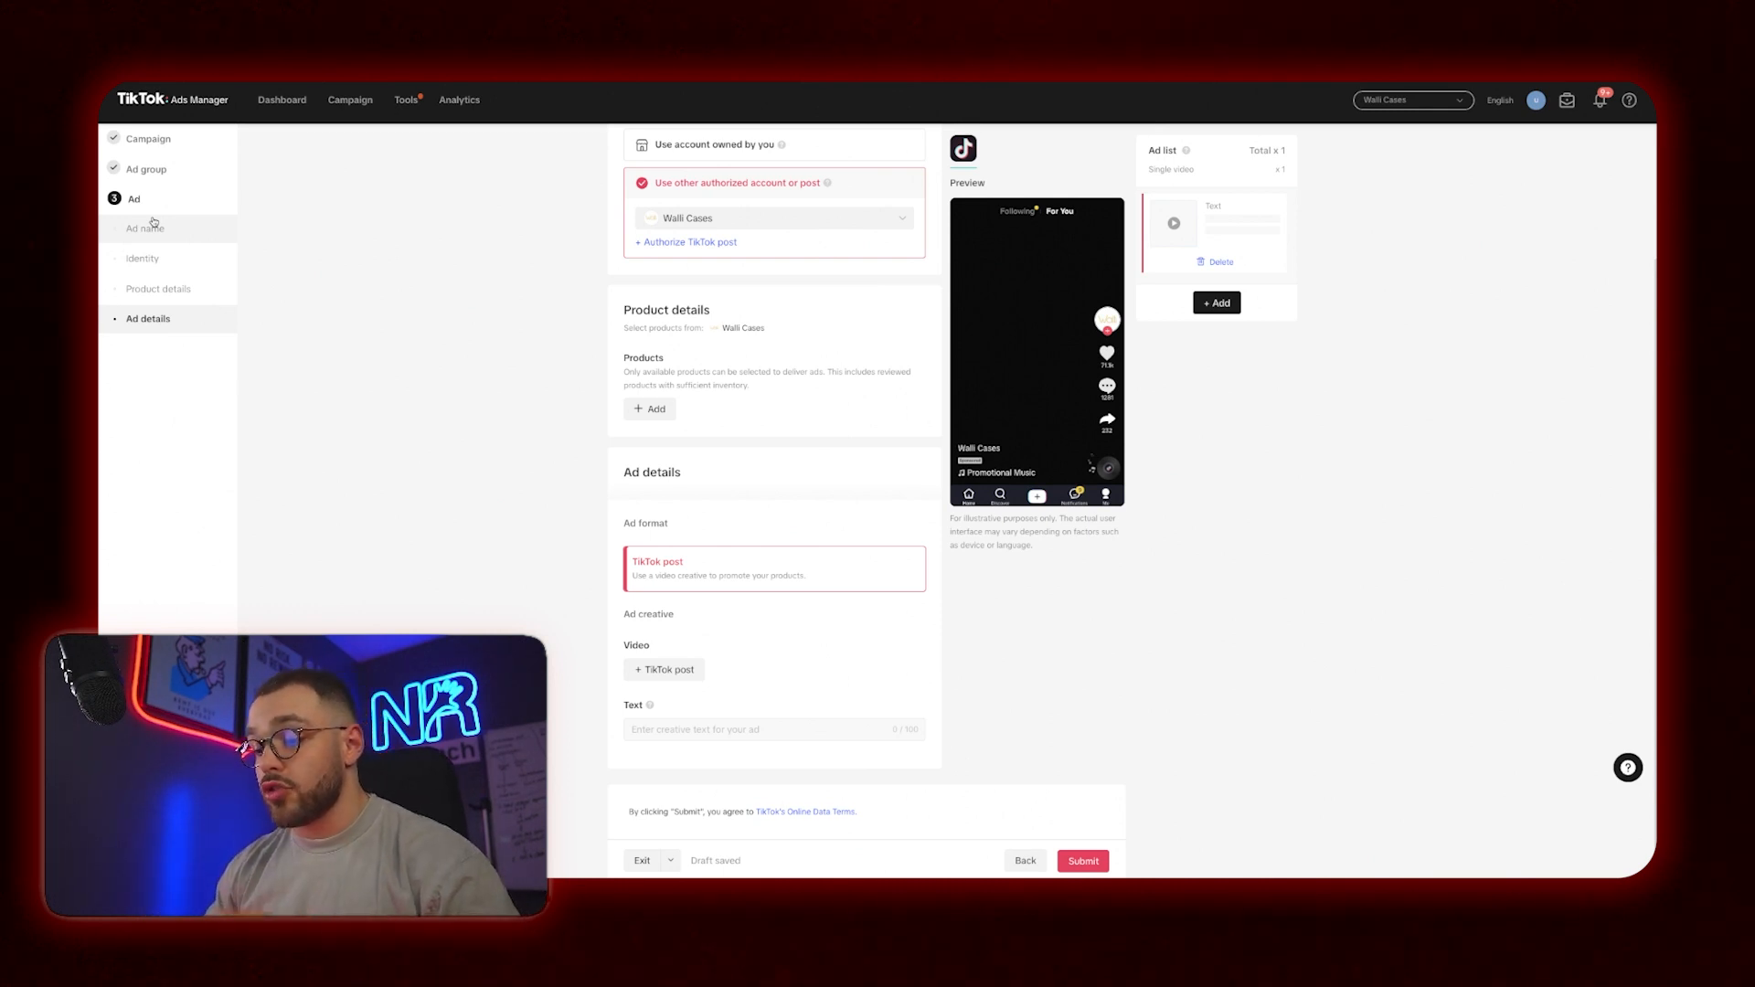
mouse_move(503, 585)
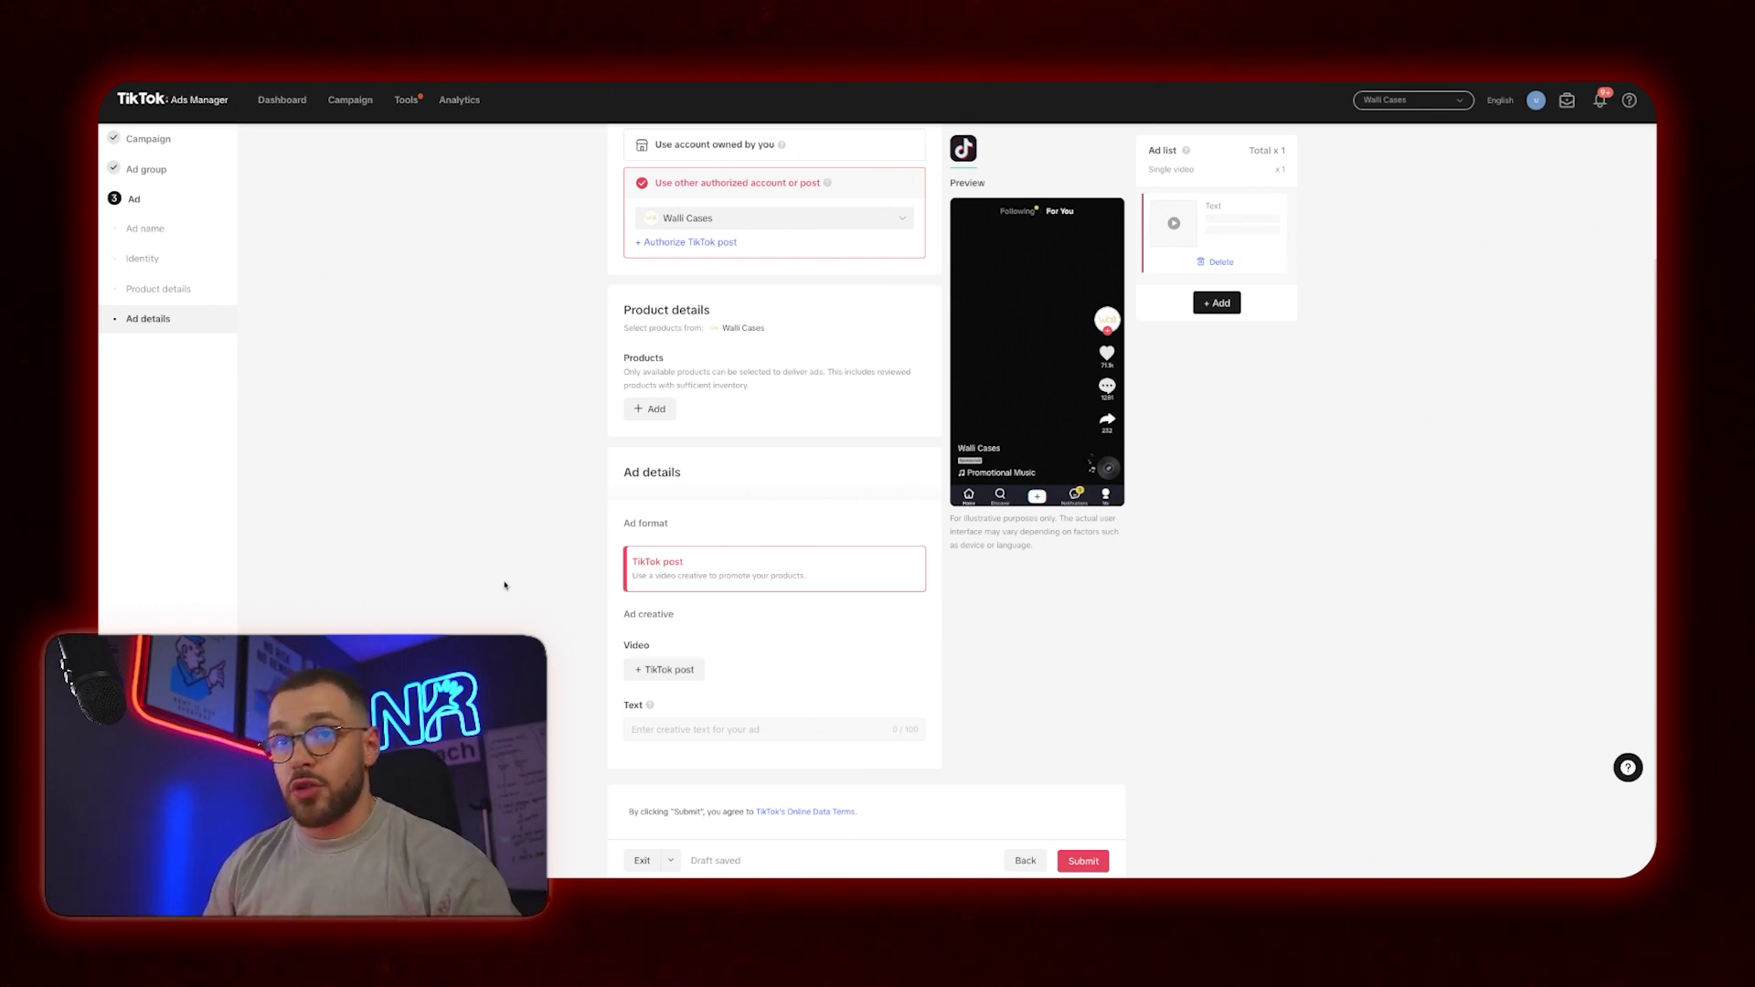